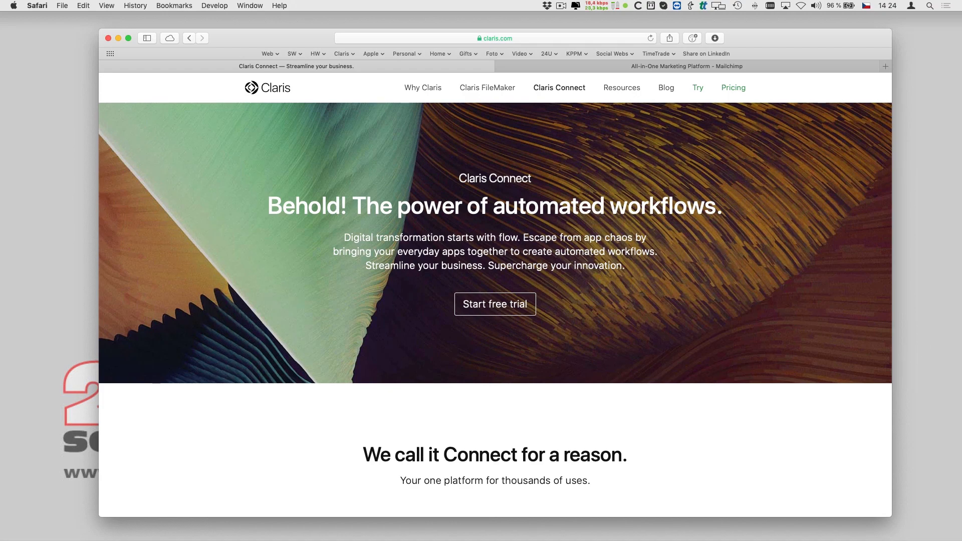
Scroll the Claris Connect page down to the app integrations grid
scroll(down, 3)
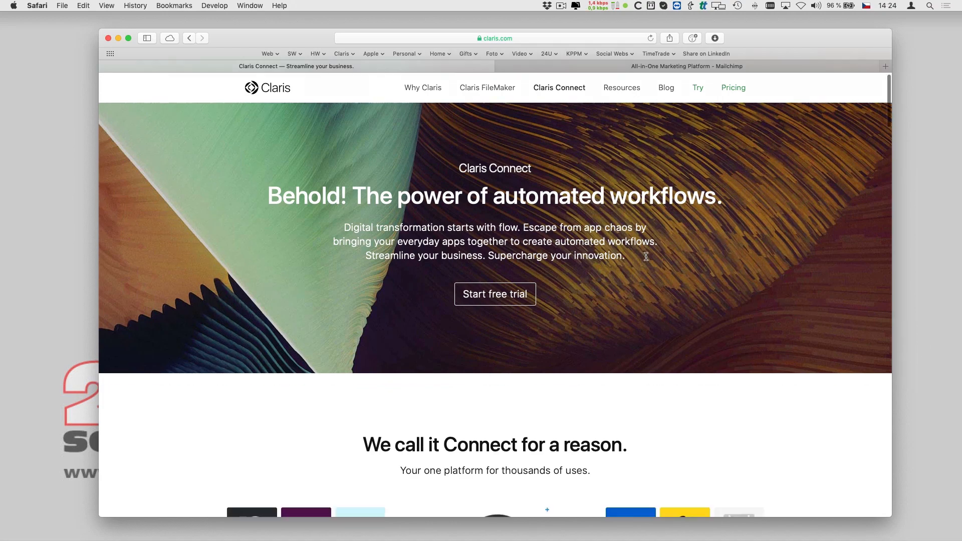
scroll(down, 3)
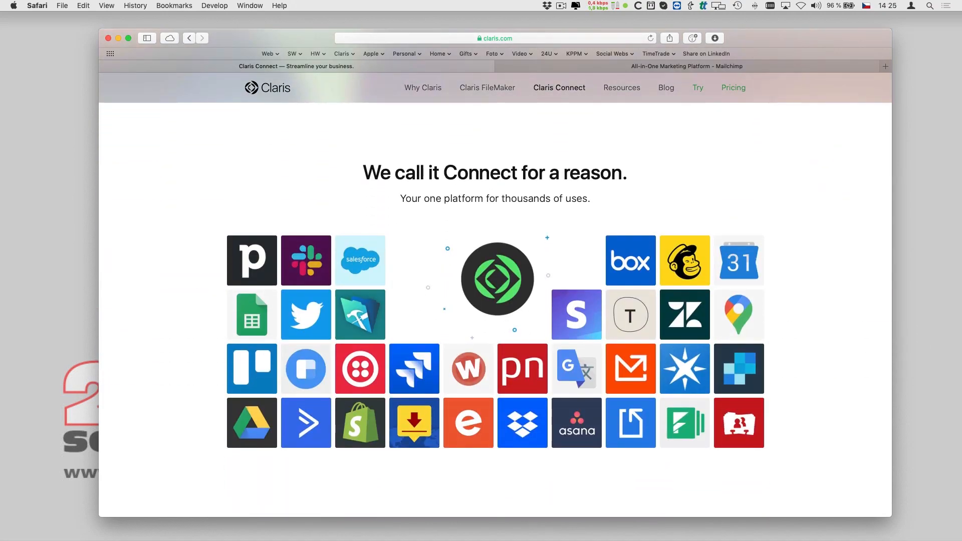
click(686, 66)
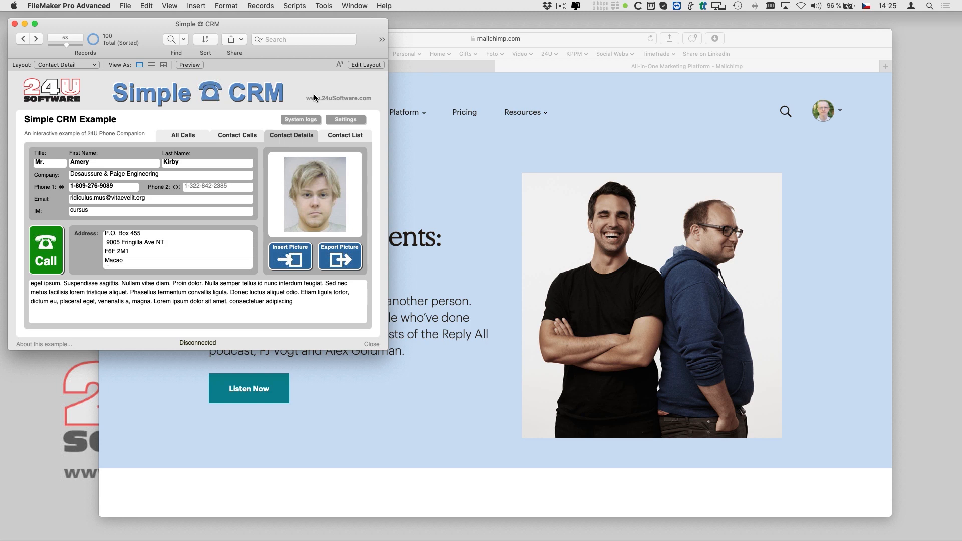
mouse_move(597, 170)
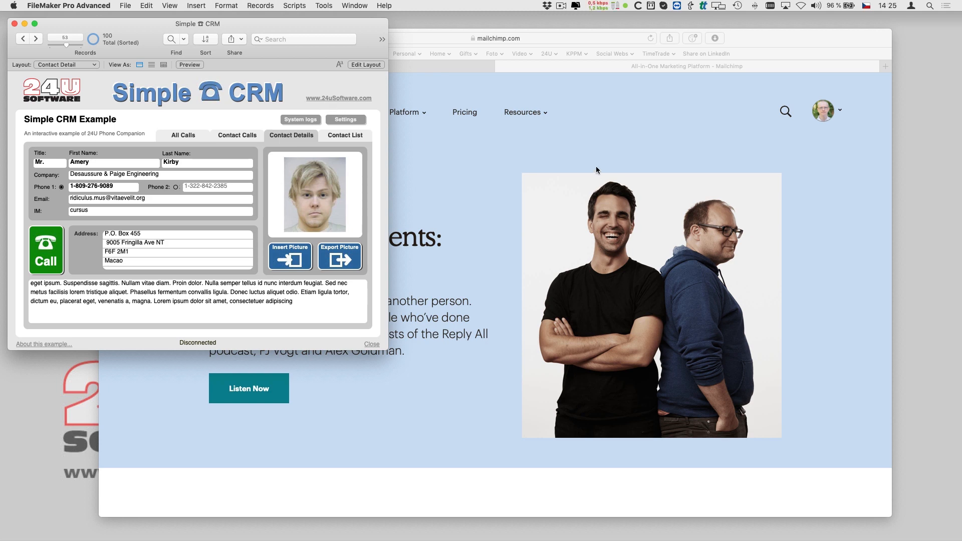
mouse_move(589, 152)
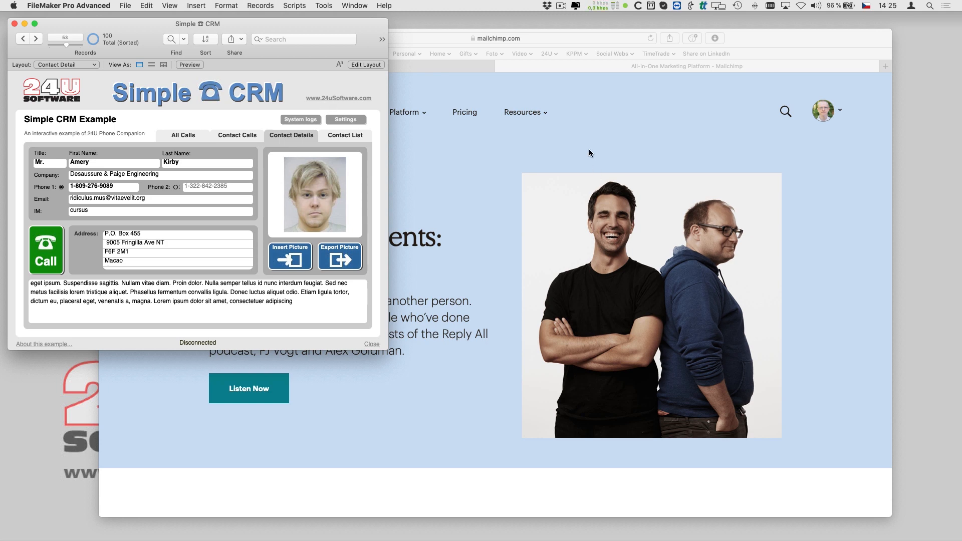
mouse_move(222, 249)
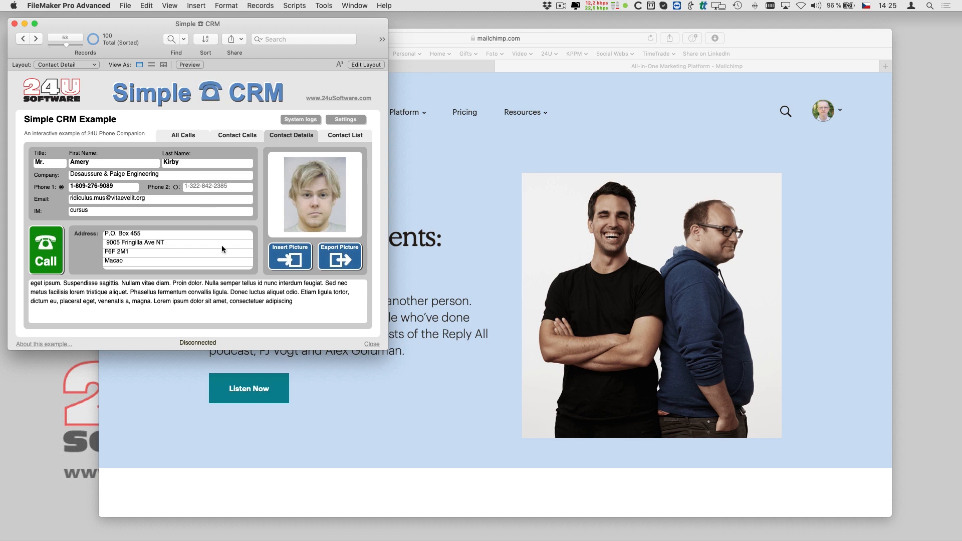
Switch the Contact Detail layout into Layout Mode and narrow the email field from its right edge
click(169, 6)
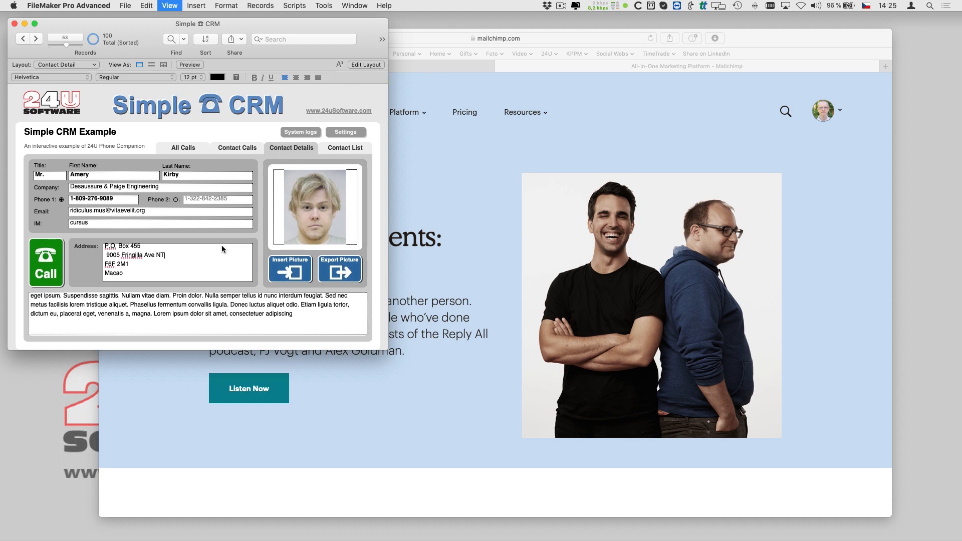
click(366, 64)
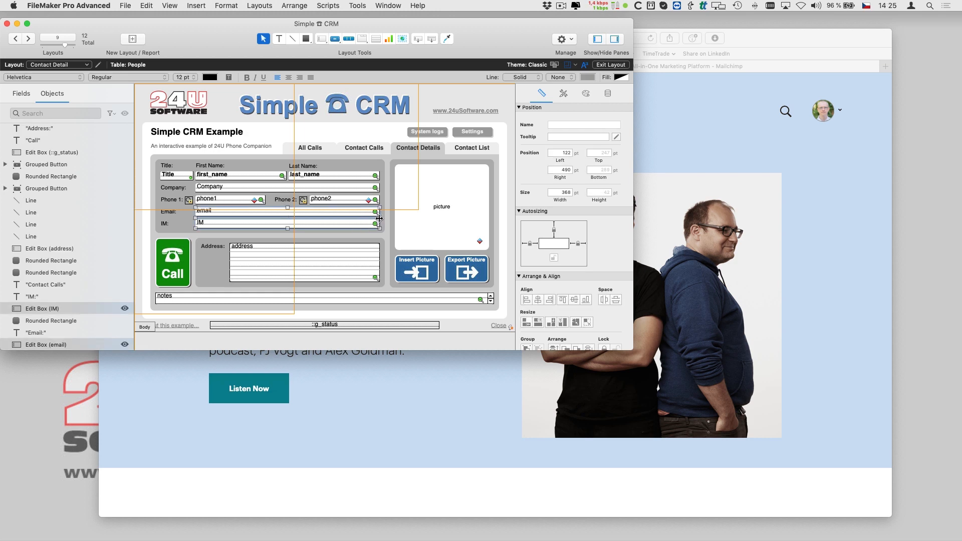
drag(379, 219, 355, 219)
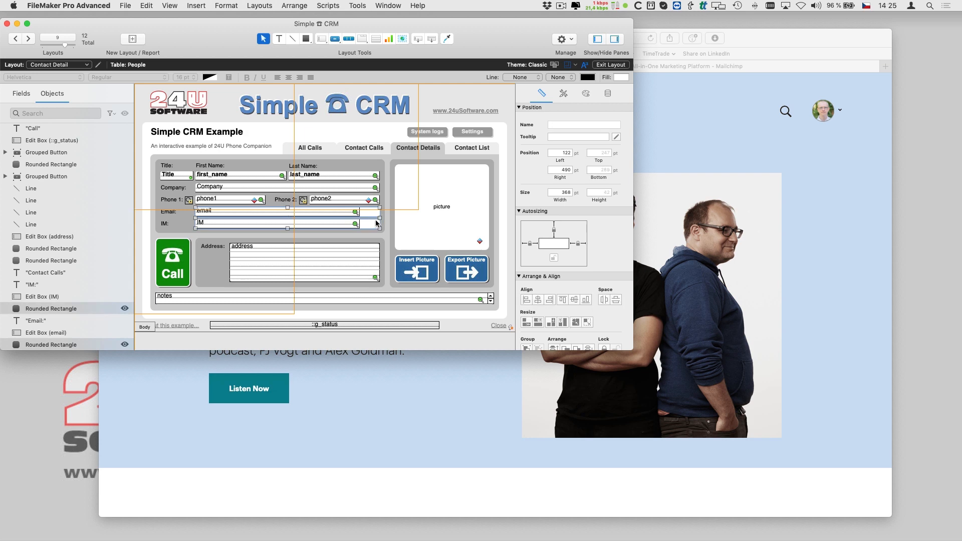
drag(375, 217, 359, 217)
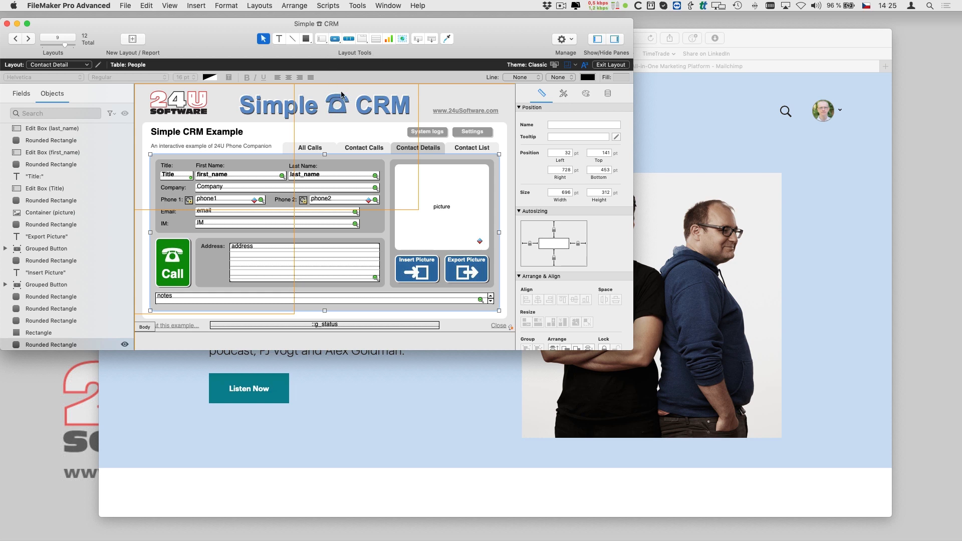
Log in to Mailchimp and go to the account's Audience dashboard
click(823, 110)
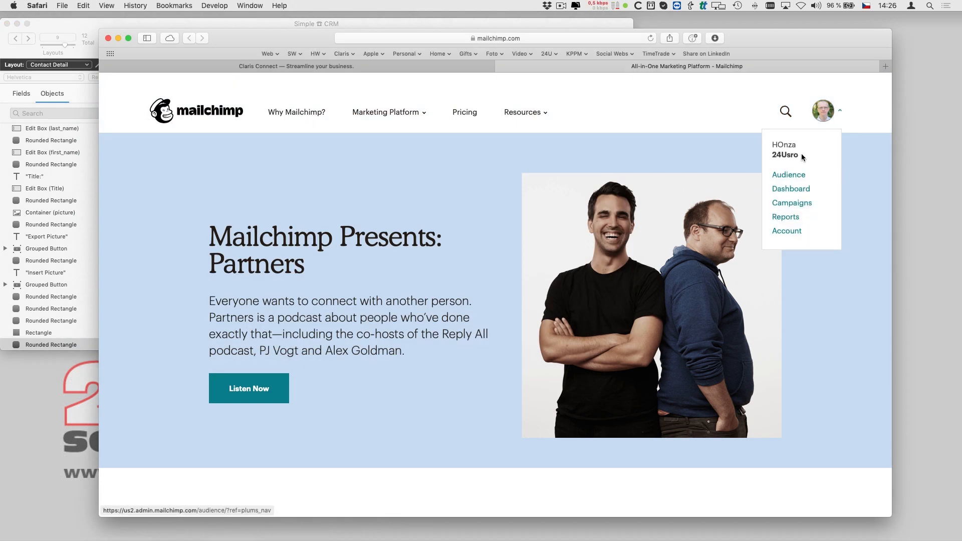
click(789, 174)
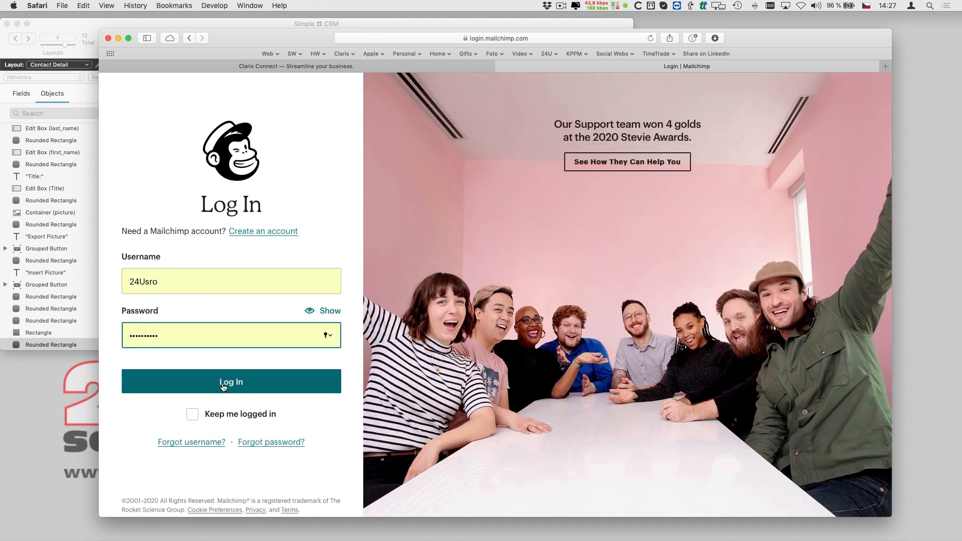
click(230, 382)
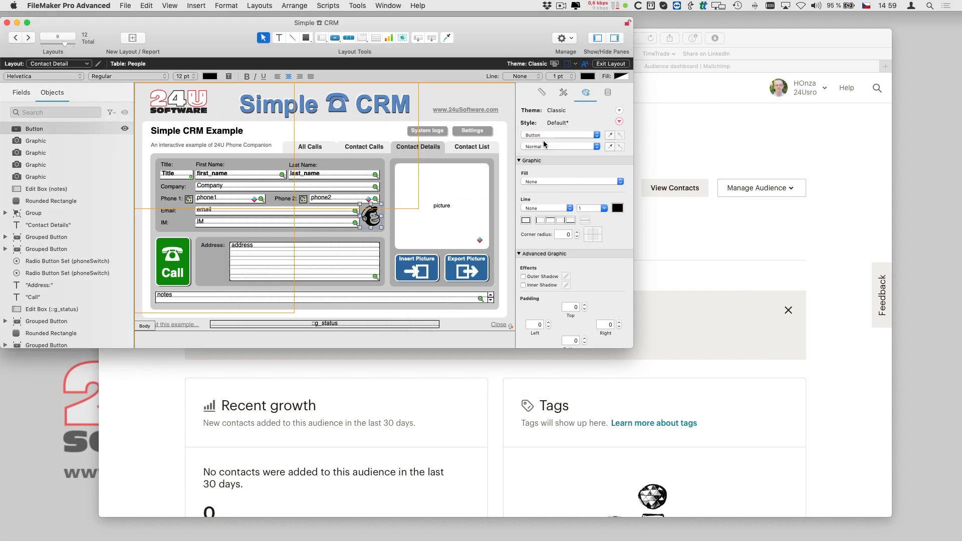
Add a mailchimp_subscription text field to the People table
click(556, 146)
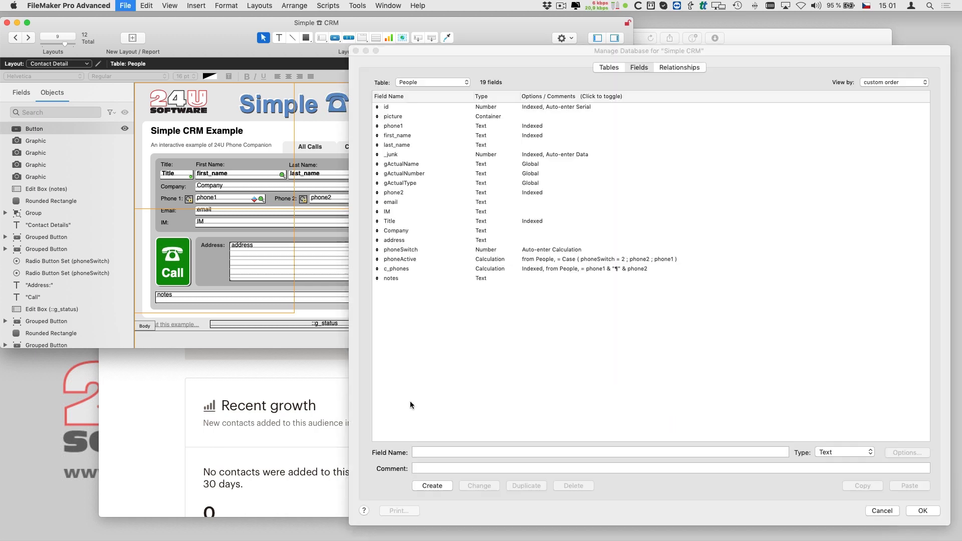
text(mailchi)
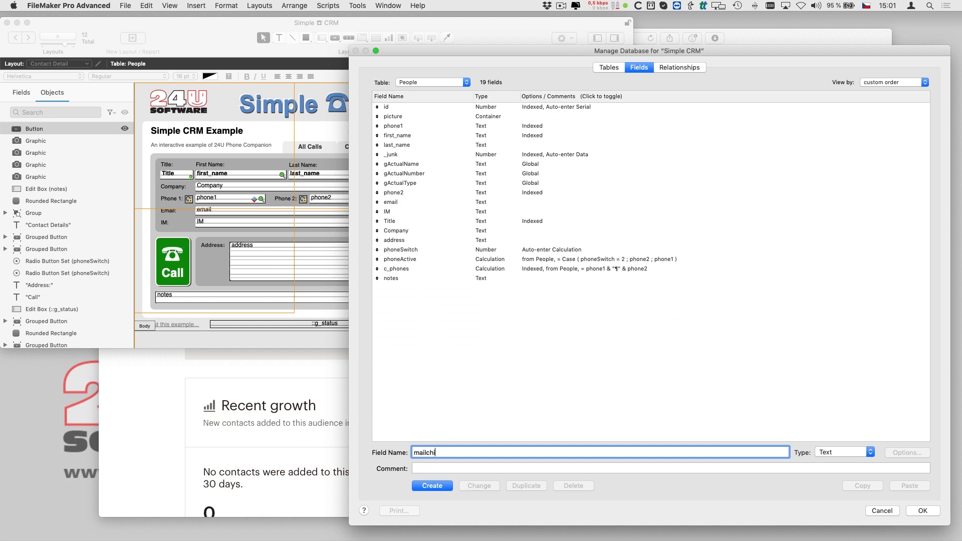
text(mp_subscription)
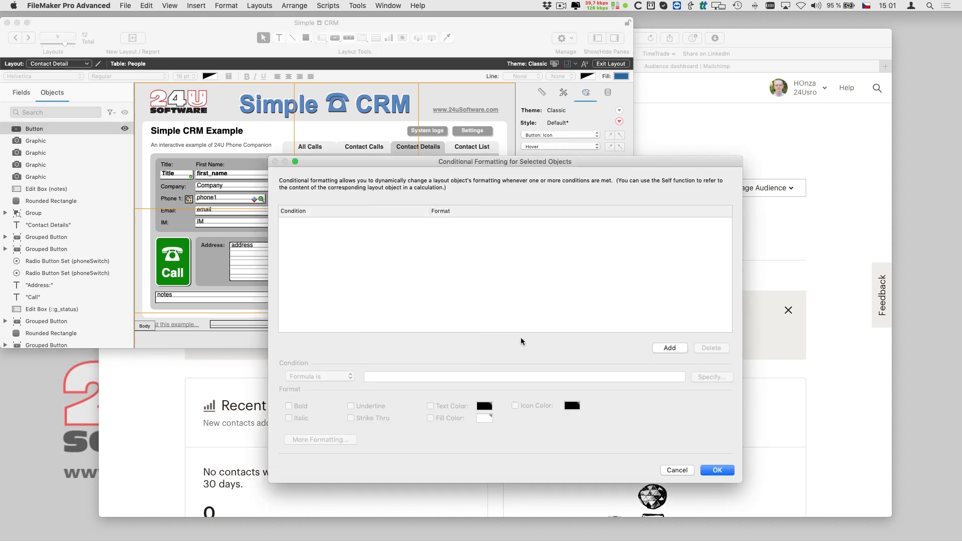
Give the Mailchimp button a conditional formatting formula 'not IsEmpty ( mailchimp_subscription )'
click(711, 377)
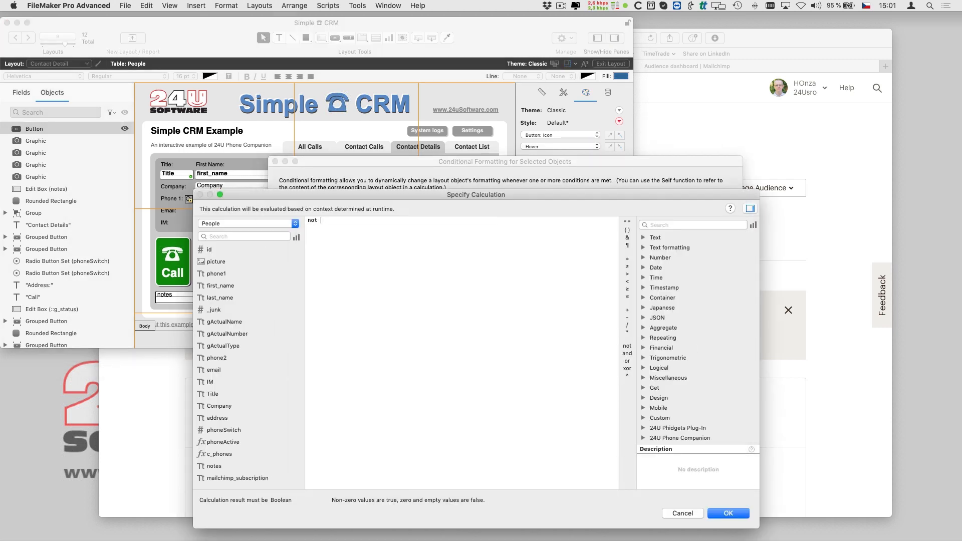
text(IsEmpty ( field ))
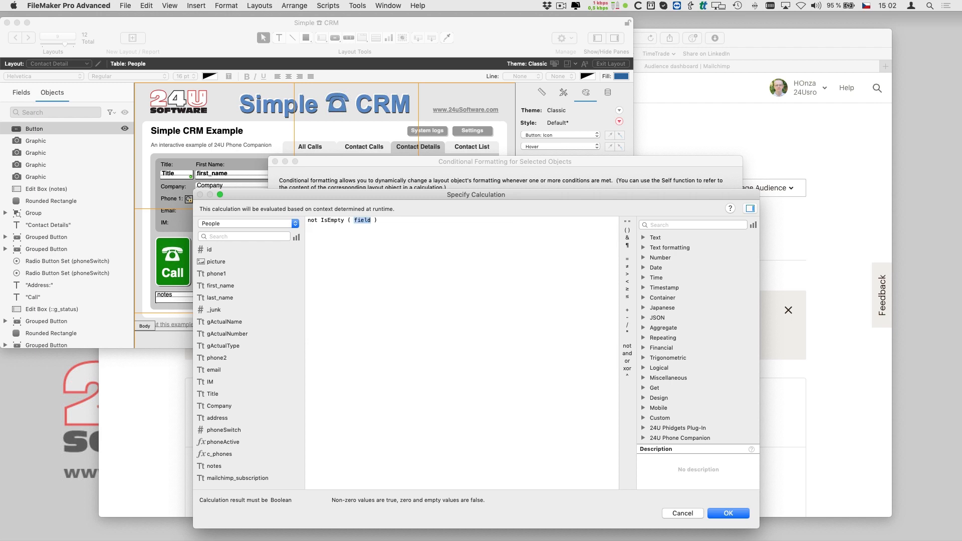
double_click(239, 478)
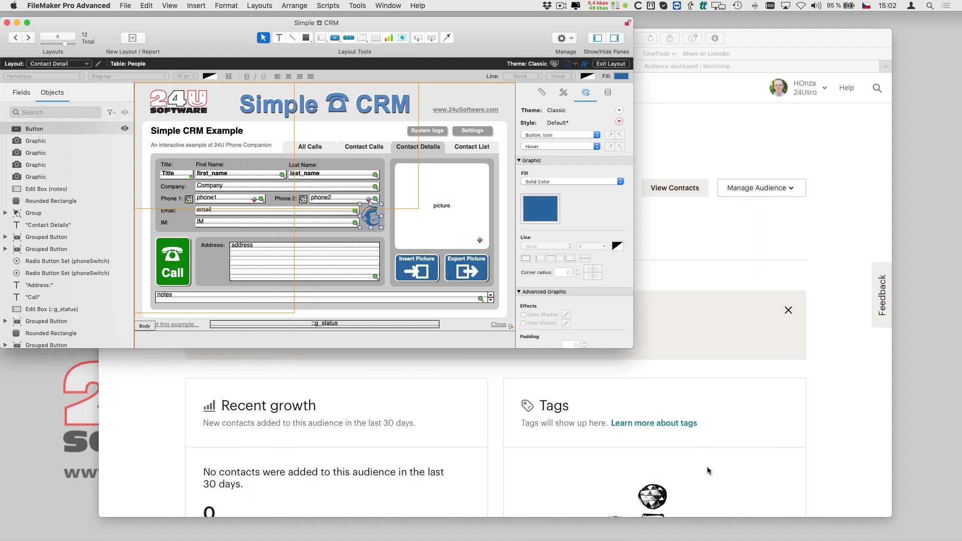
mouse_move(670, 130)
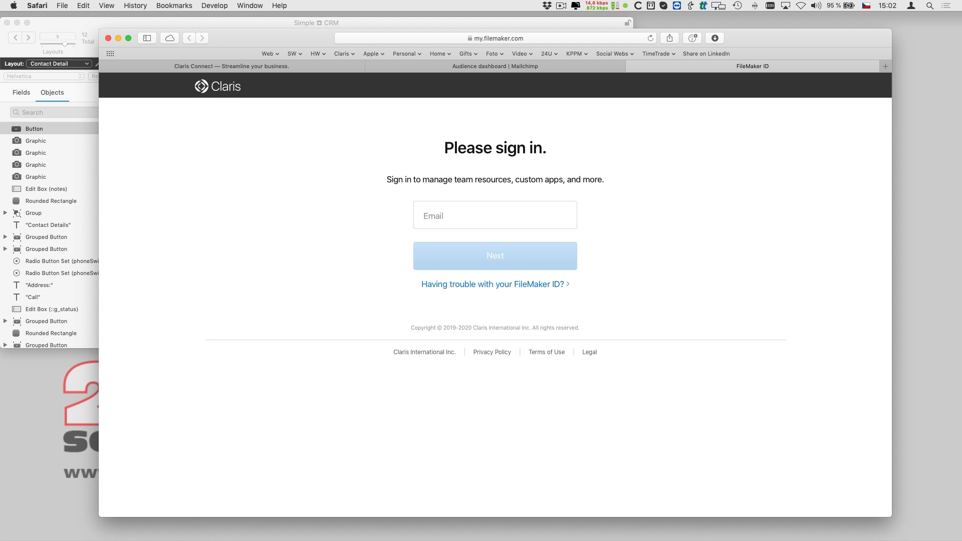
mouse_move(514, 357)
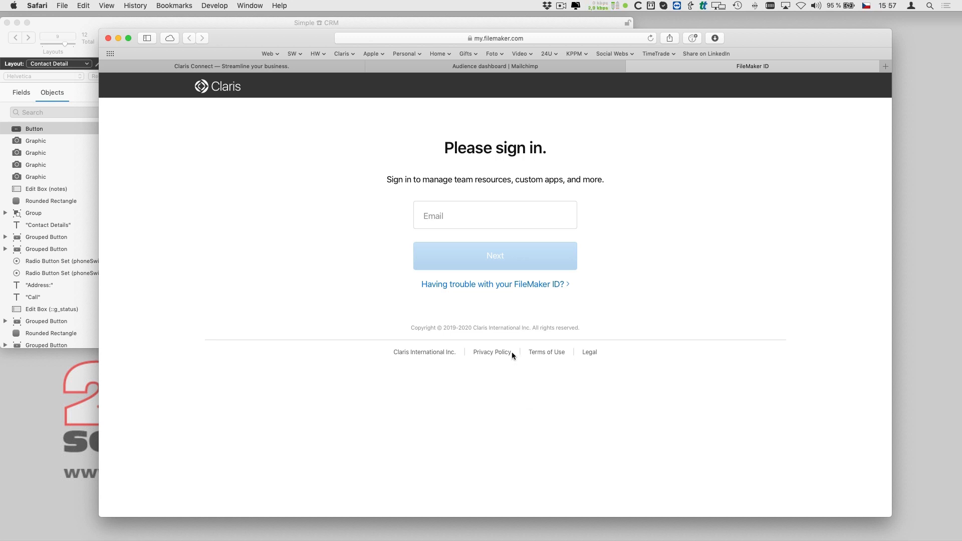
click(495, 214)
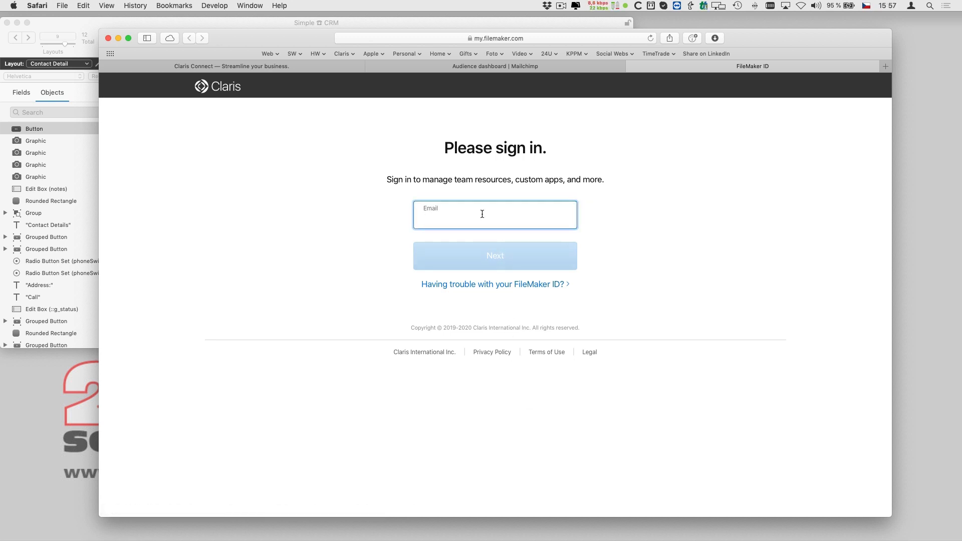
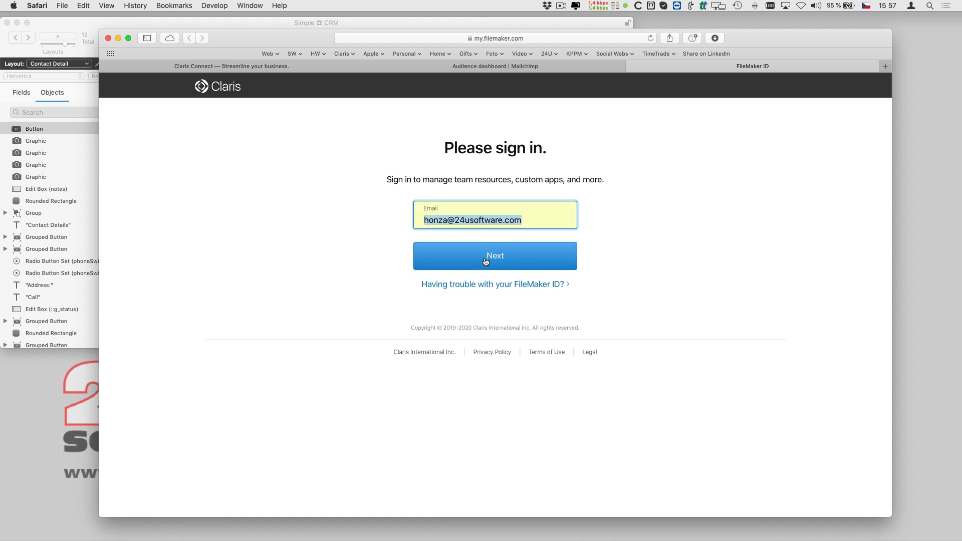
click(494, 255)
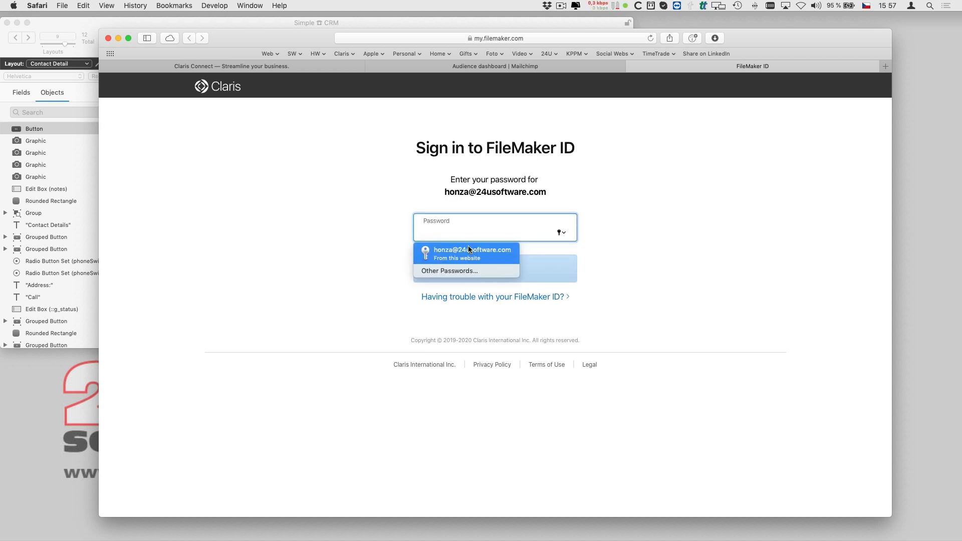
click(472, 250)
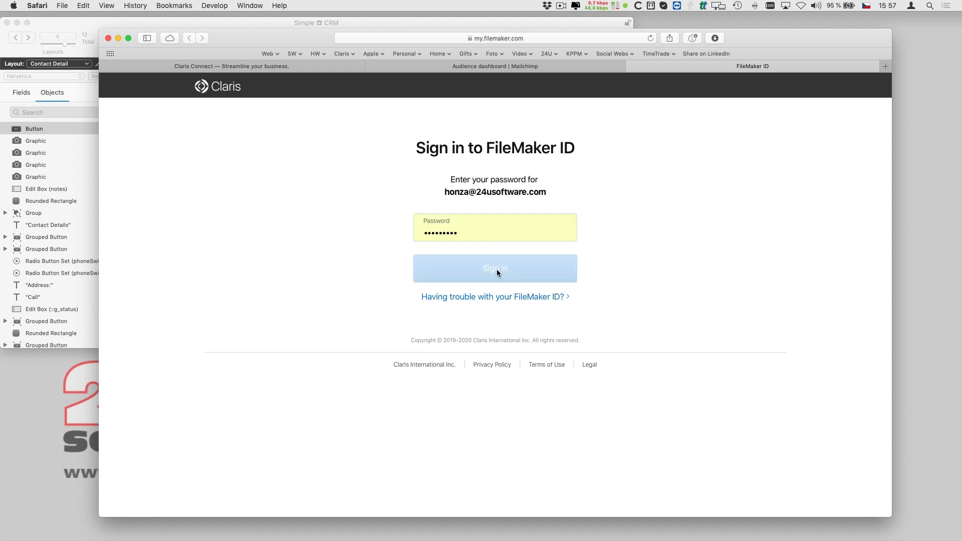
click(494, 269)
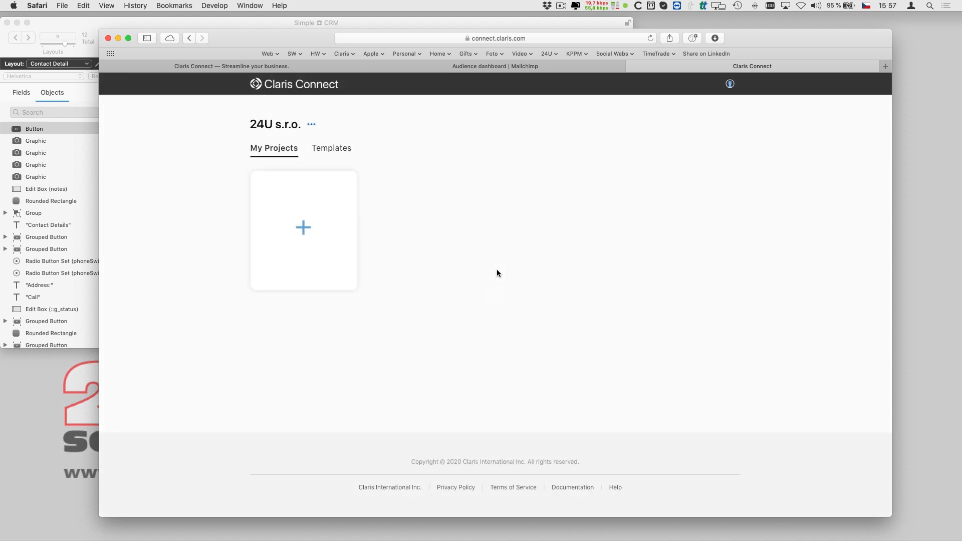
Create a blank Claris Connect project named Simple CRM
click(303, 227)
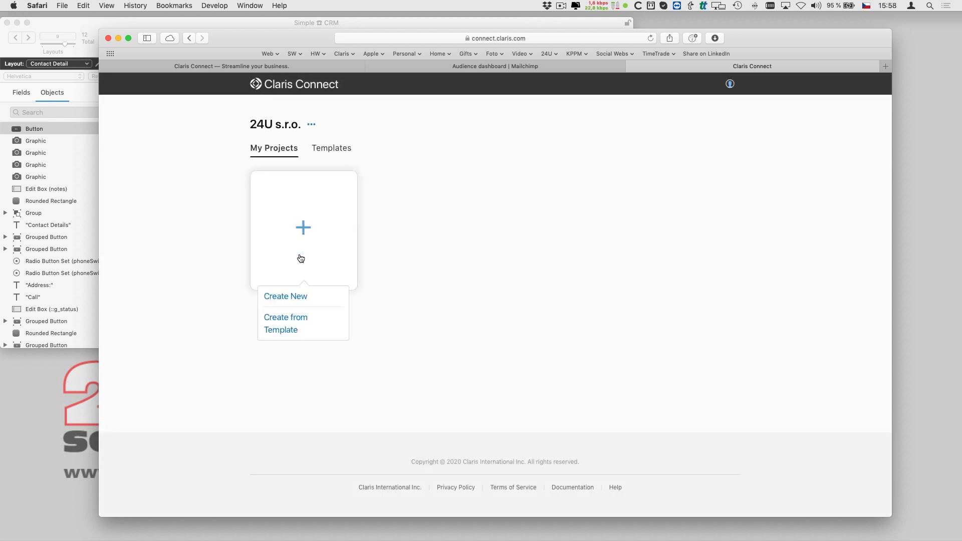
click(286, 295)
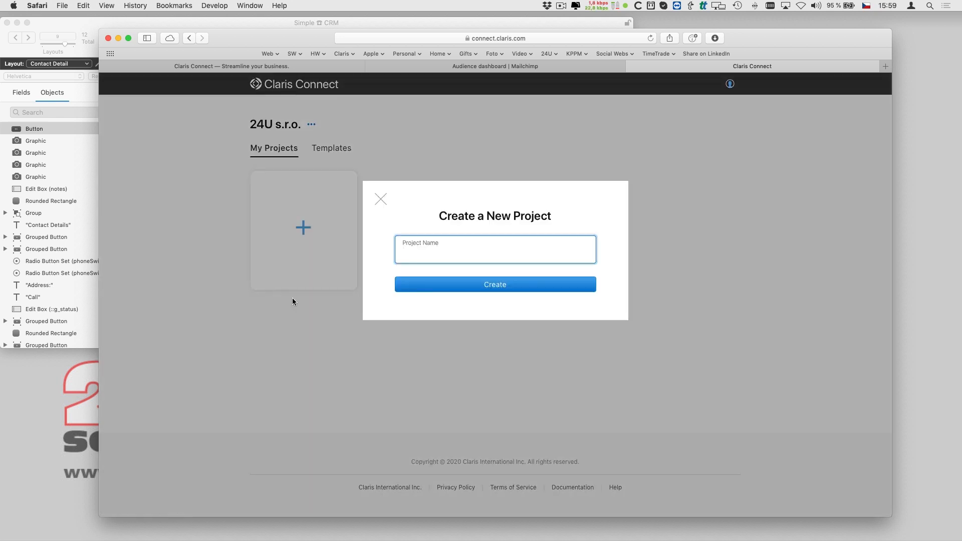
text(S)
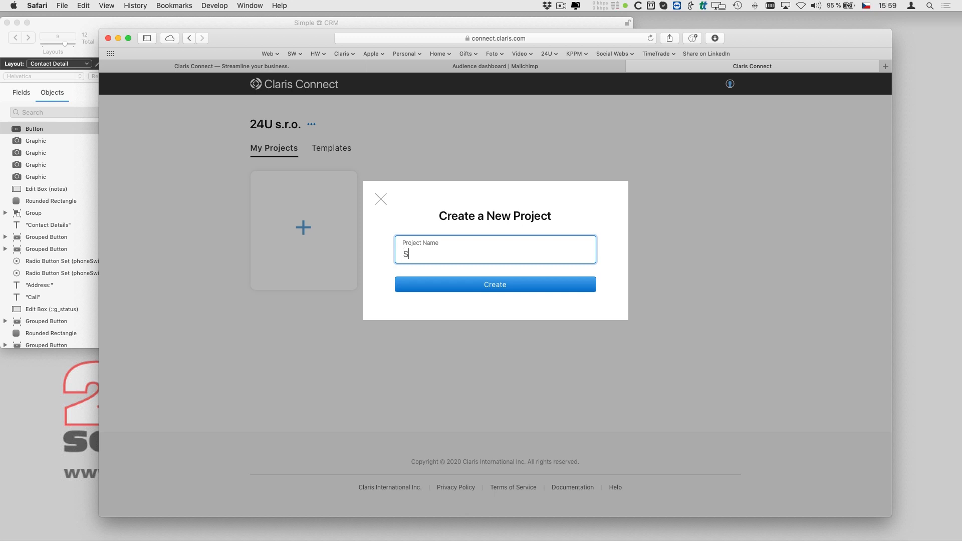
text(imple CRM)
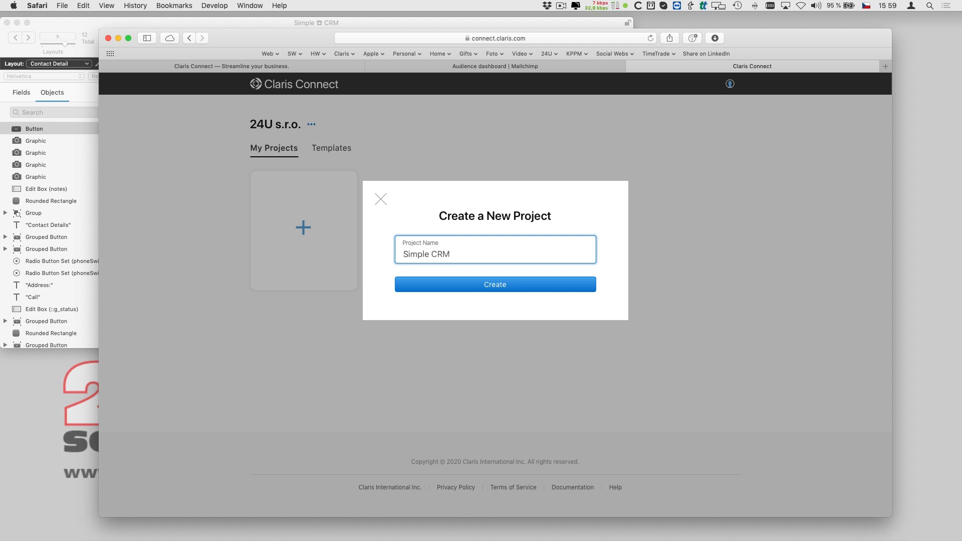
click(494, 284)
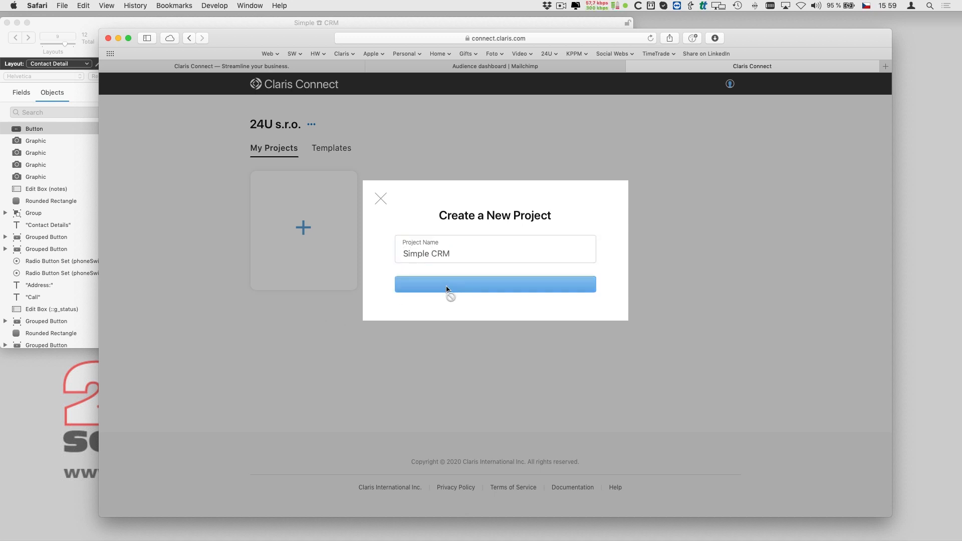
Create a new flow named Subscribe Contact and browse the trigger app list
click(494, 284)
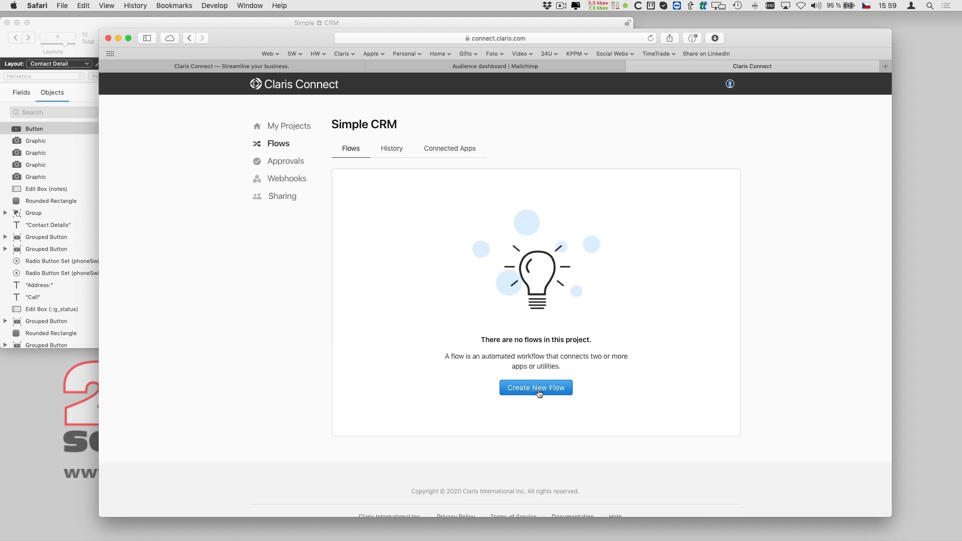
text(Subscribe Contact)
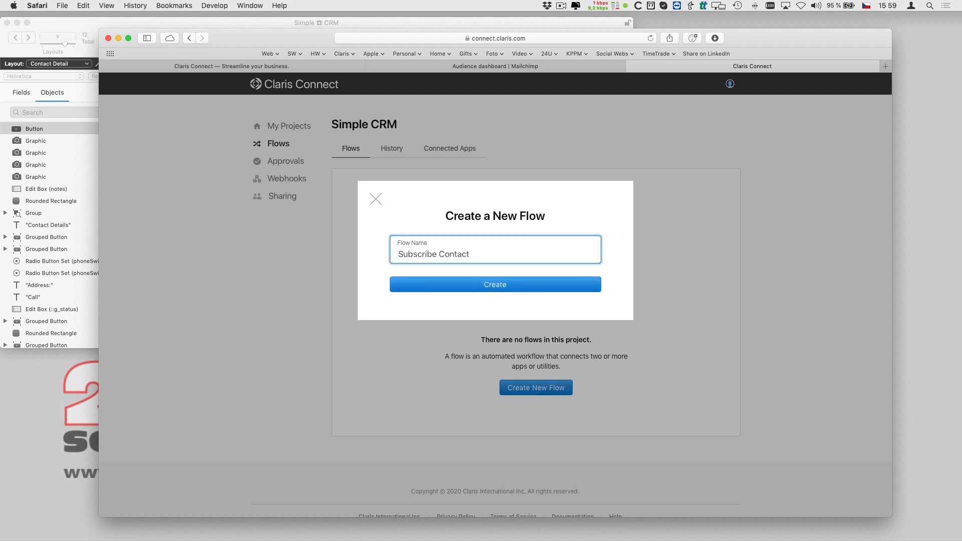
click(495, 283)
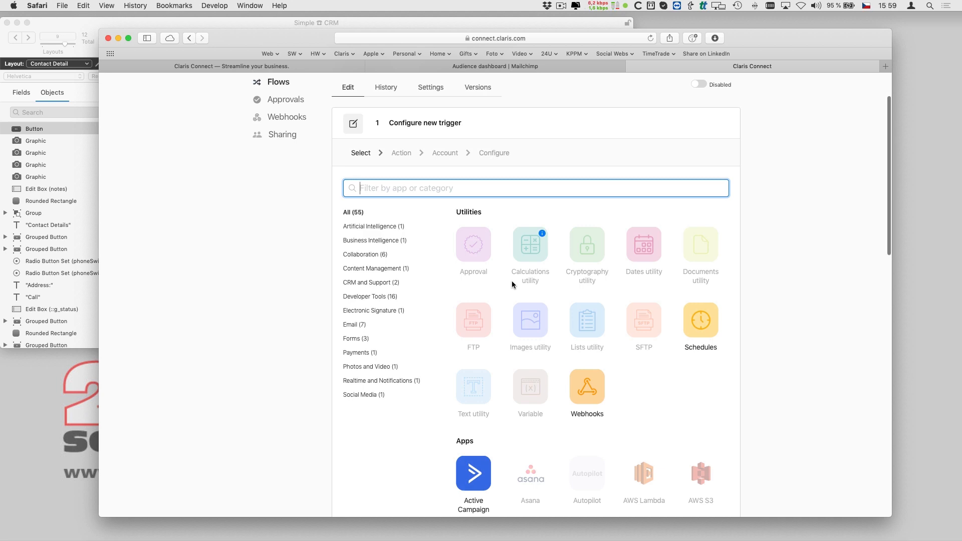
scroll(down, 3)
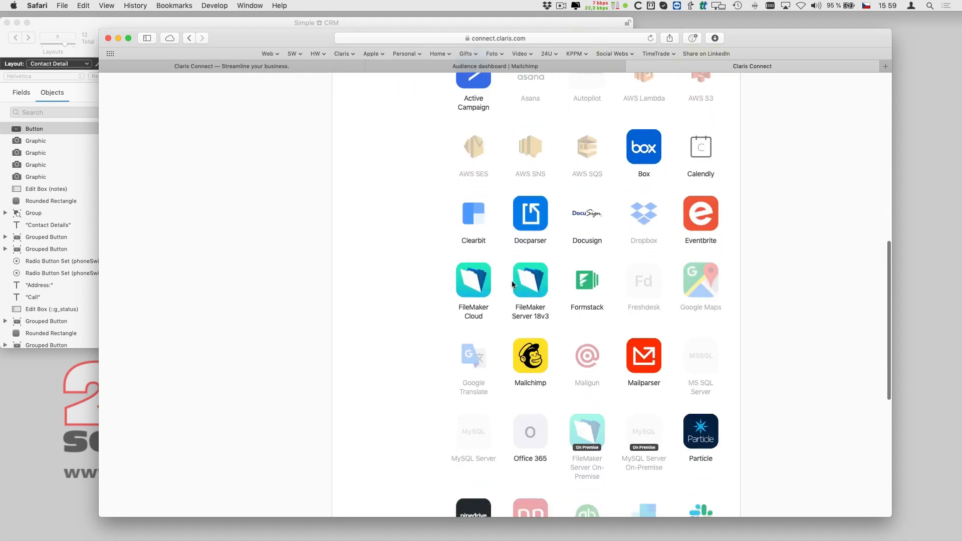
scroll(down, 3)
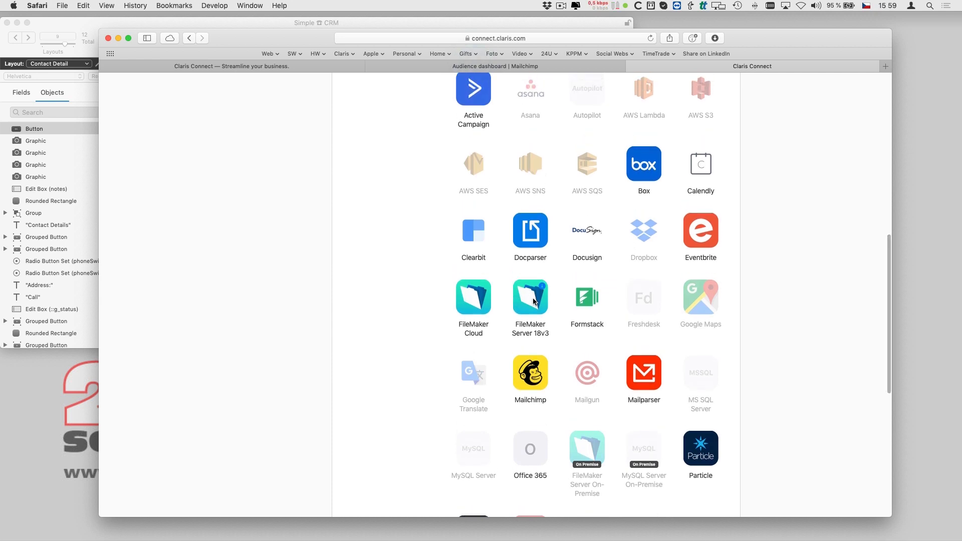
Choose FileMaker Server 18v3 Script Trigger and start connecting a new account with the server domain
click(530, 299)
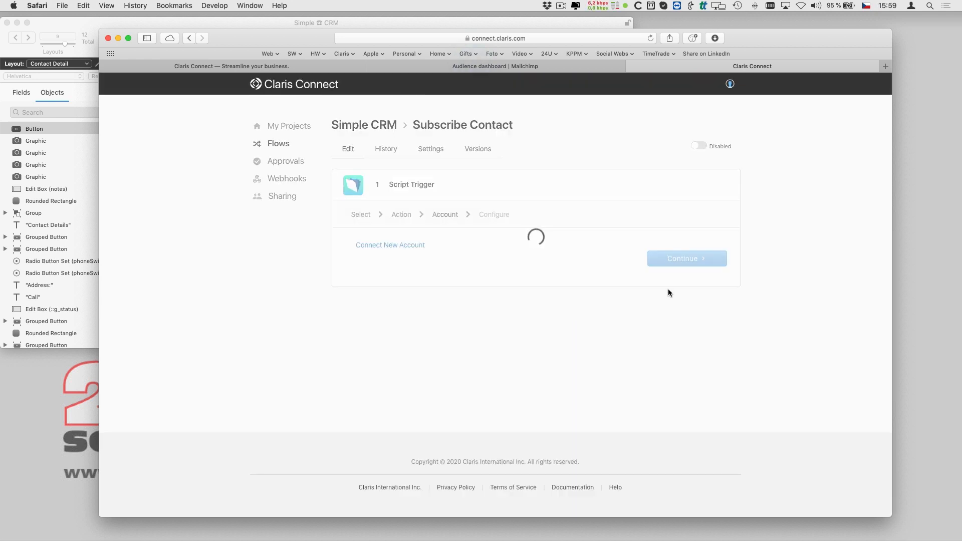
click(390, 245)
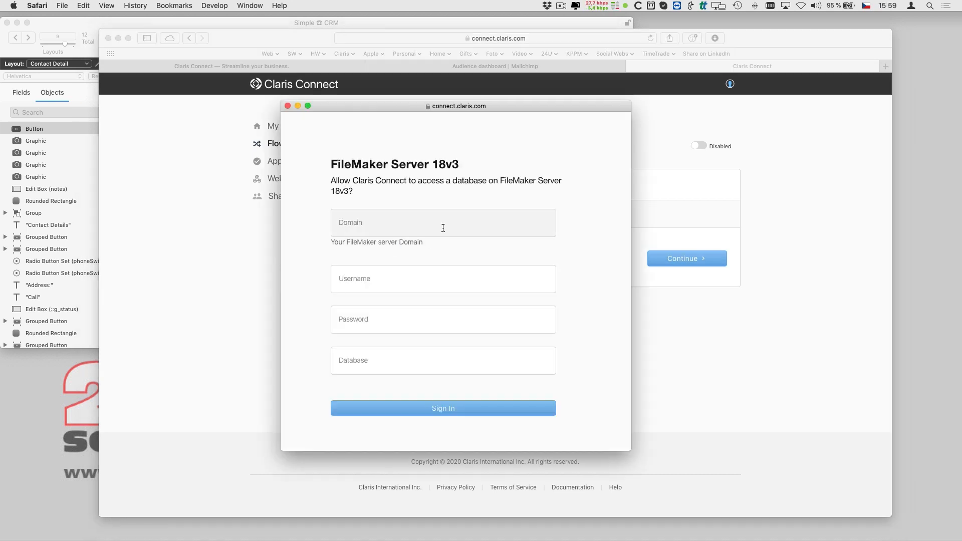
text(honza.24u.cz)
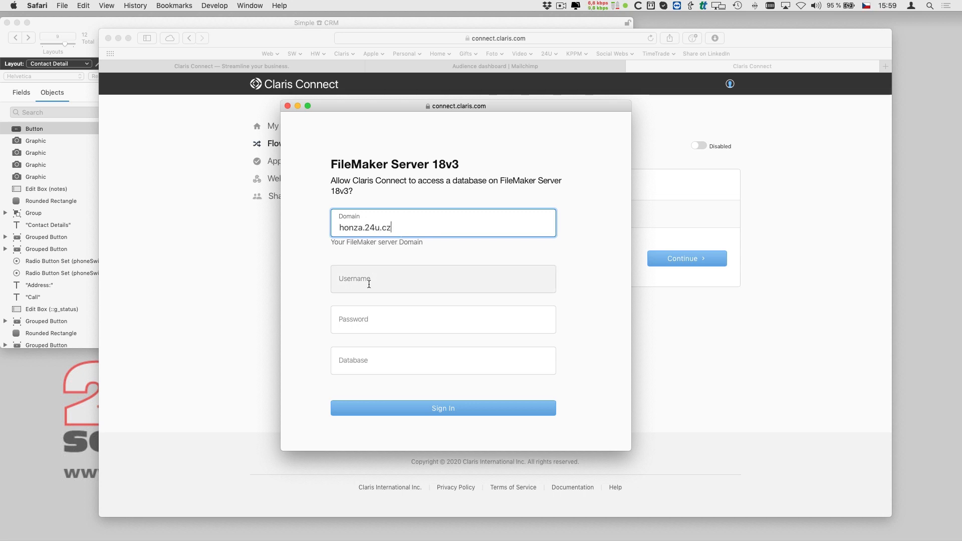
click(442, 408)
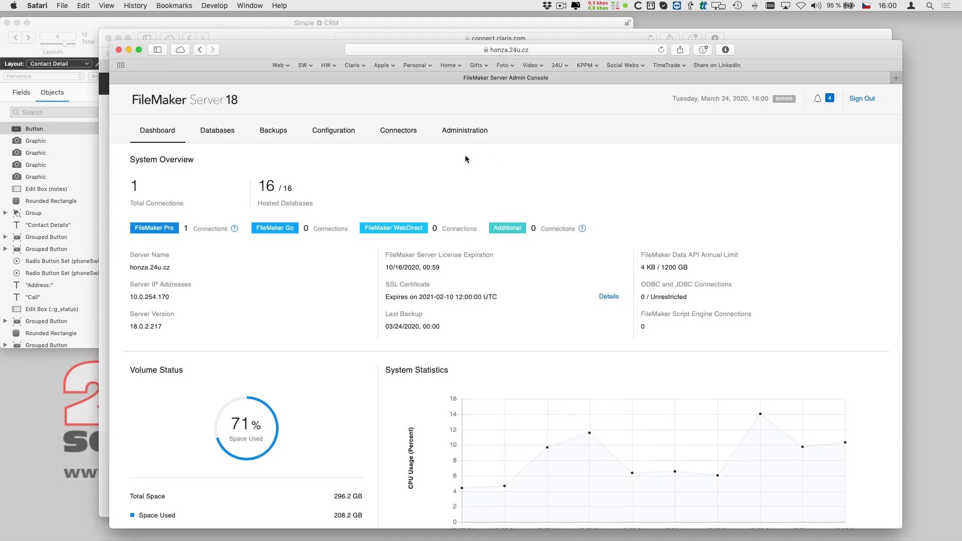
mouse_move(398, 133)
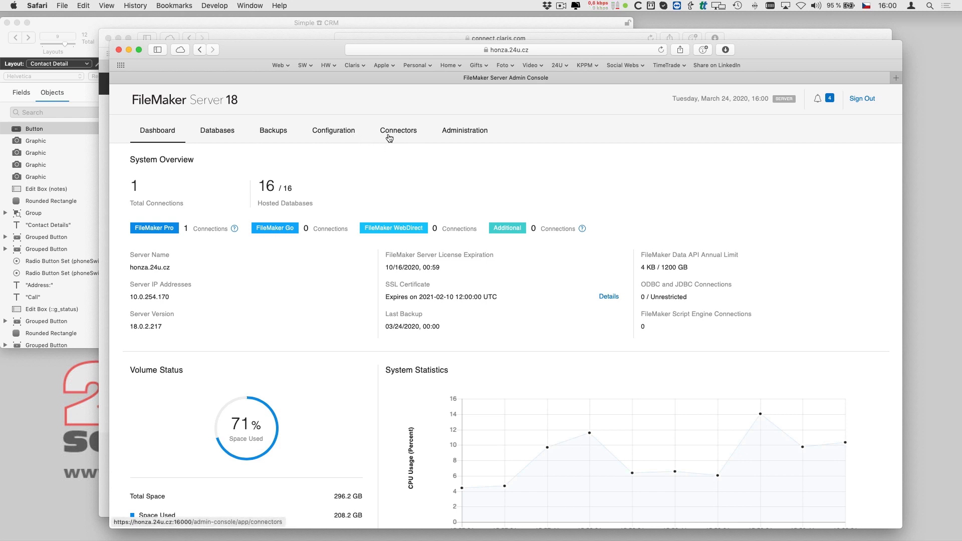
Go to the Connectors tab of the FileMaker Server Admin Console
click(398, 131)
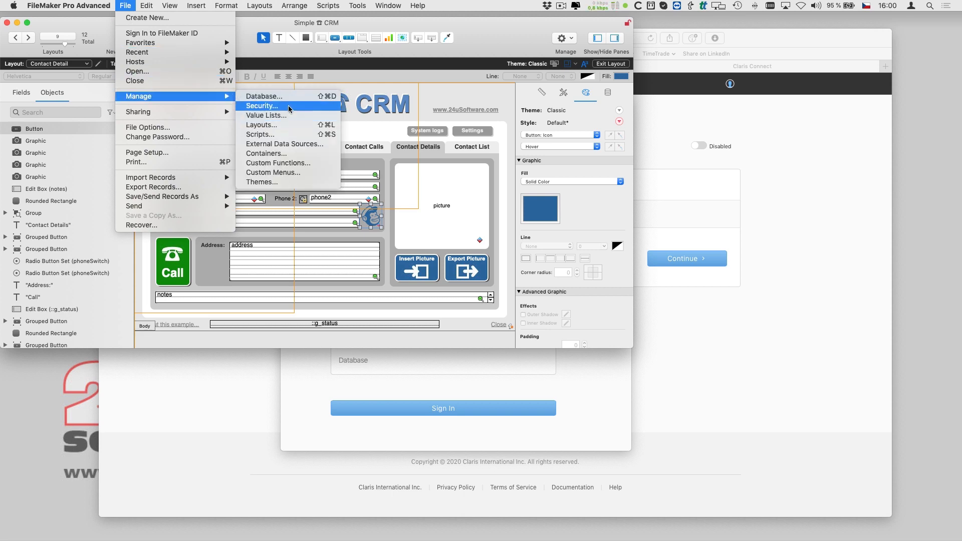
In Manage Security, add an account named connect with a password
click(261, 106)
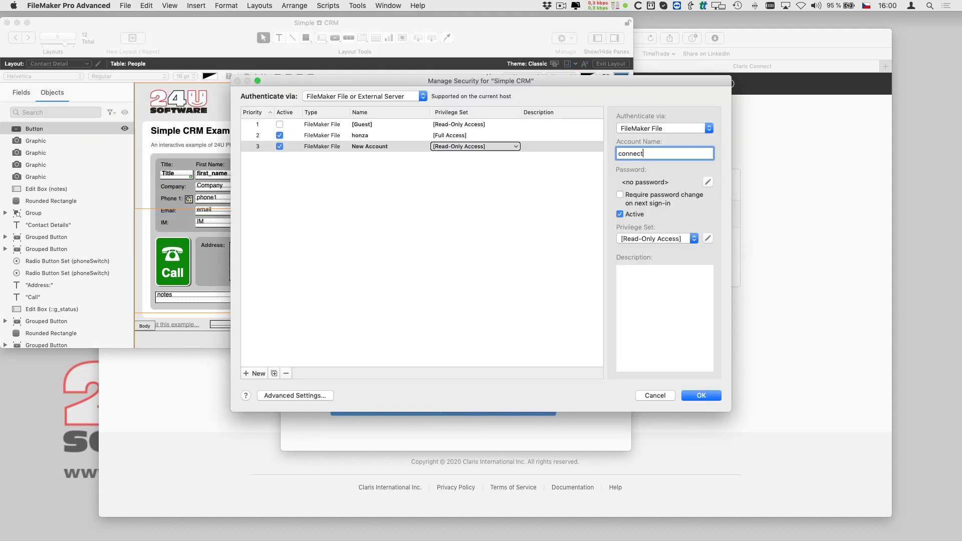
click(709, 182)
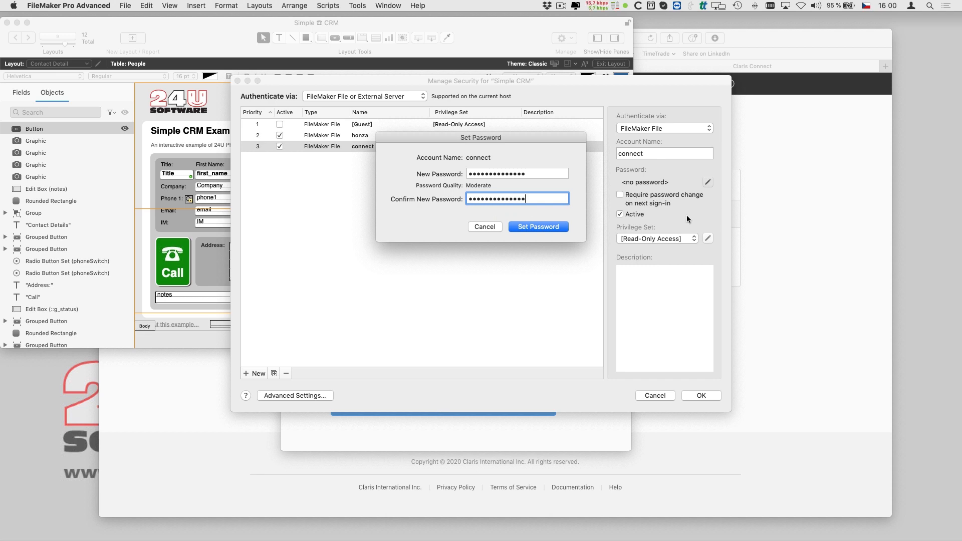
click(538, 226)
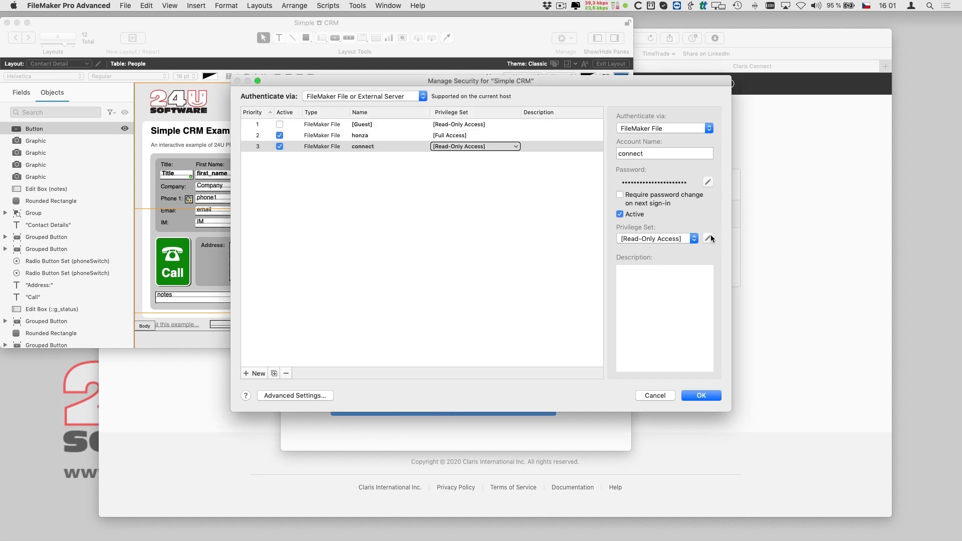
Create a Claris Connect privilege set with custom record privileges and save the security changes
click(295, 395)
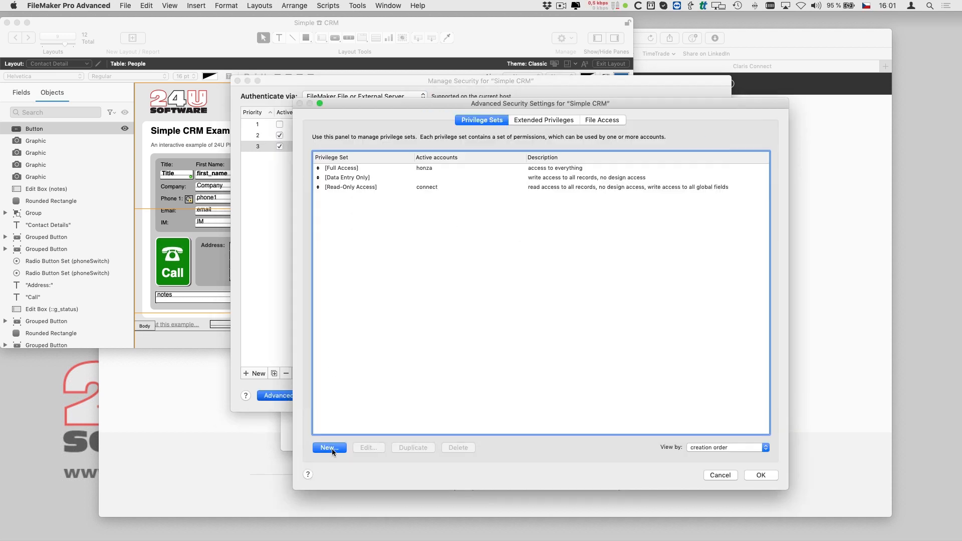
click(329, 447)
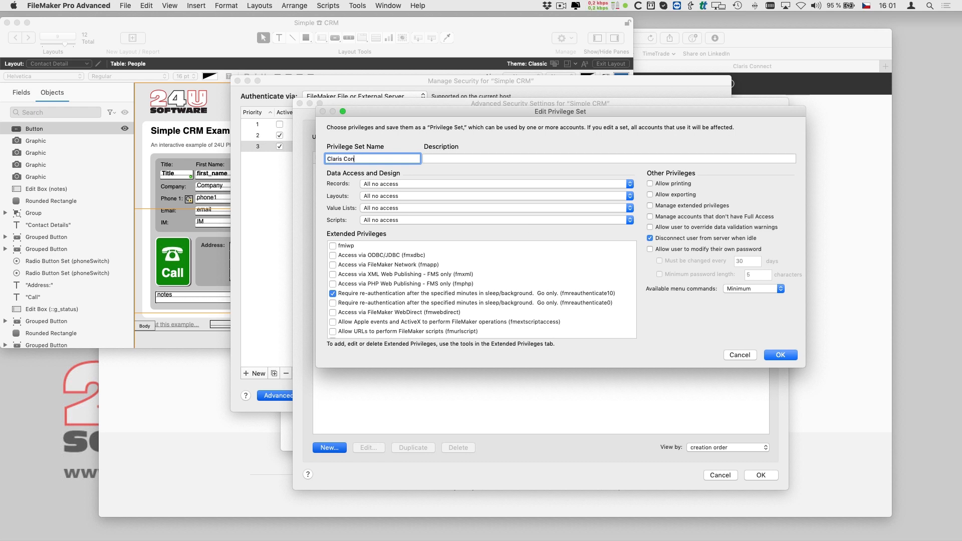
click(495, 184)
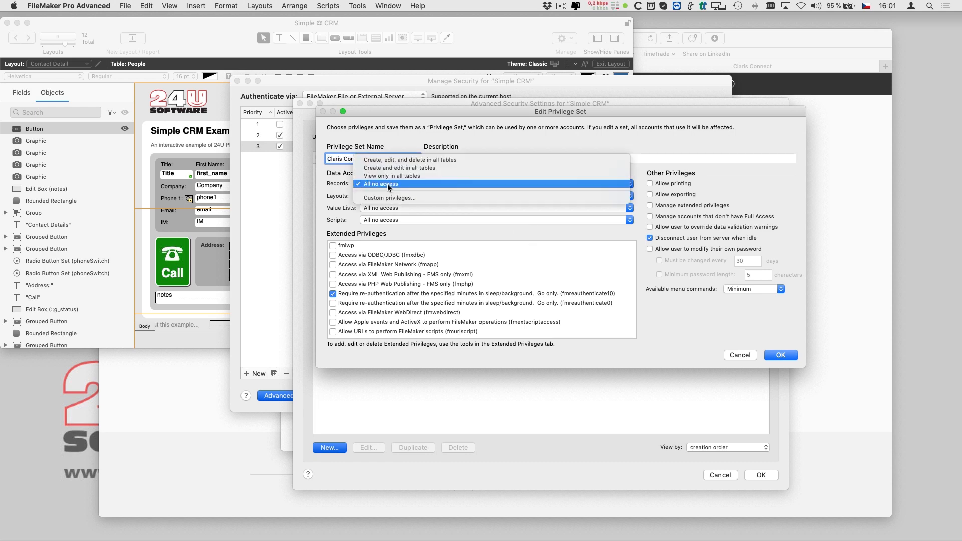
mouse_move(388, 198)
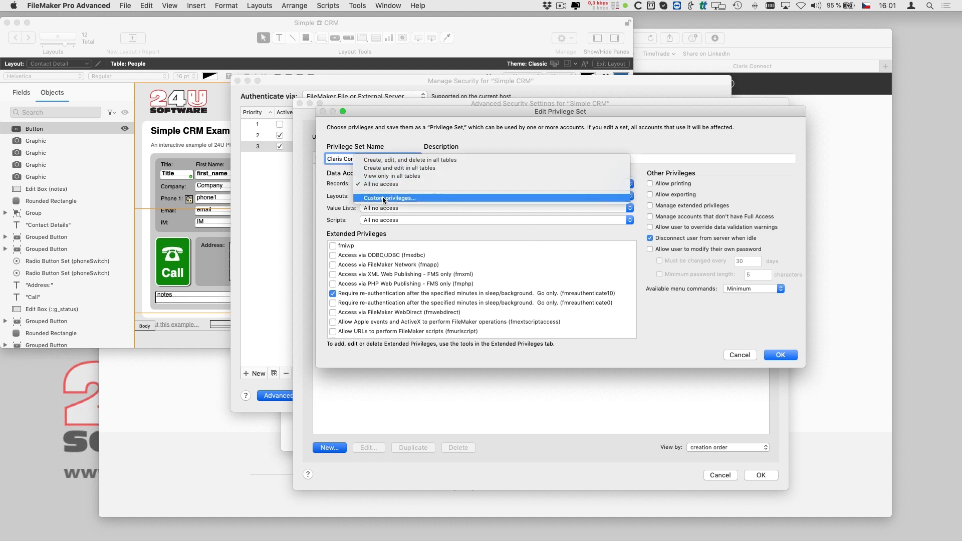
click(390, 198)
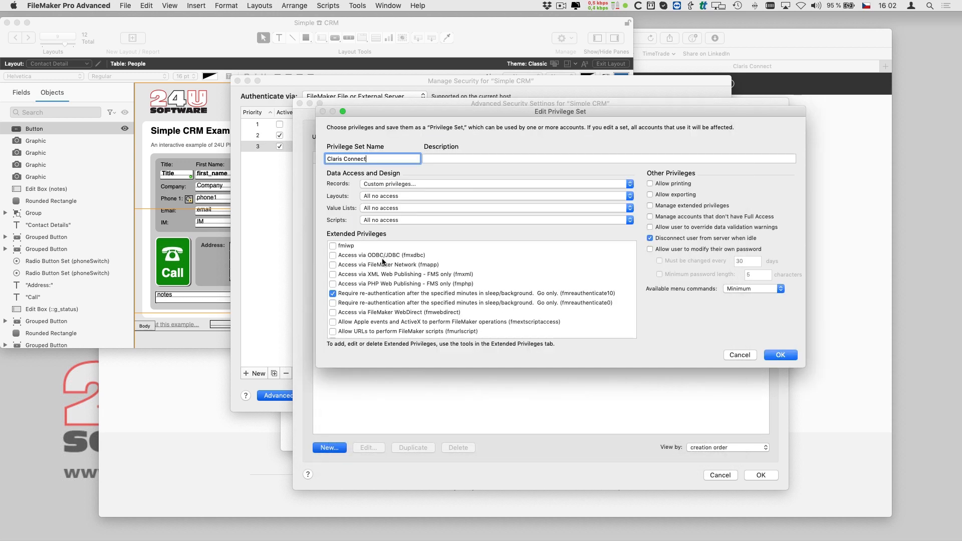
mouse_move(411, 330)
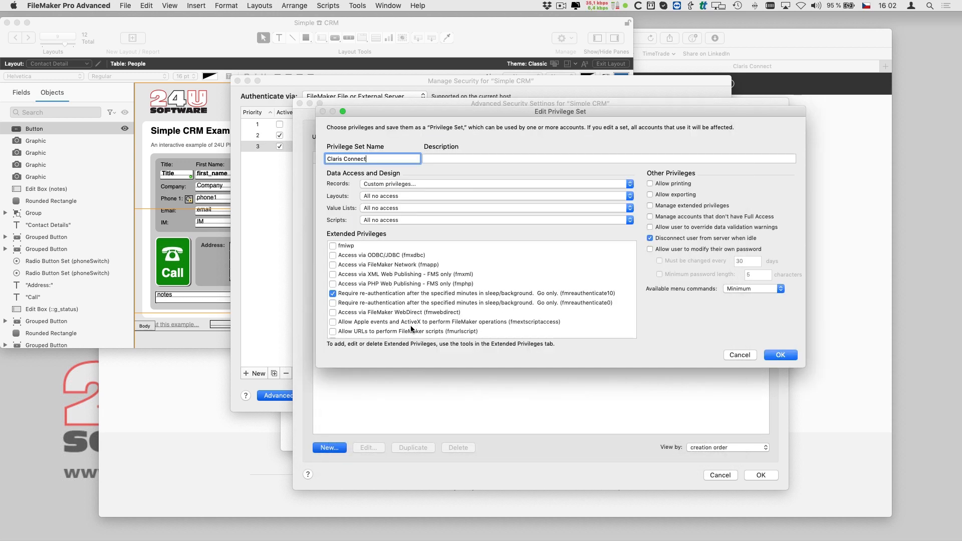
click(781, 355)
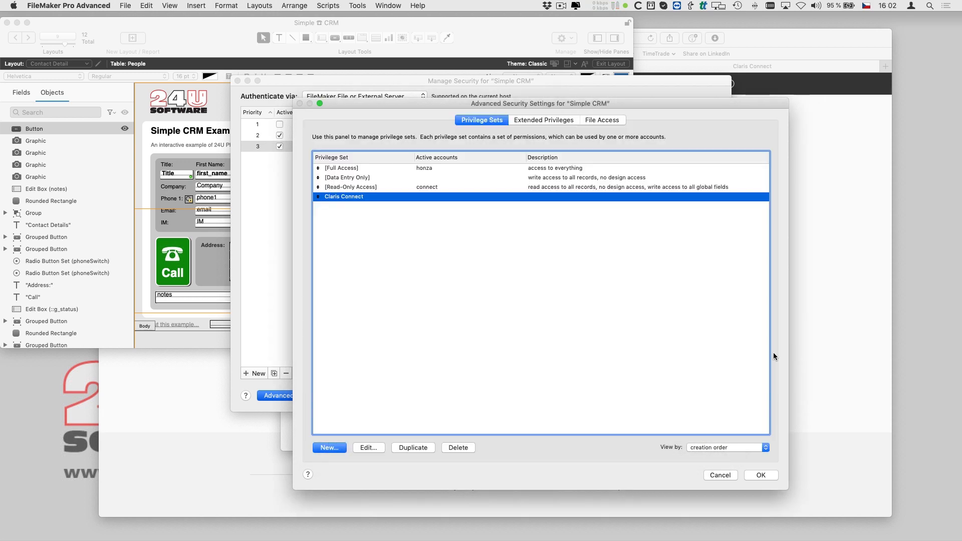
click(720, 475)
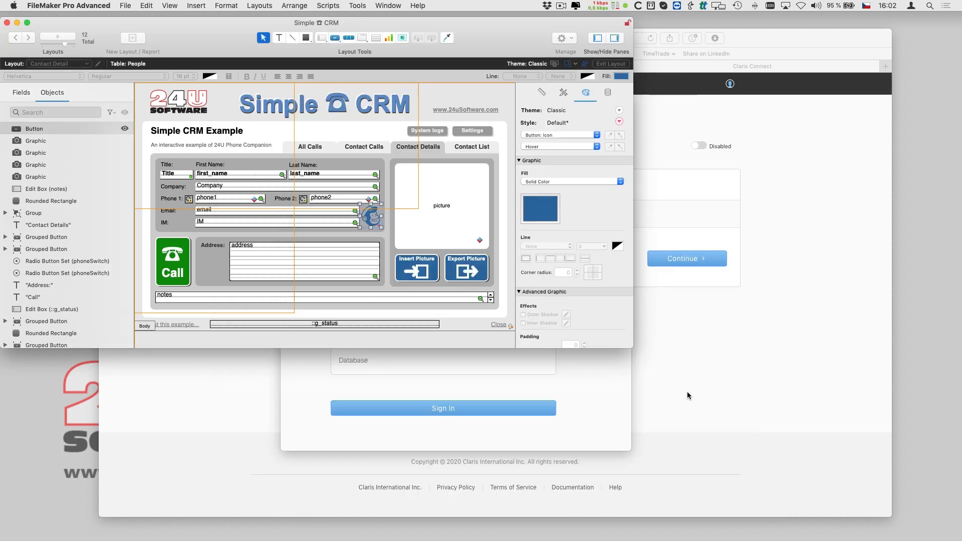
Sign in the FileMaker Server account to the SimpleCRM database for the Script Trigger
click(442, 322)
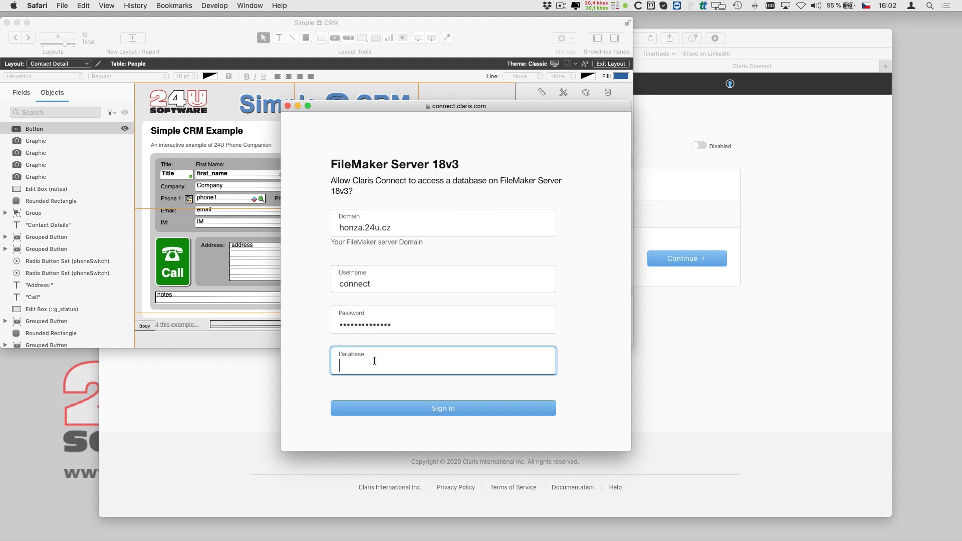
text(SimpleCRM)
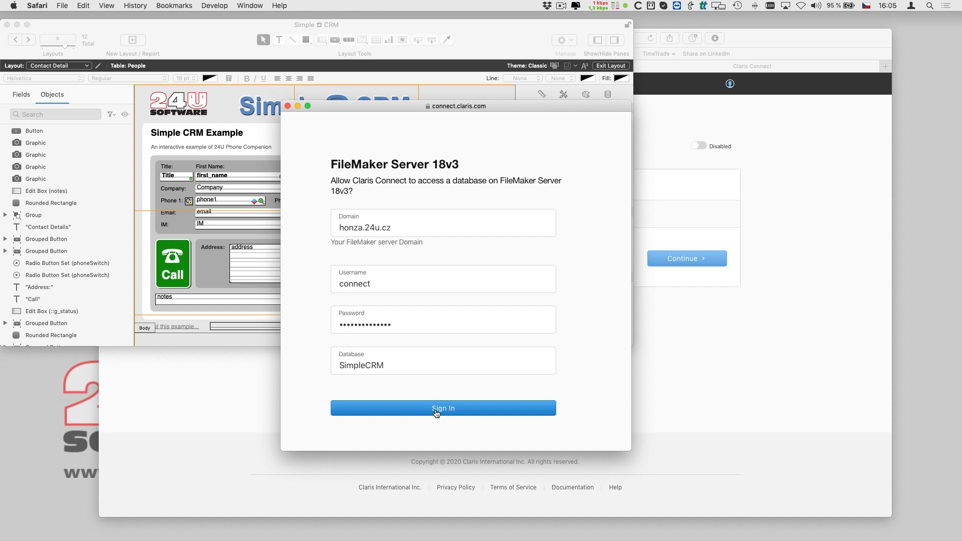
click(442, 408)
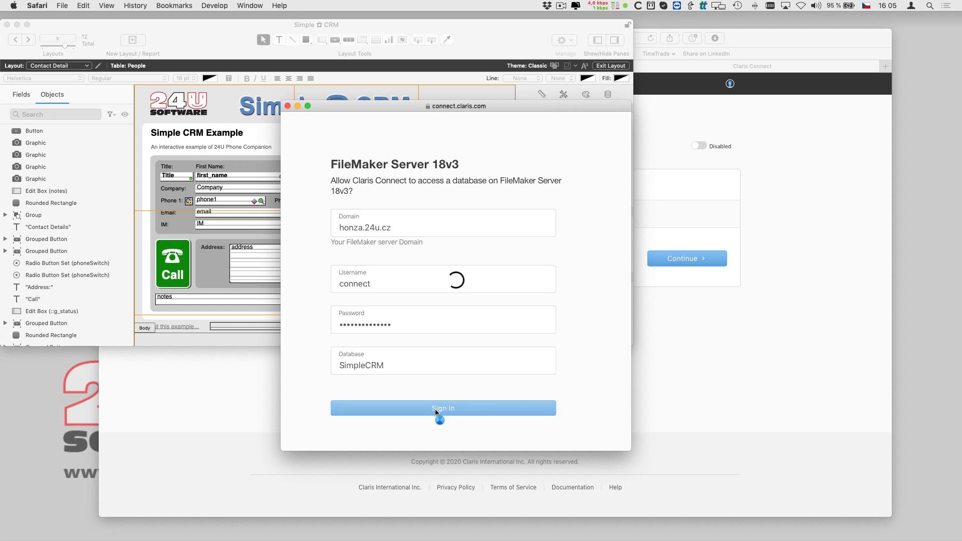
click(442, 408)
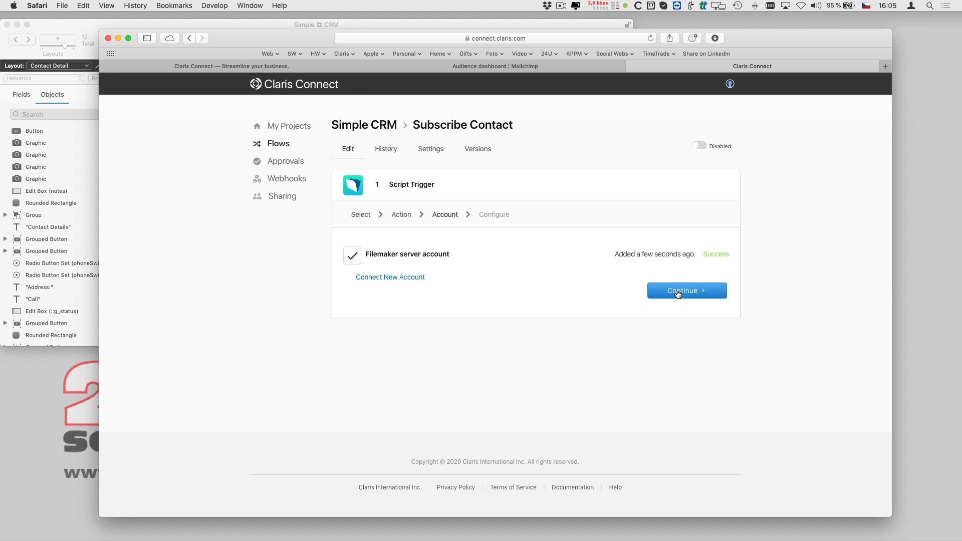
Continue to the Script Trigger's Configure stage, select the first setup instruction, and go to FileMaker's Scripts menu
click(686, 291)
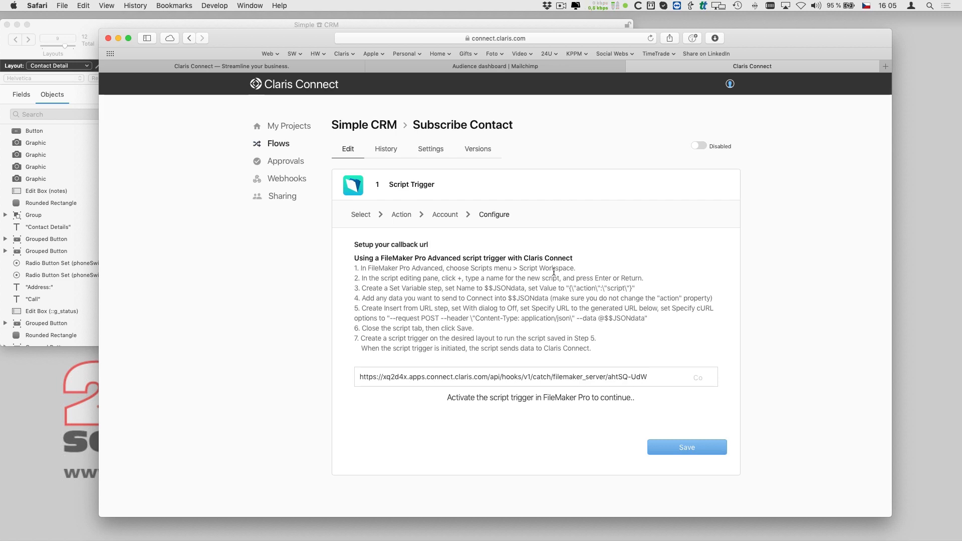
drag(363, 268, 574, 269)
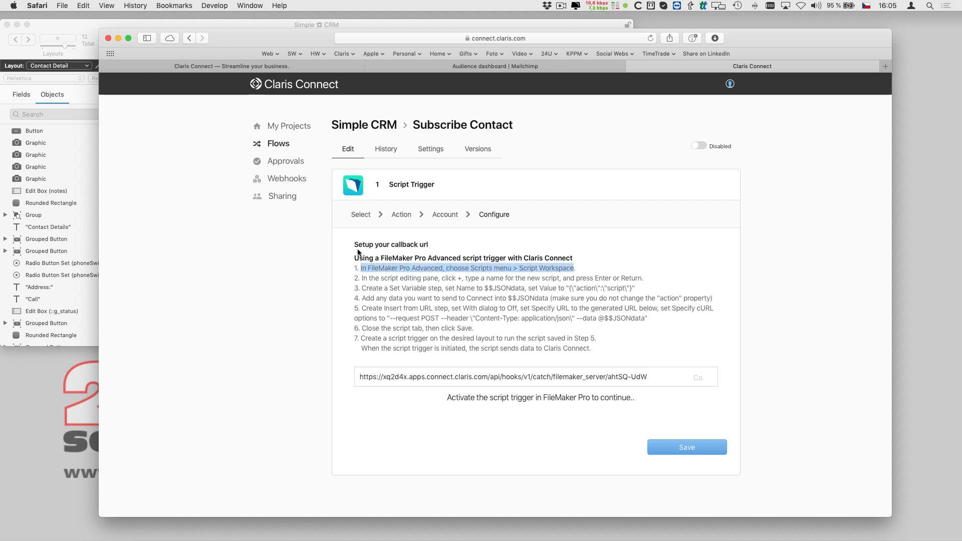
click(328, 6)
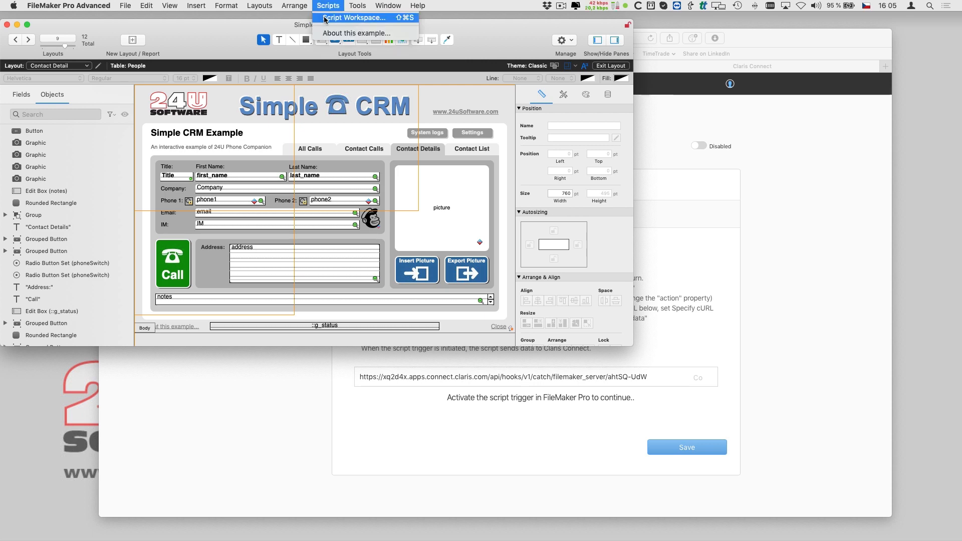
In Script Workspace, add a 'Claris Connect' folder with a new 'Subscribe Contact' script starting with Set Variable
click(353, 17)
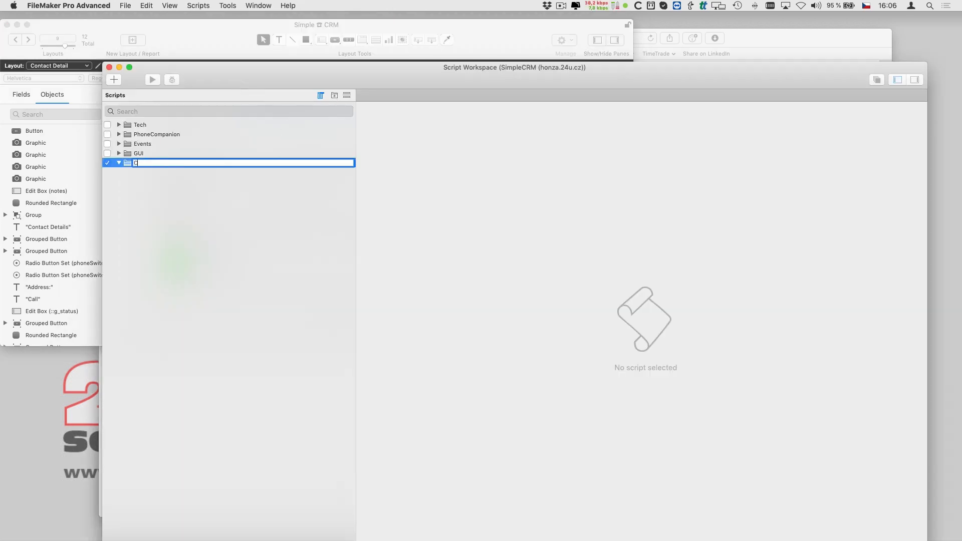
text(Claris Connect)
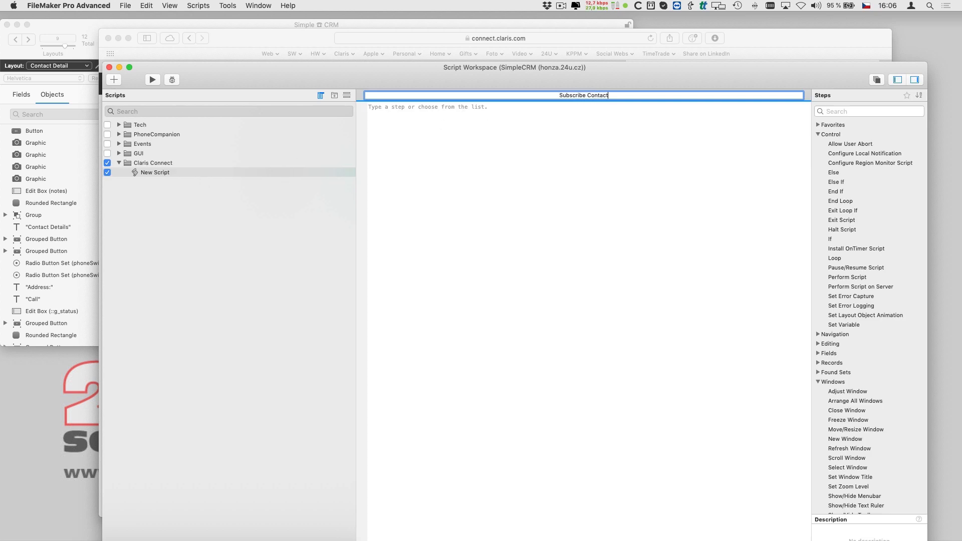
key(Return)
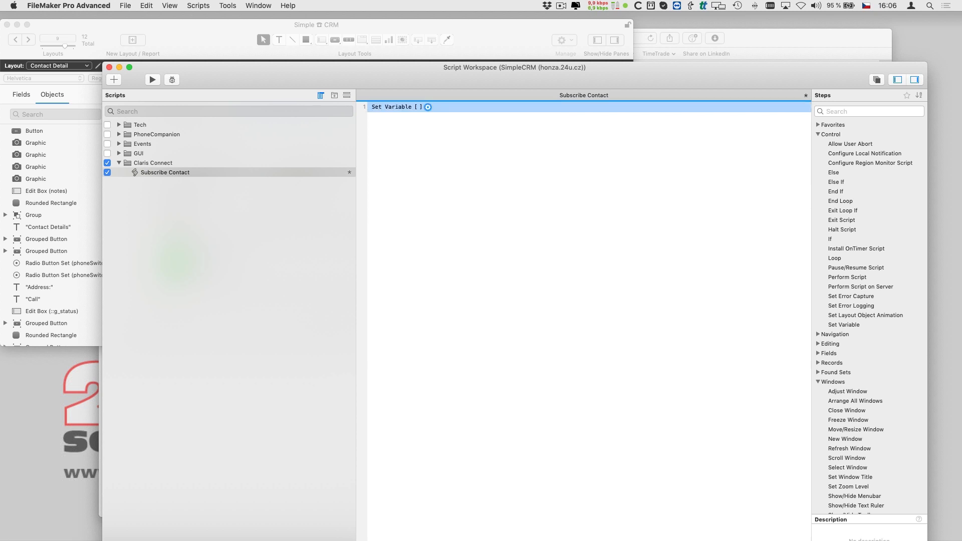
Set $JSONdata with JSONSetElement adding People::first_name as a JSONString element
text(JSONda)
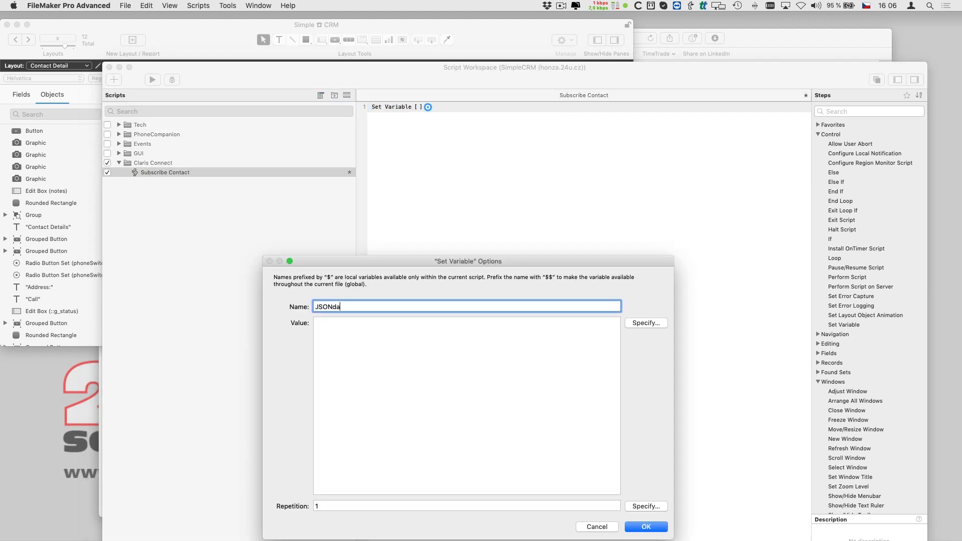
click(645, 526)
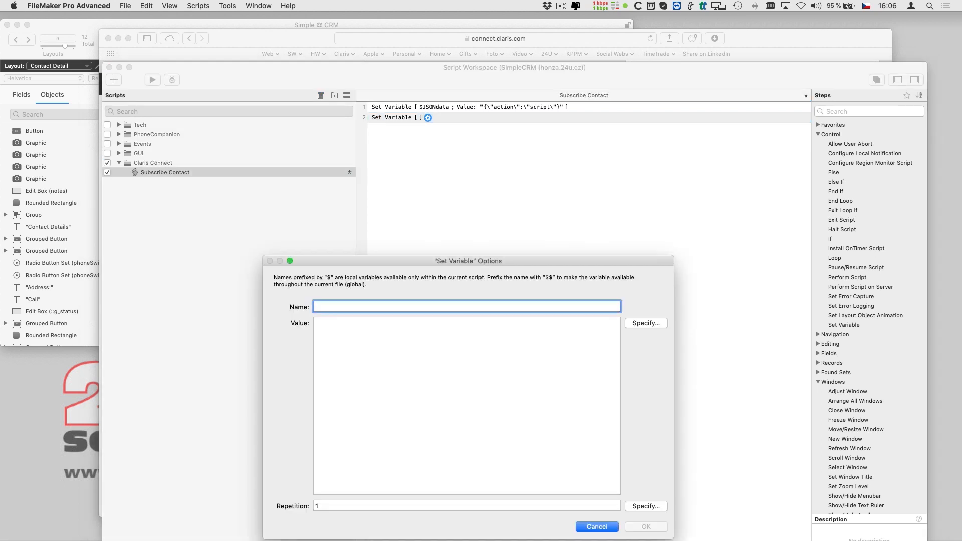
text($JSONdata)
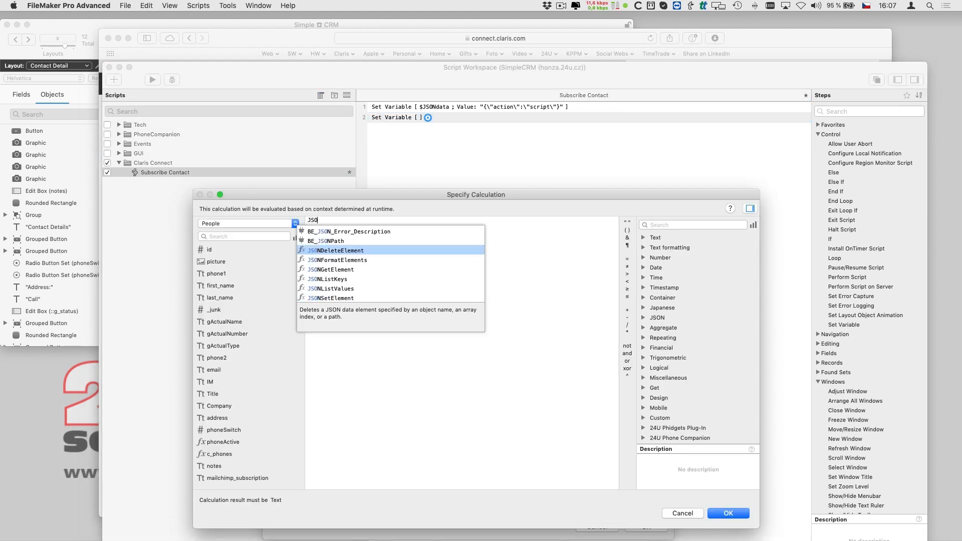
double_click(333, 299)
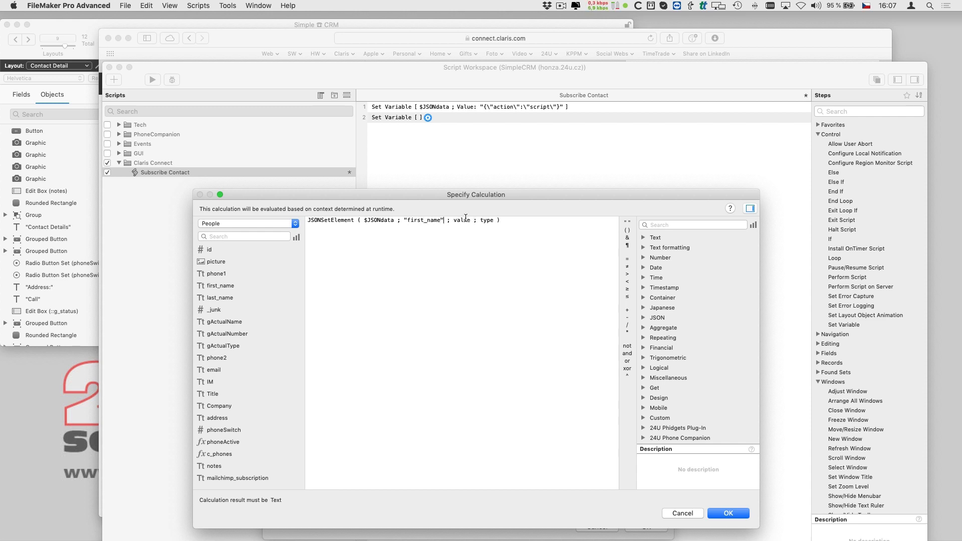
double_click(220, 286)
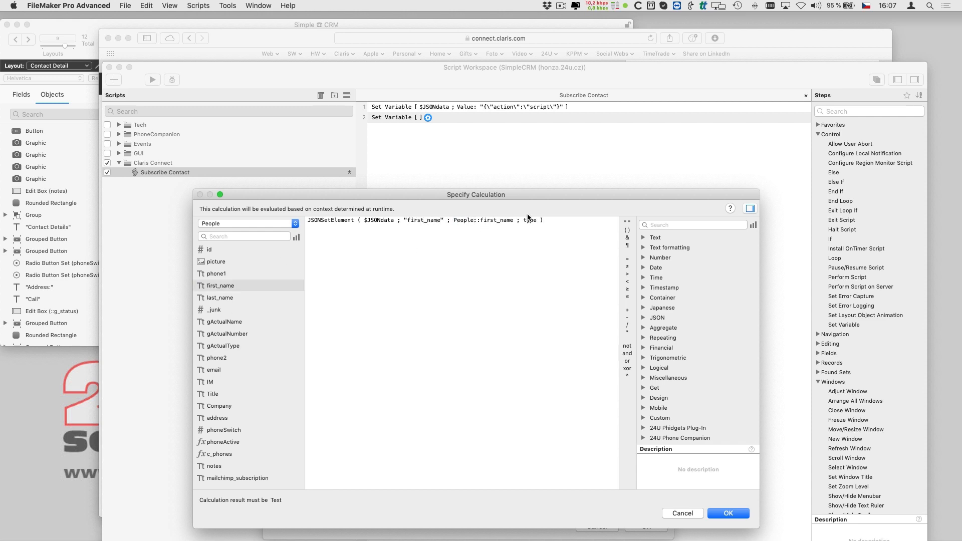
click(728, 513)
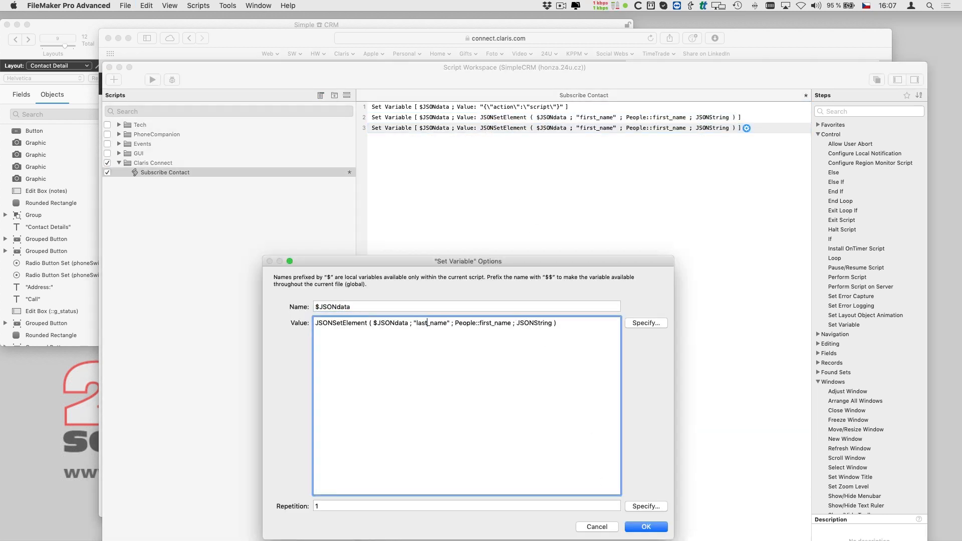
Add Set Variable steps appending last_name and email elements to $JSONdata
text(last_name)
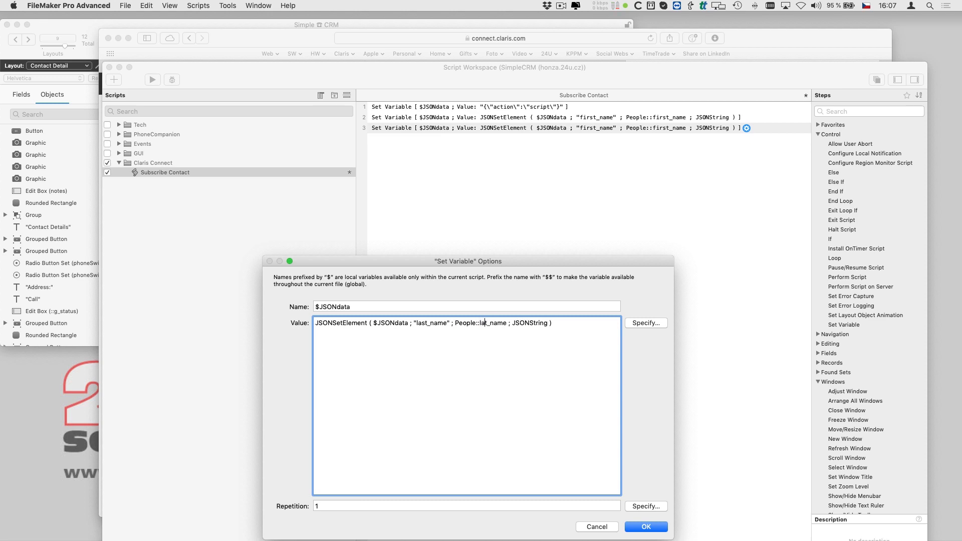
click(644, 527)
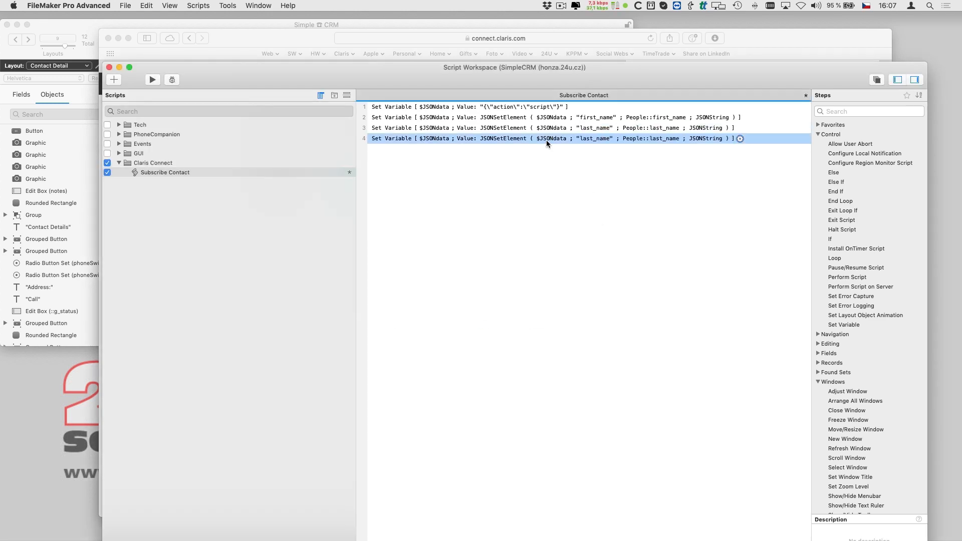
double_click(552, 138)
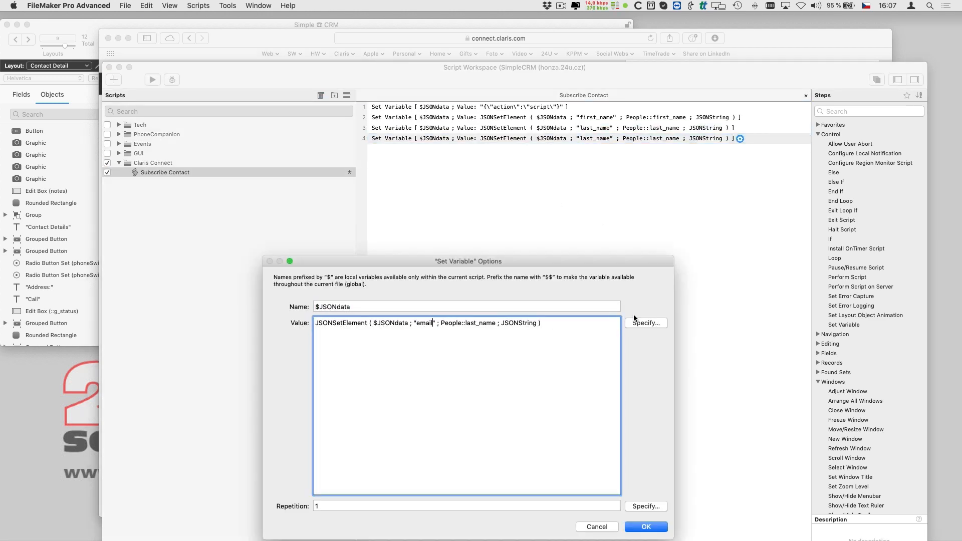
click(644, 323)
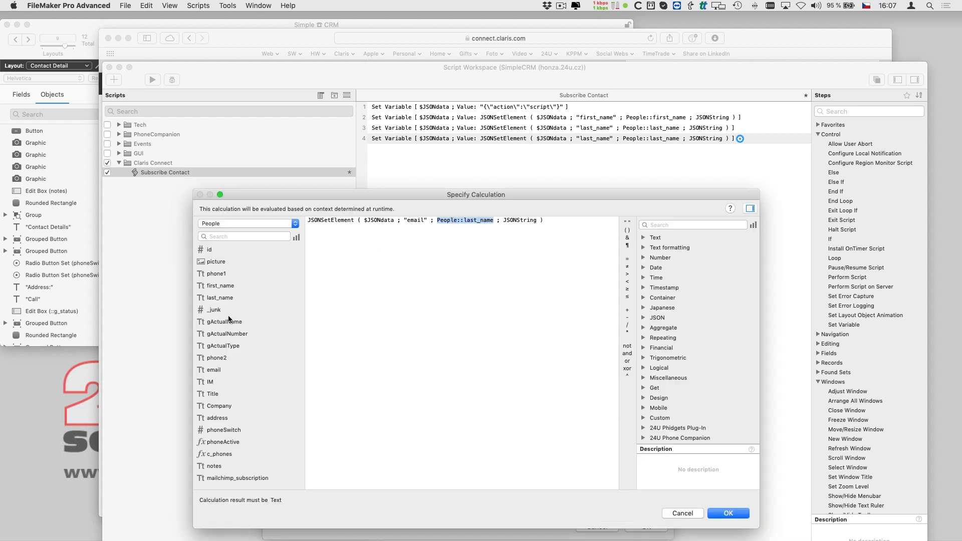
click(728, 513)
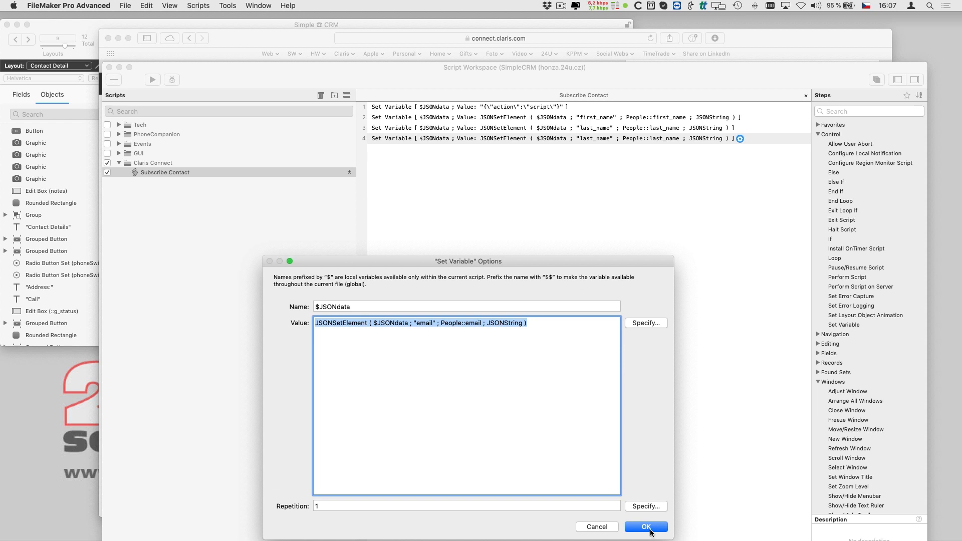
click(645, 526)
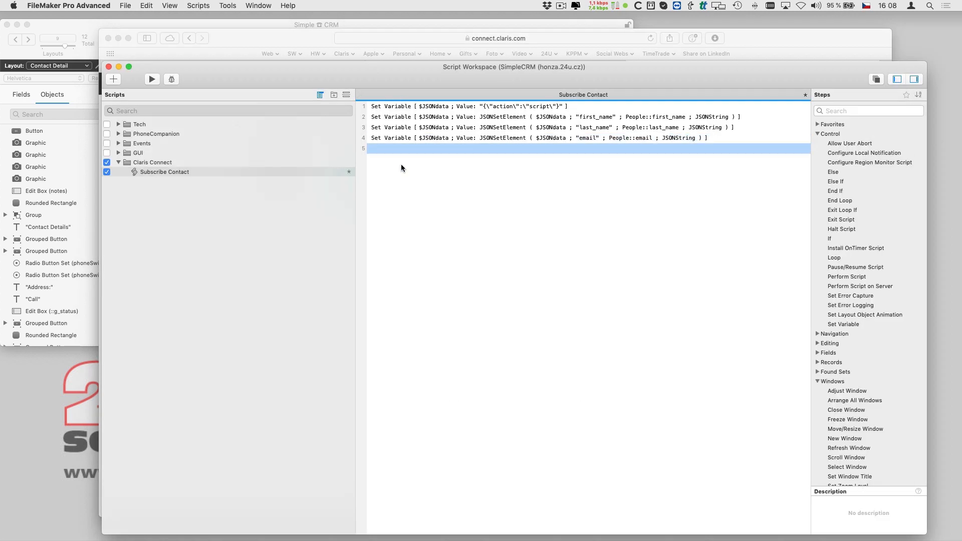
Add an Insert from URL step without dialog, with cURL options, storing the response in variable $CCresult
text(insert fr)
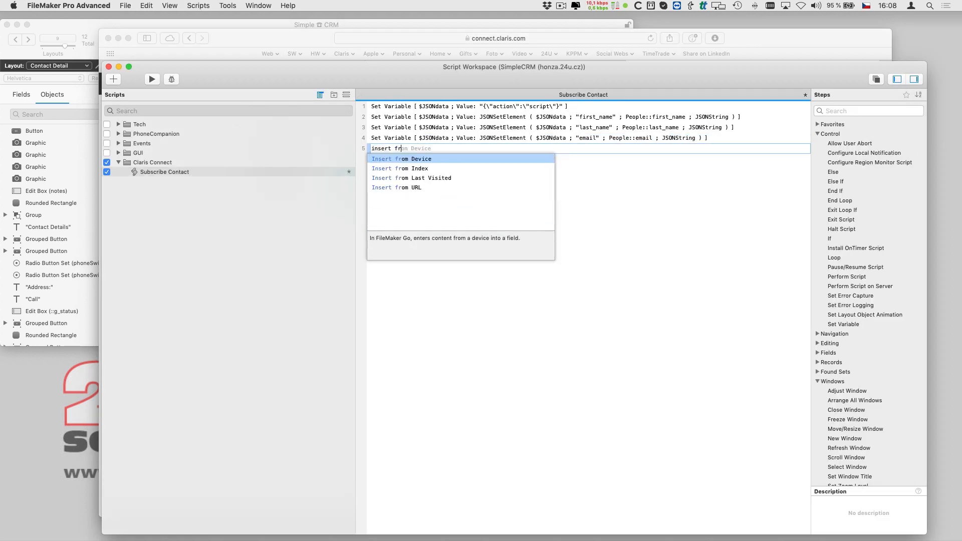
click(399, 188)
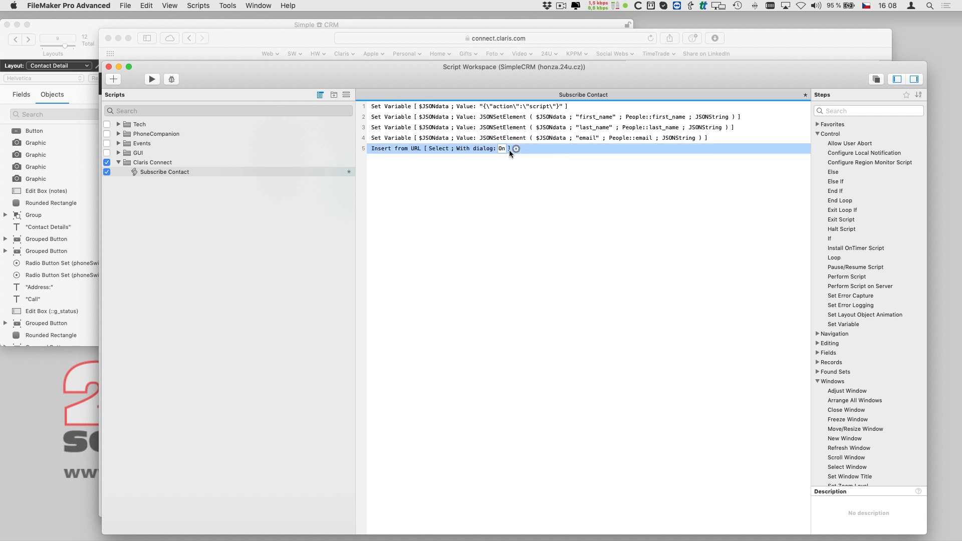
click(516, 148)
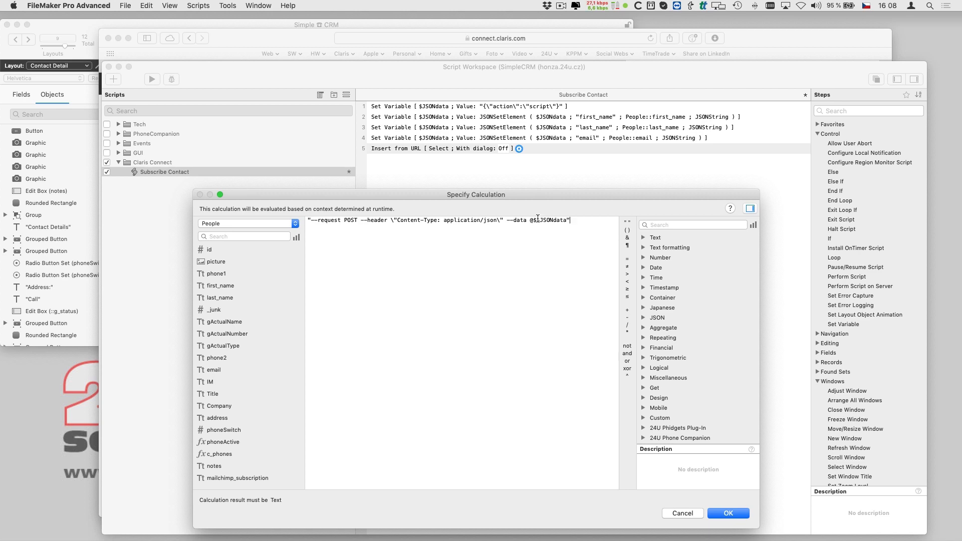
click(727, 513)
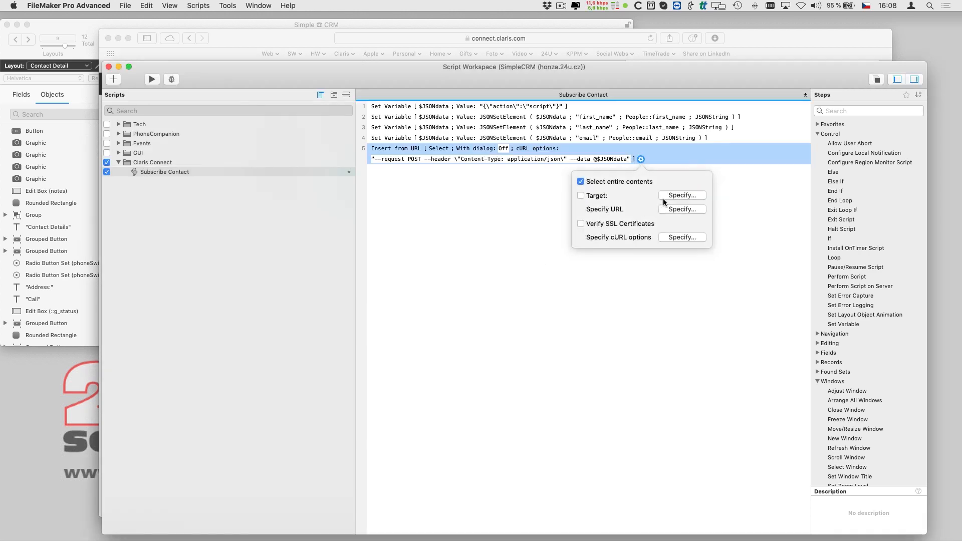
click(681, 196)
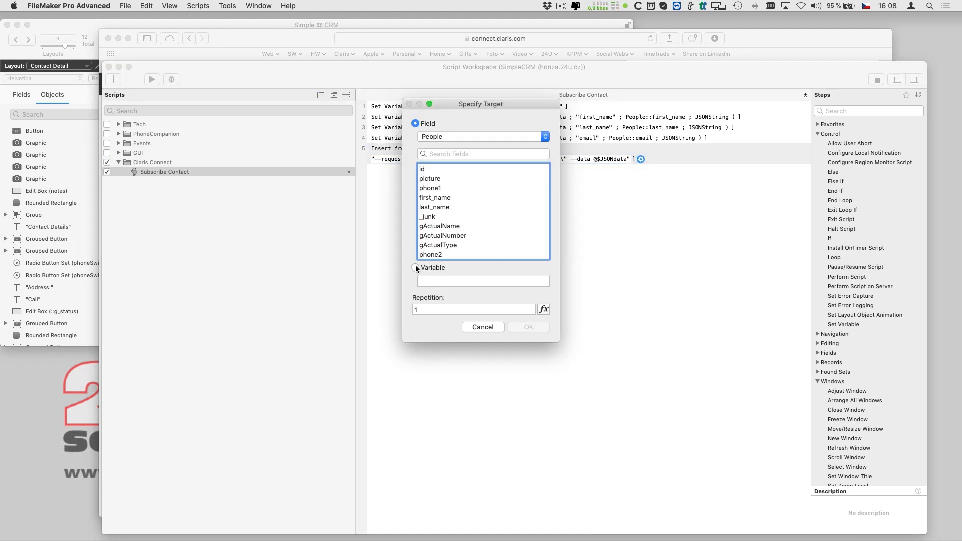
text(CCre)
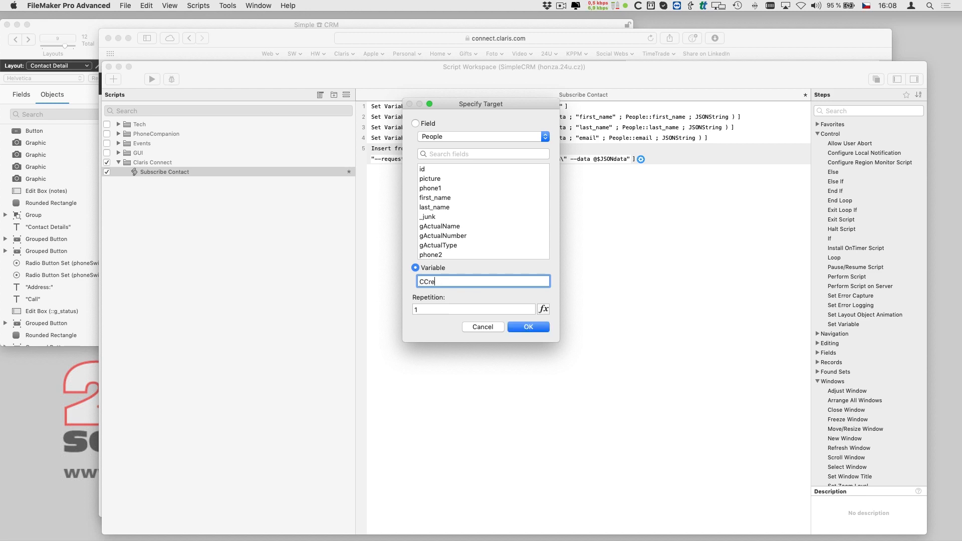
click(528, 327)
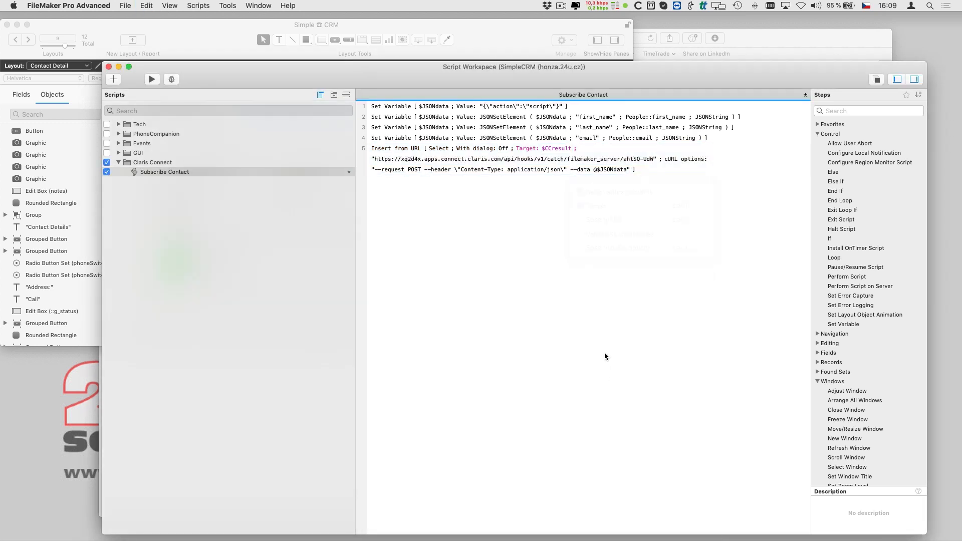
Add a Show Custom Dialog step titled Get(ScriptName) with message $CCresult
click(416, 181)
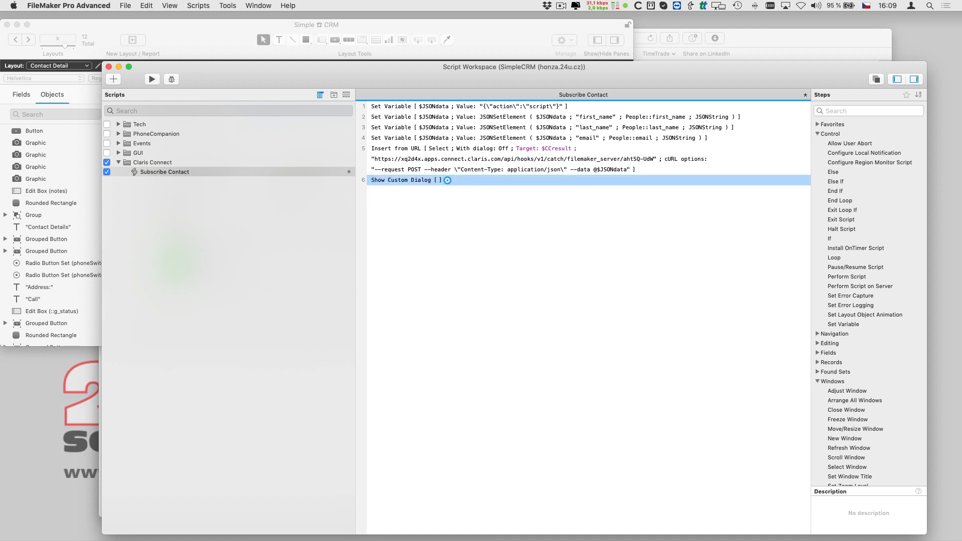
double_click(405, 179)
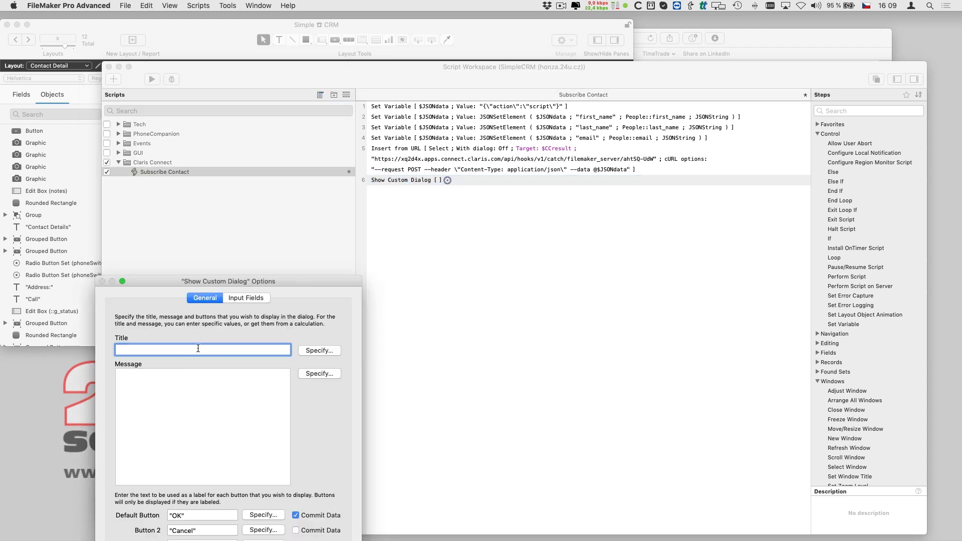
text(Get(ScriptName))
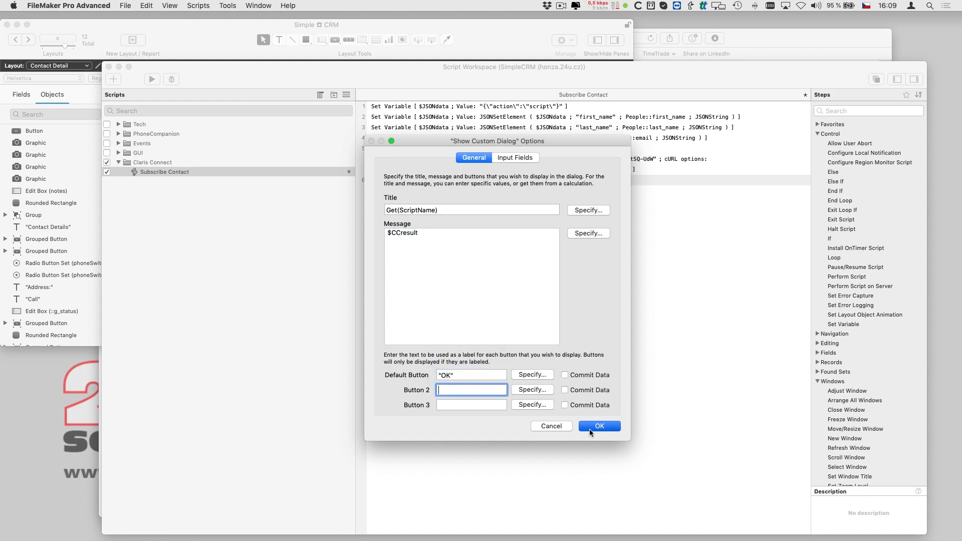
click(599, 426)
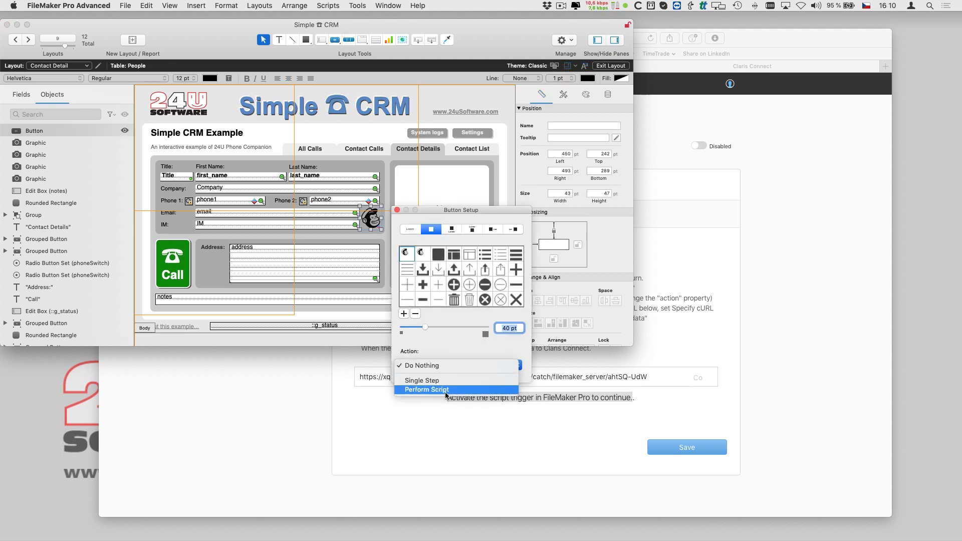
Set the button's action to Perform Script running Subscribe Contact
click(427, 390)
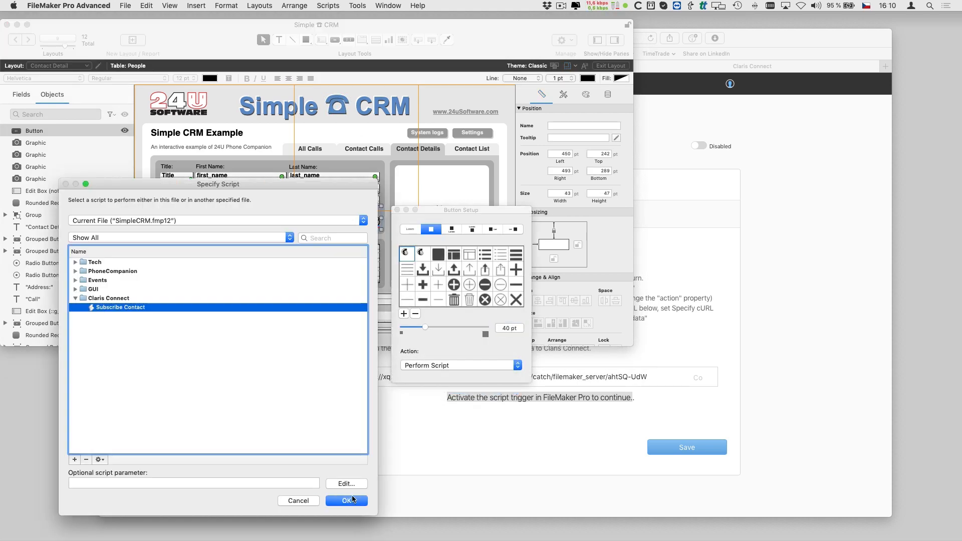
click(346, 500)
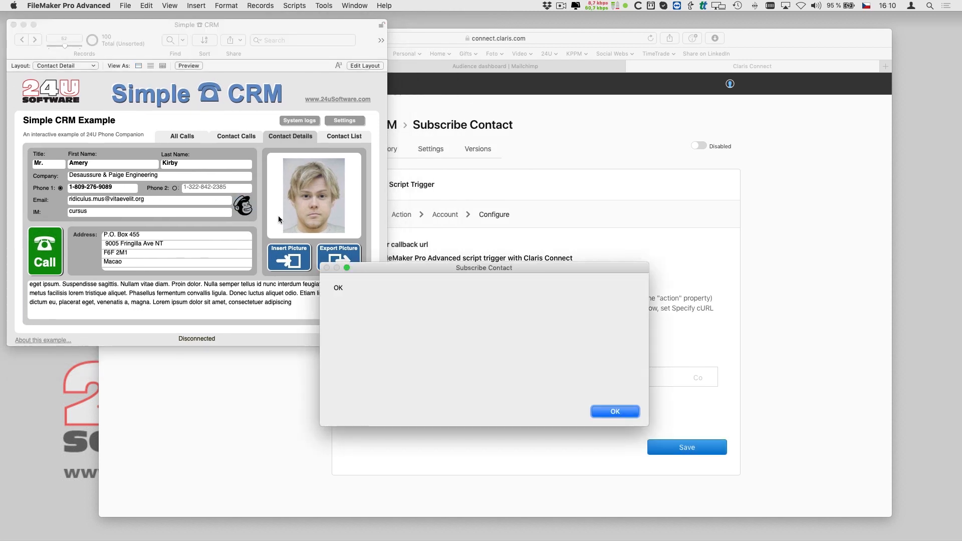
Dismiss the response dialog, save the Script Trigger, and add a new Action step, scrolling to Mailchimp
click(615, 411)
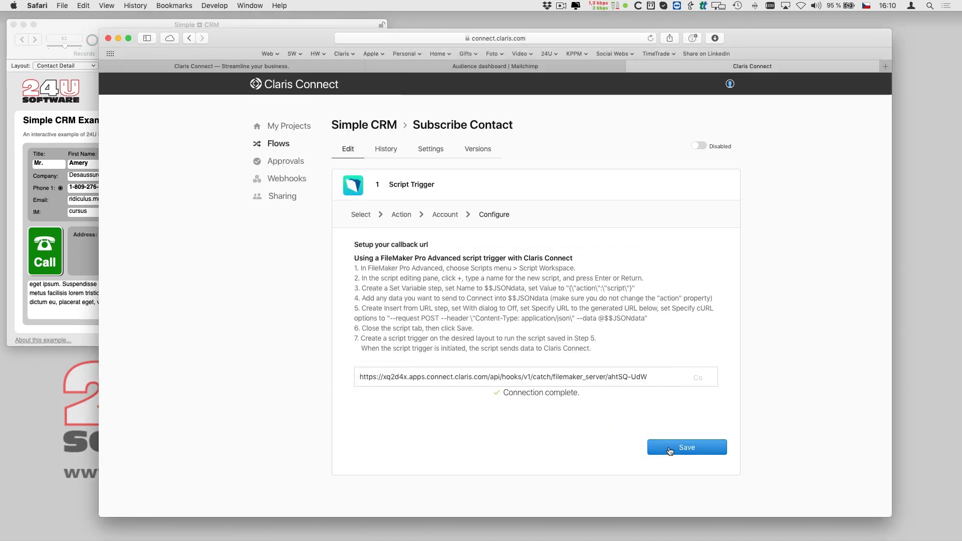
click(686, 448)
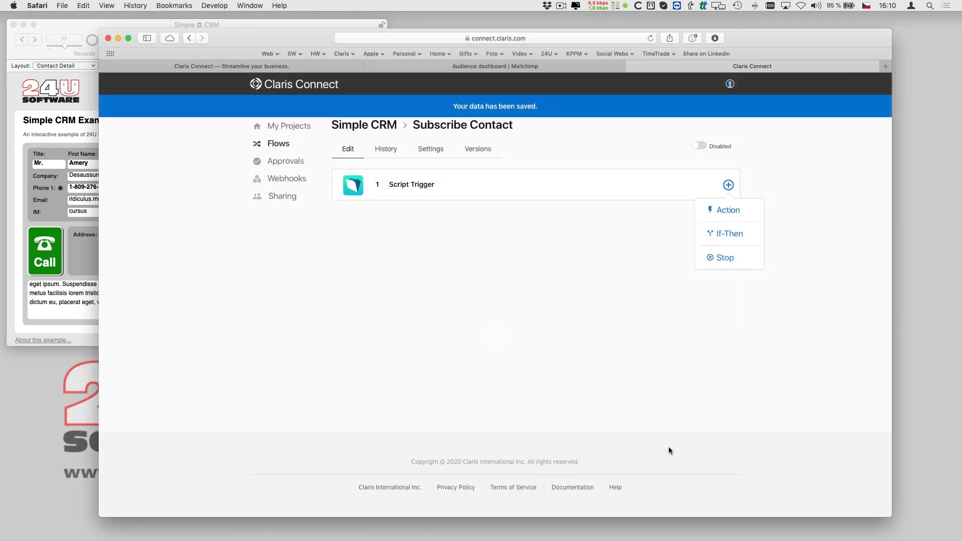
click(728, 210)
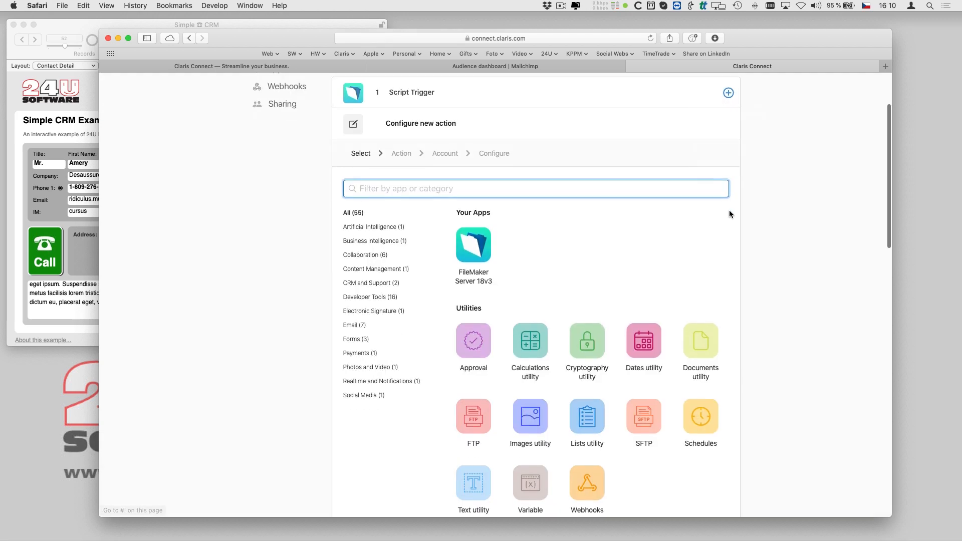
scroll(down, 3)
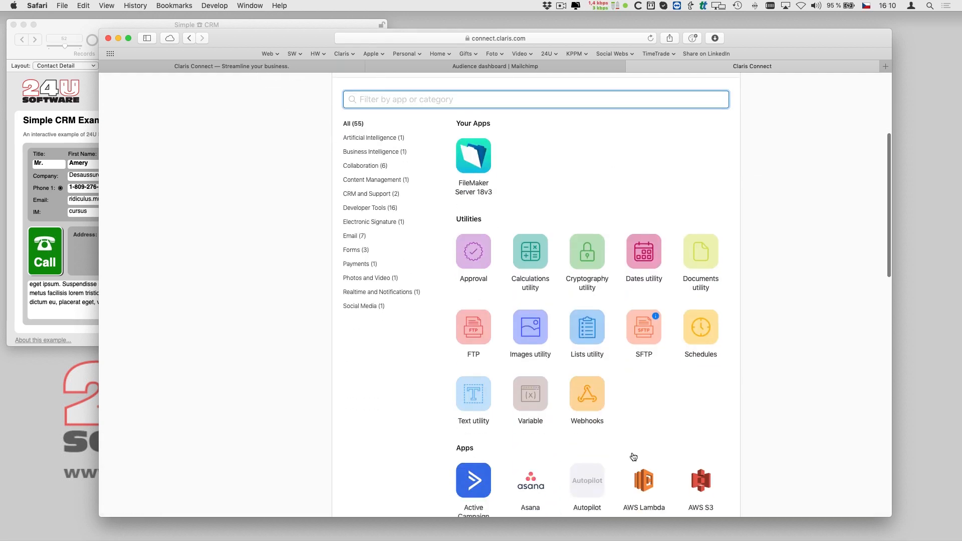
scroll(down, 3)
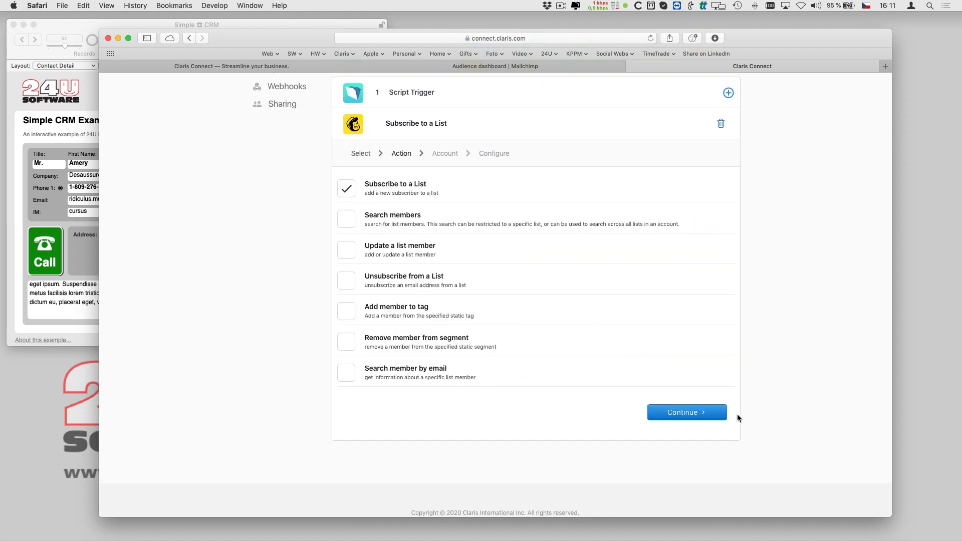
Confirm Subscribe to a List, connect a new Mailchimp account, log in and allow Claris Connect access
click(685, 412)
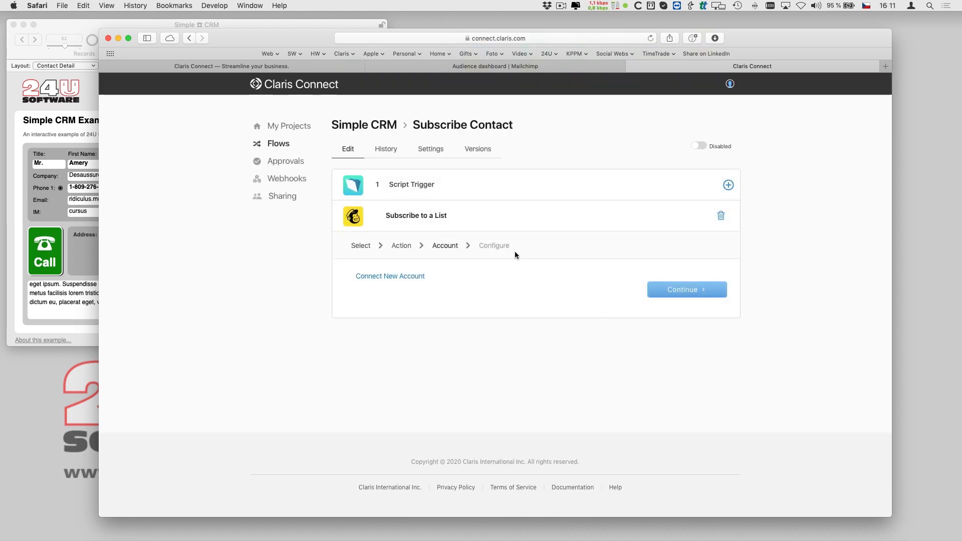
click(390, 276)
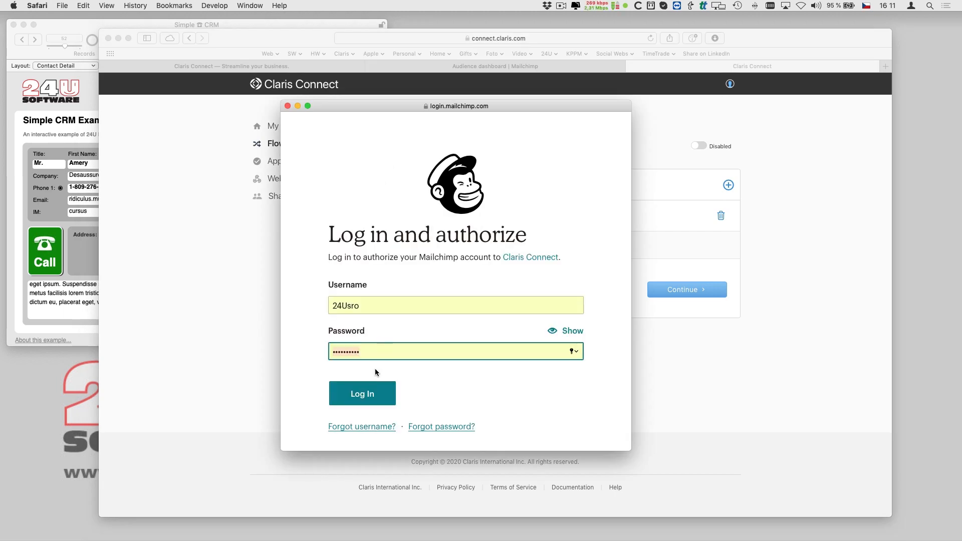
click(362, 393)
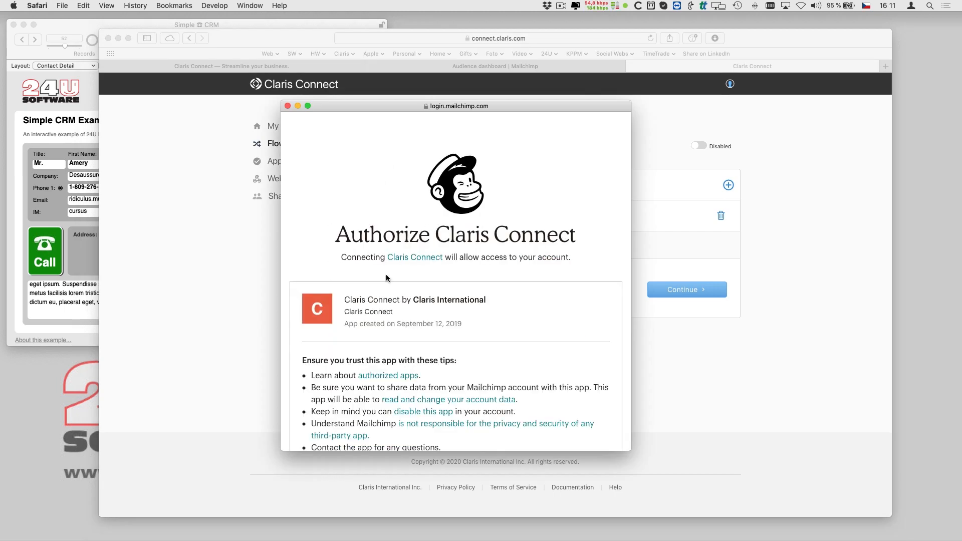
scroll(down, 3)
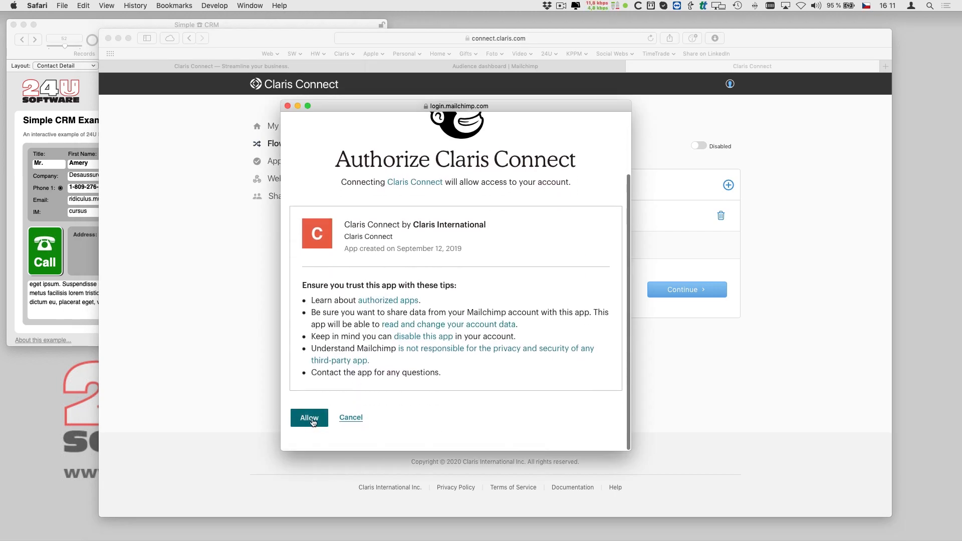
click(310, 418)
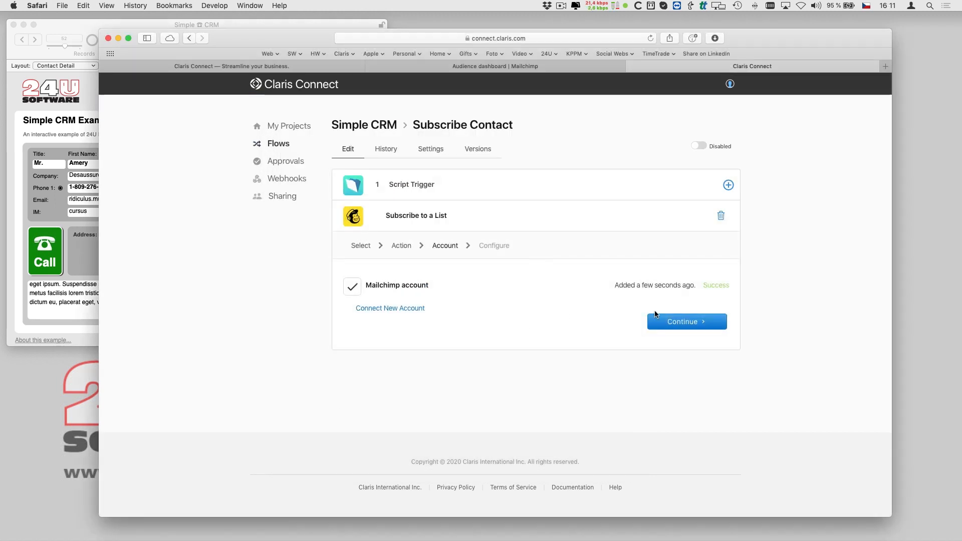
Choose the Test list and map email, first name and last name from Step 1's body, then Review and Test
click(686, 320)
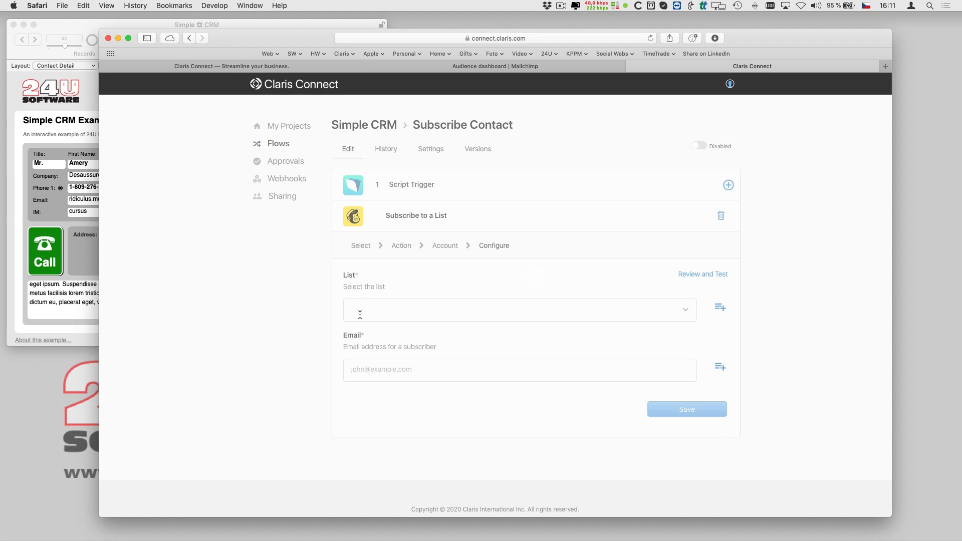
click(518, 310)
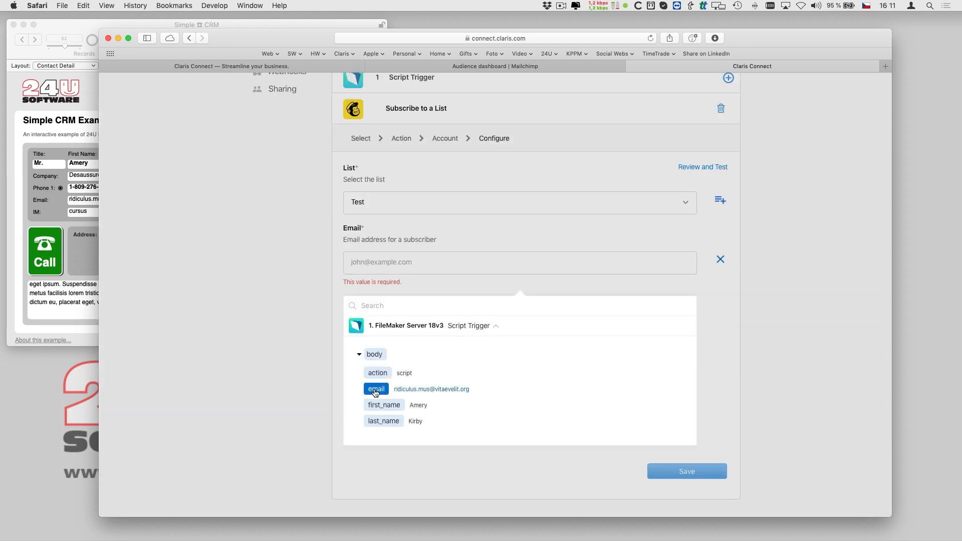
click(376, 389)
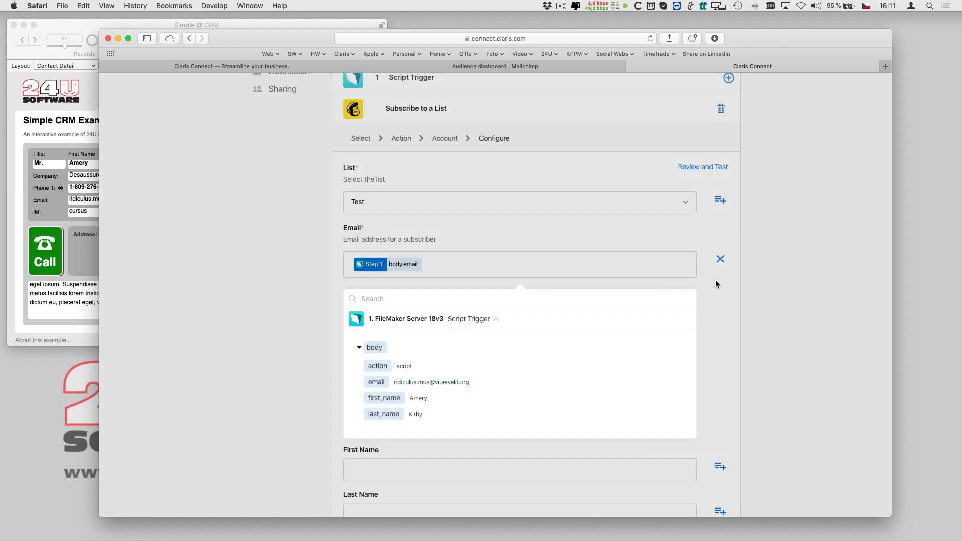
scroll(down, 3)
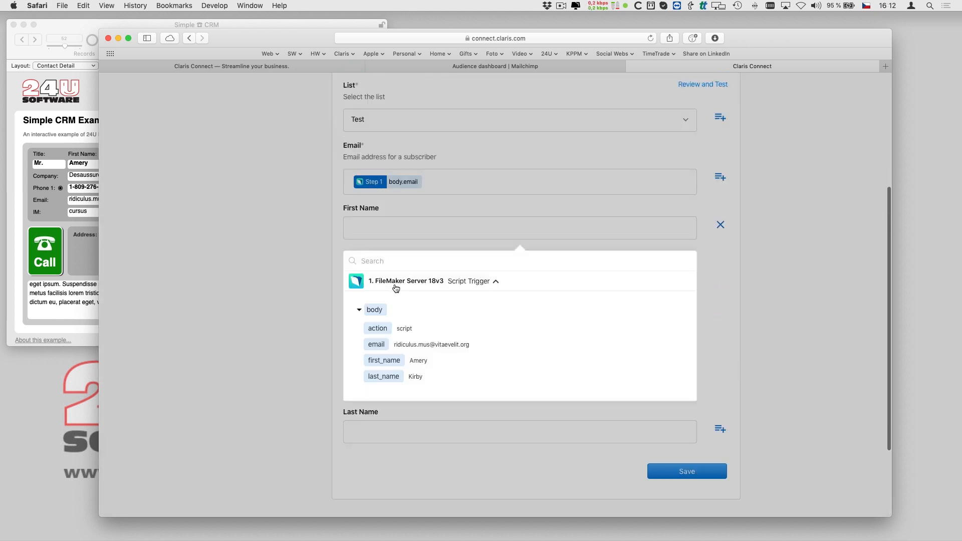
click(384, 360)
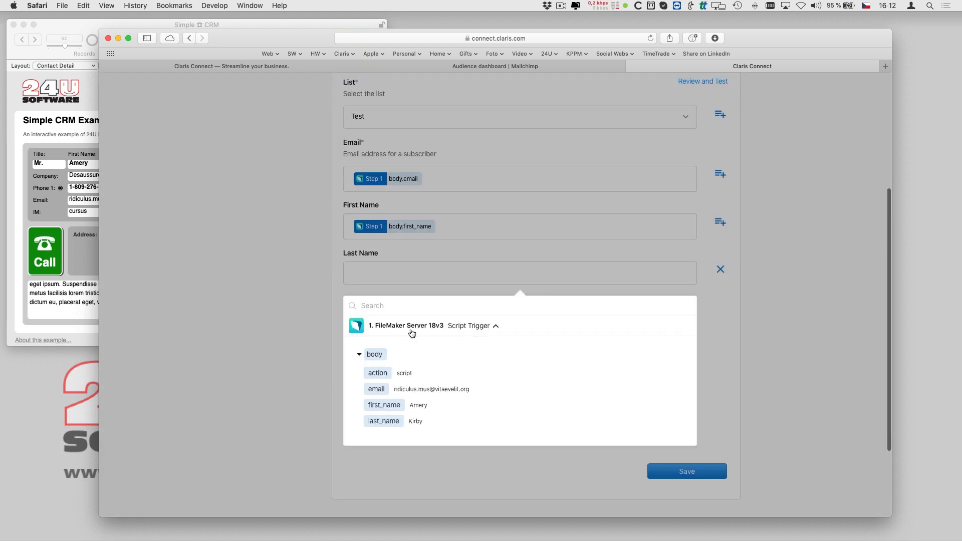
click(384, 421)
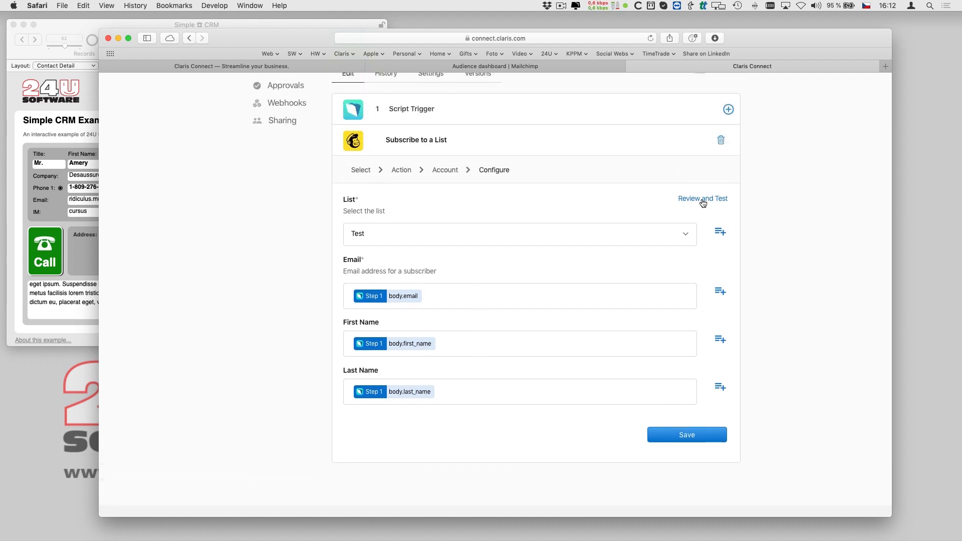
click(703, 199)
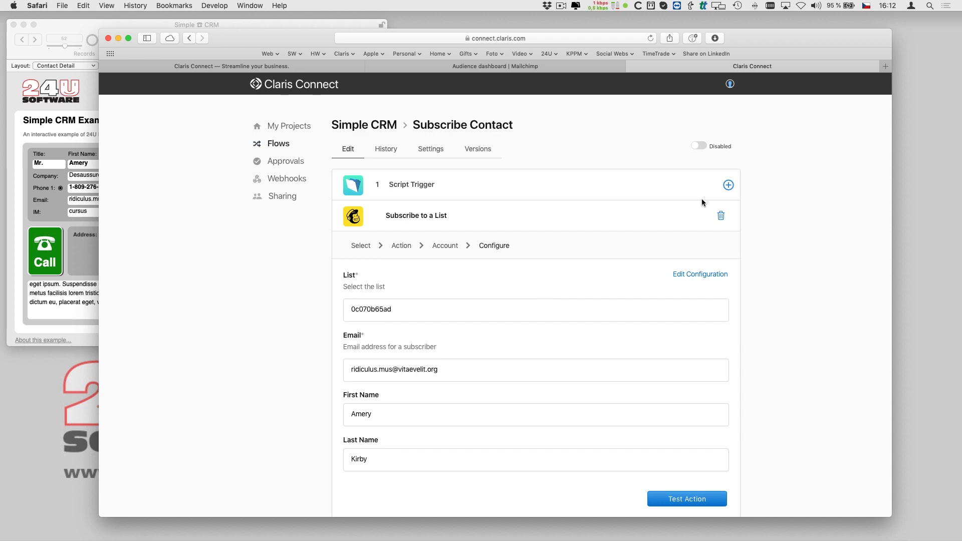
mouse_move(500, 82)
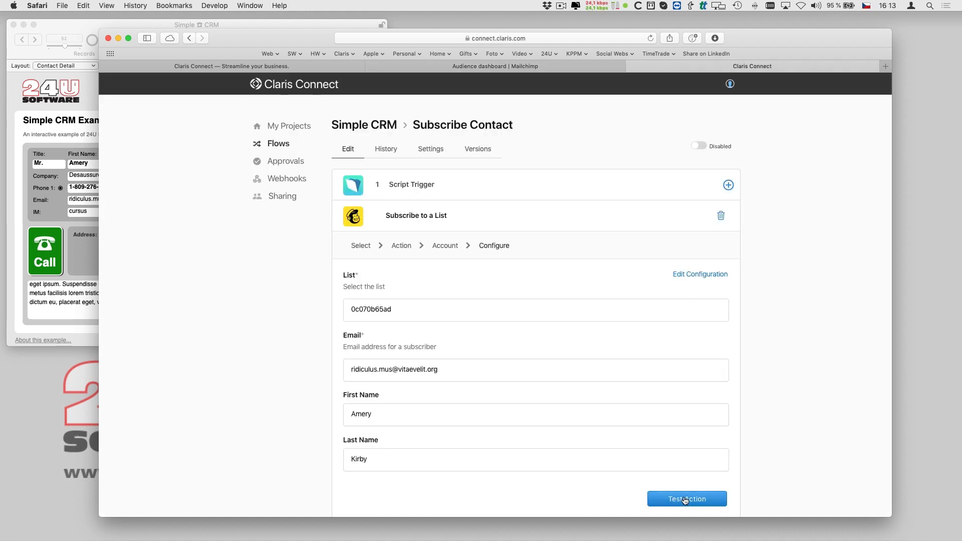
Run Test Action on the subscribe step with the sample contact
click(686, 499)
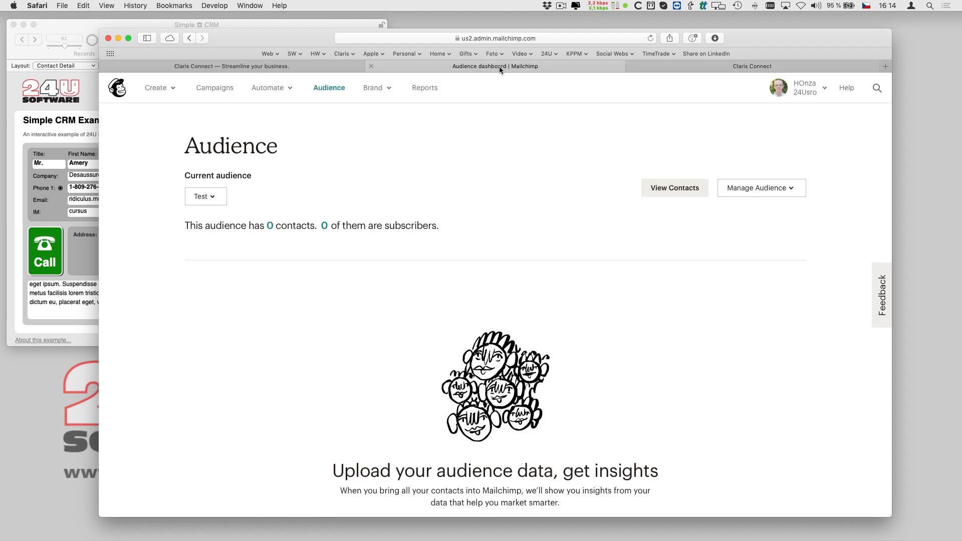
click(674, 187)
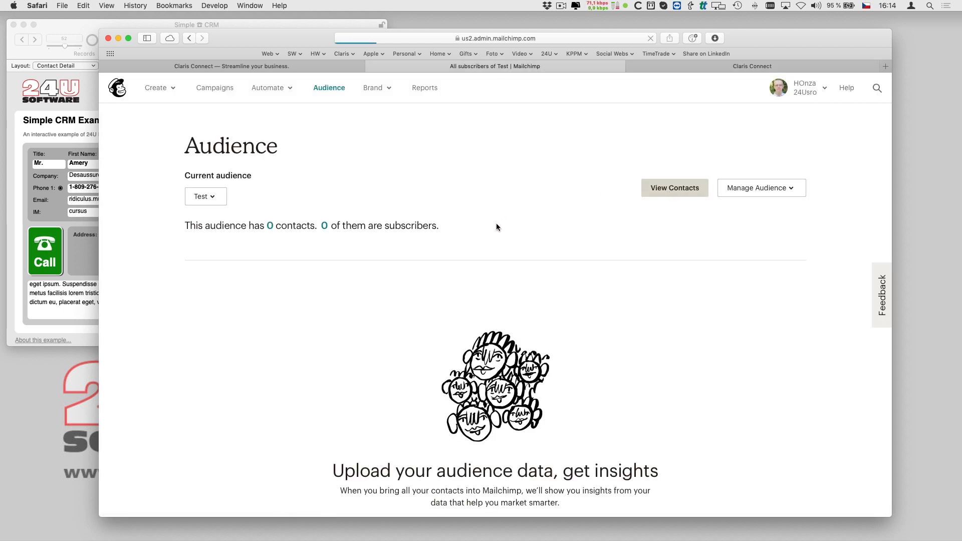
click(674, 187)
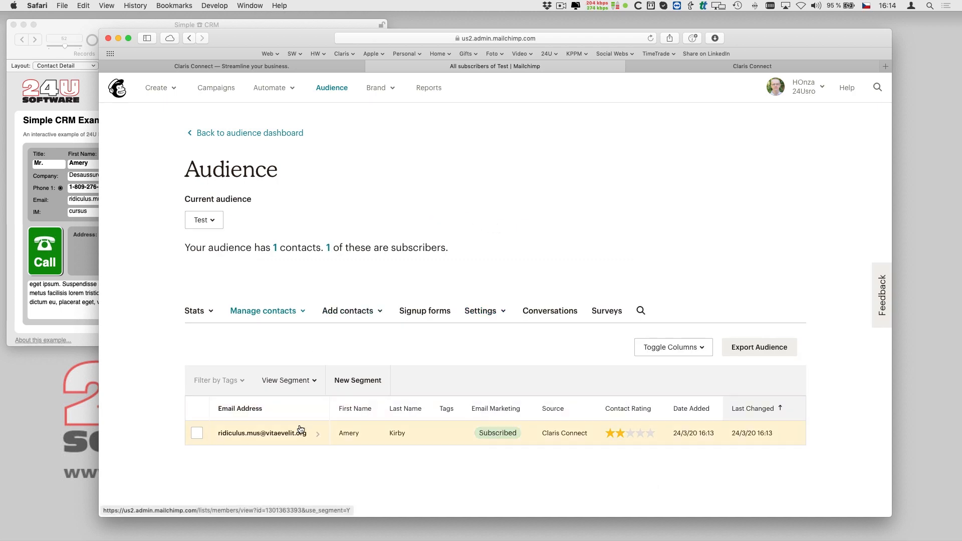
mouse_move(507, 434)
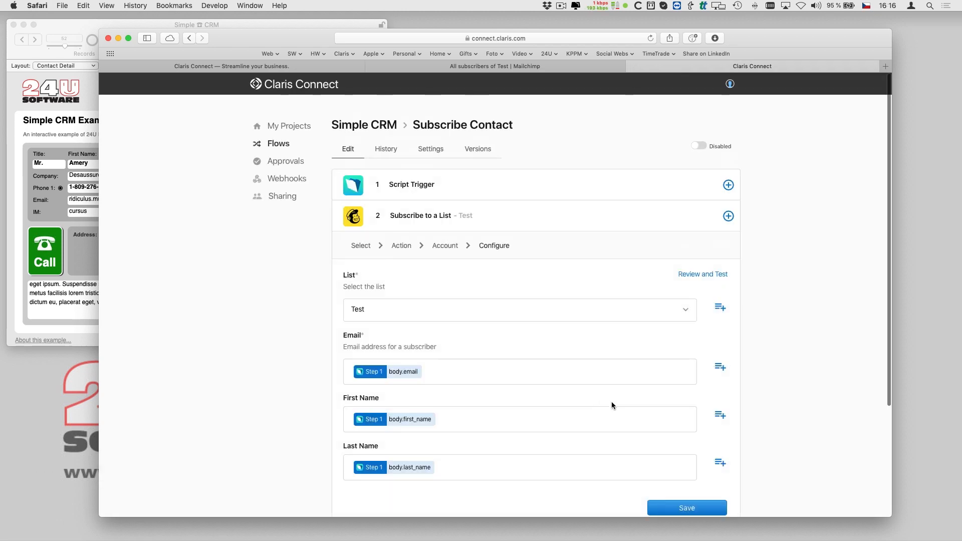
Save the Subscribe to a List step and bring up the add-step choices after step 2
click(687, 508)
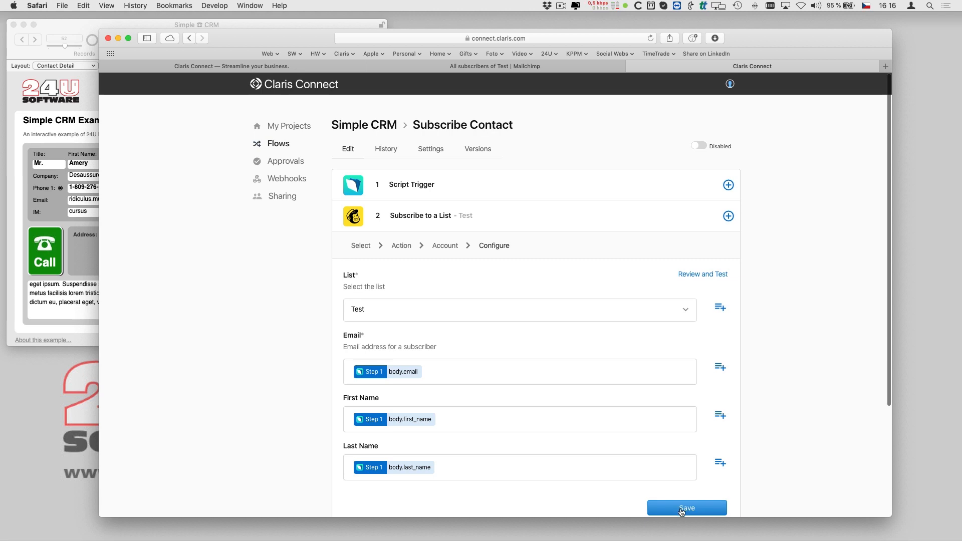
click(686, 507)
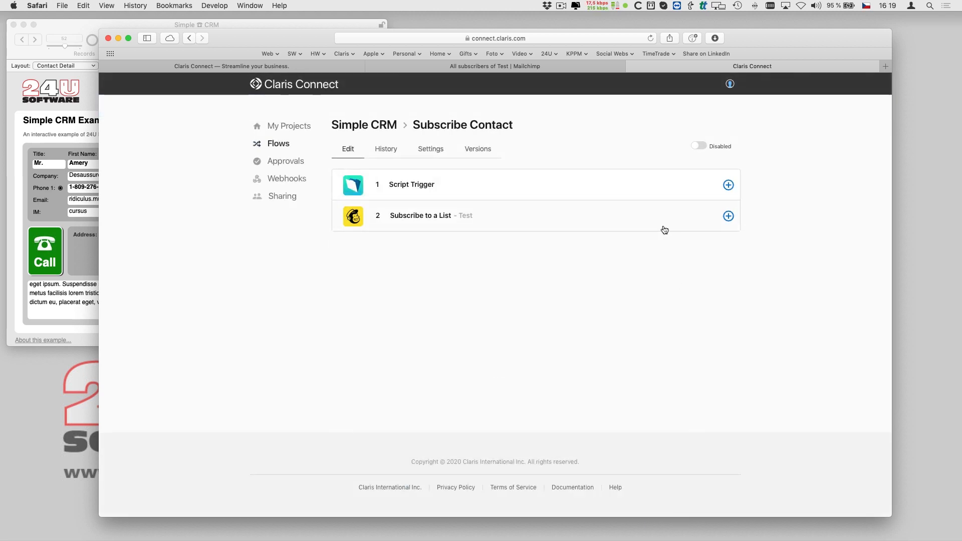
click(729, 217)
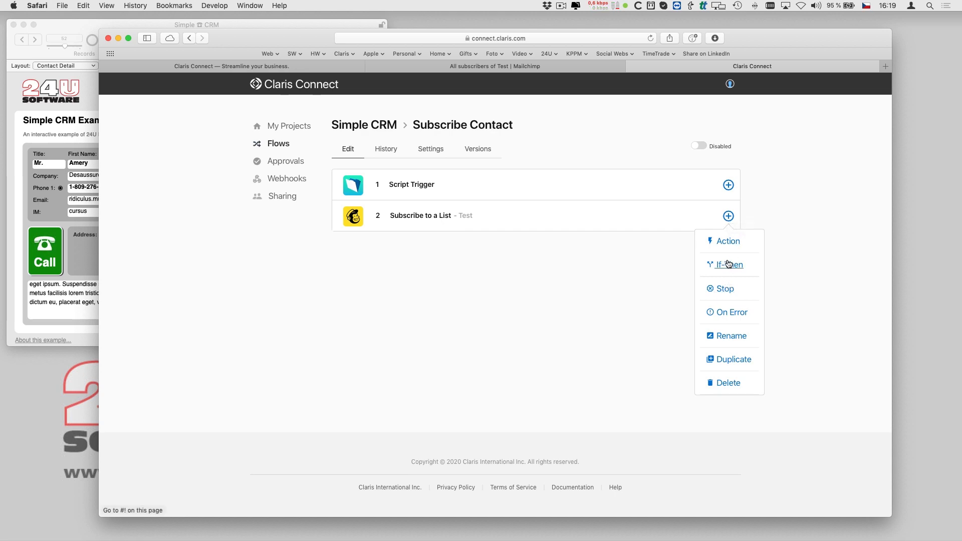
Add an If step testing that step 2's Mailchimp status includes 'subscribed' and save it
click(731, 265)
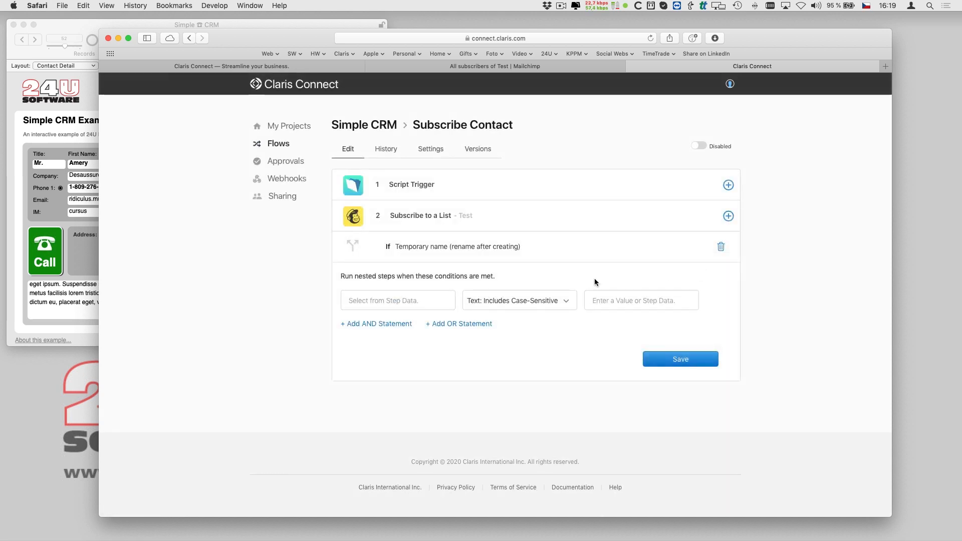
click(398, 300)
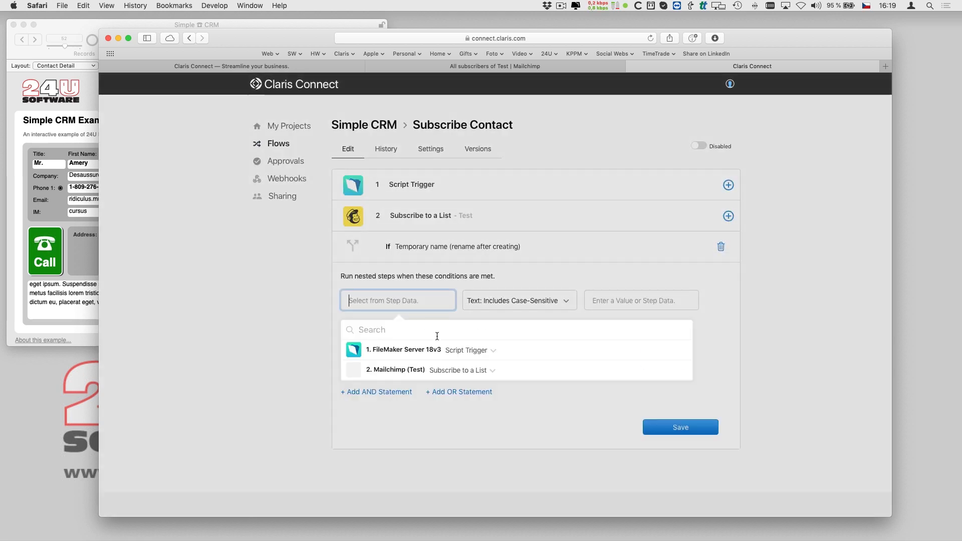
click(396, 370)
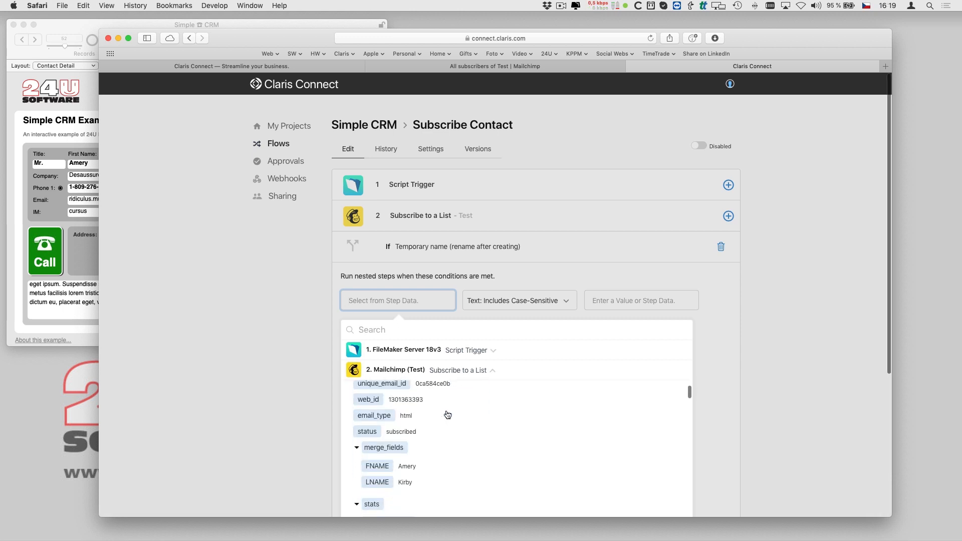
click(367, 431)
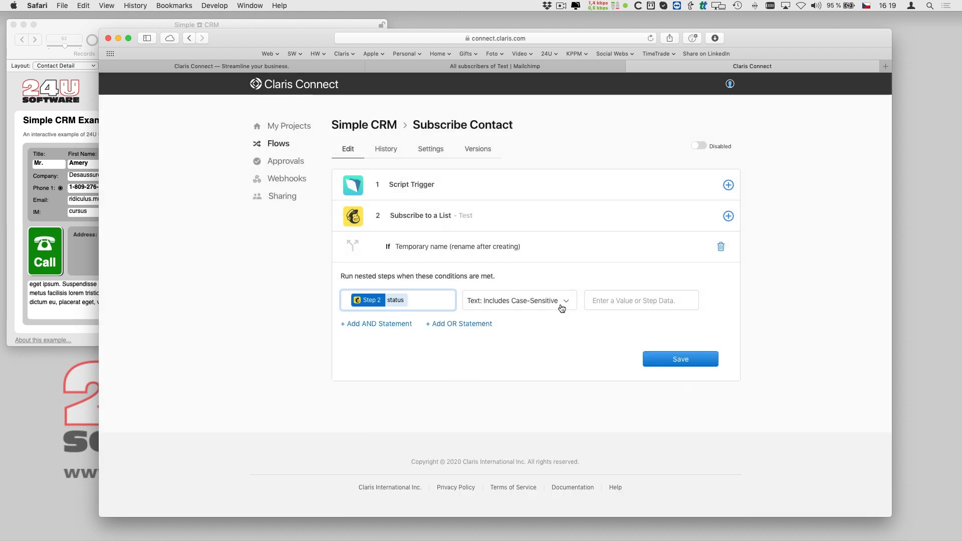
click(641, 301)
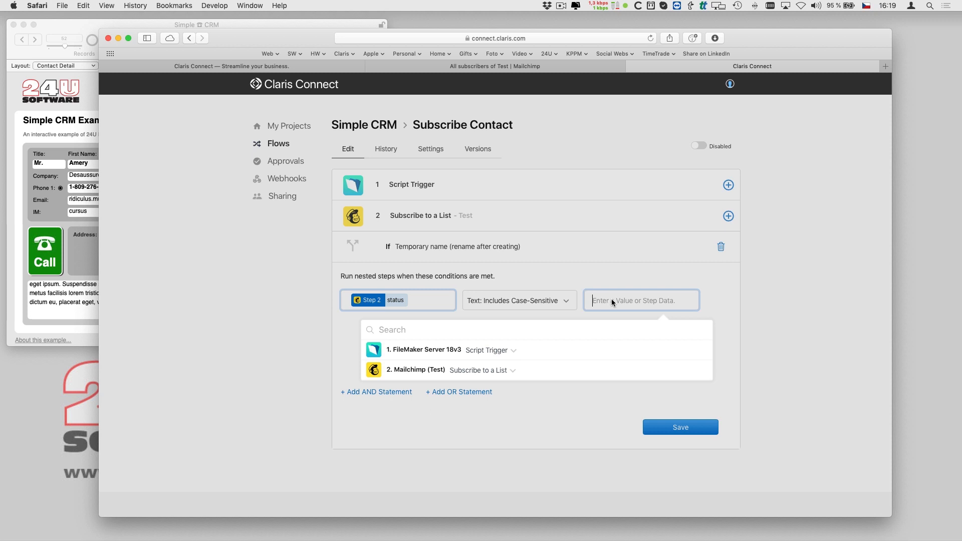
text(s)
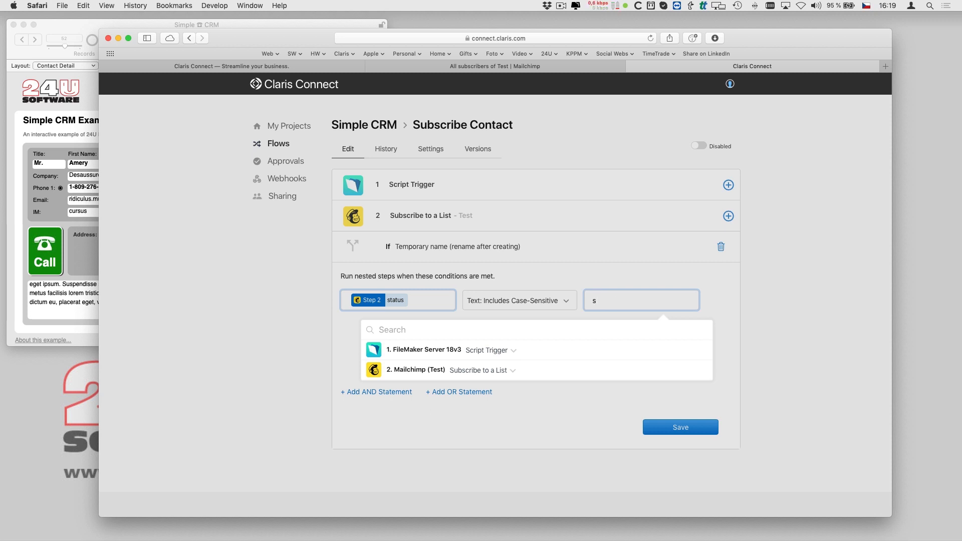
text(ubscribed)
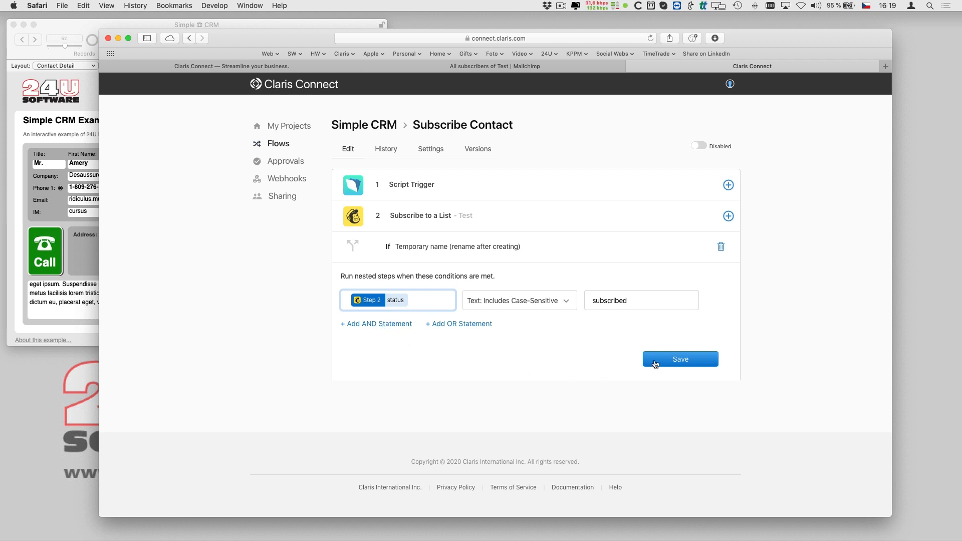
click(679, 359)
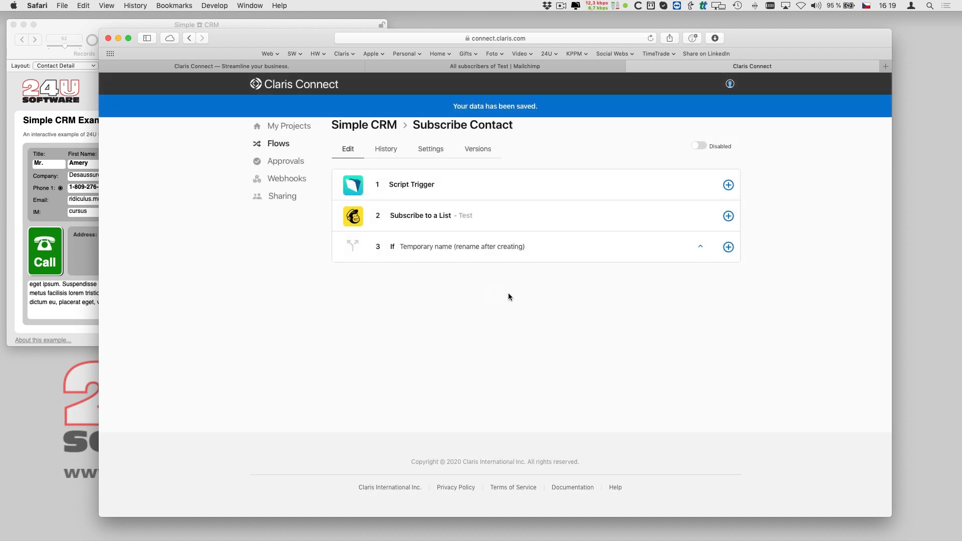
Rename the If step to 'Subscribed successfully'
click(729, 247)
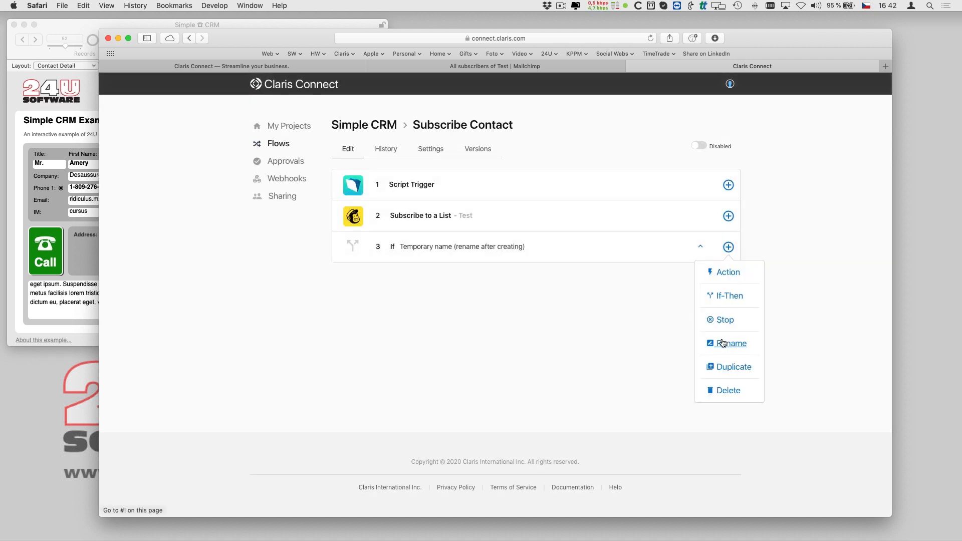
click(732, 342)
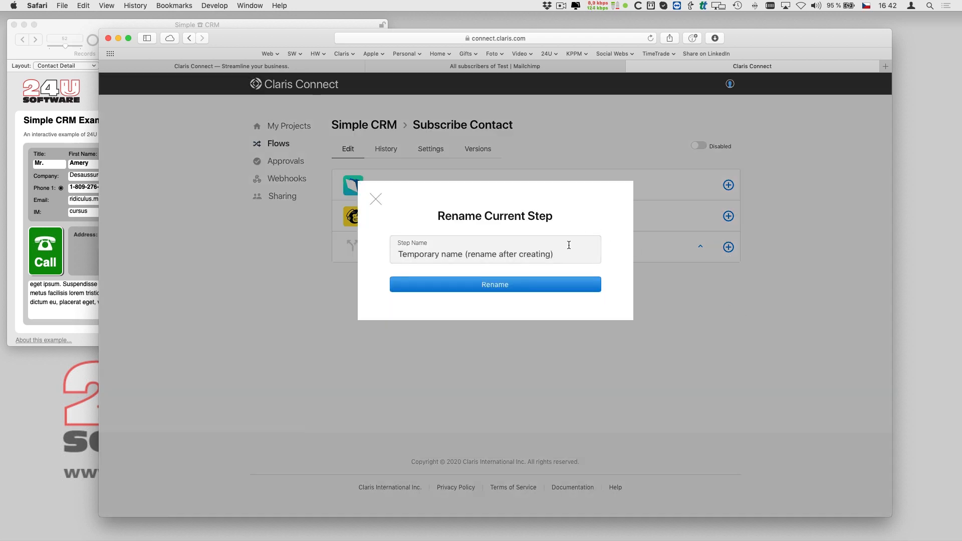
text(Subscribed succ)
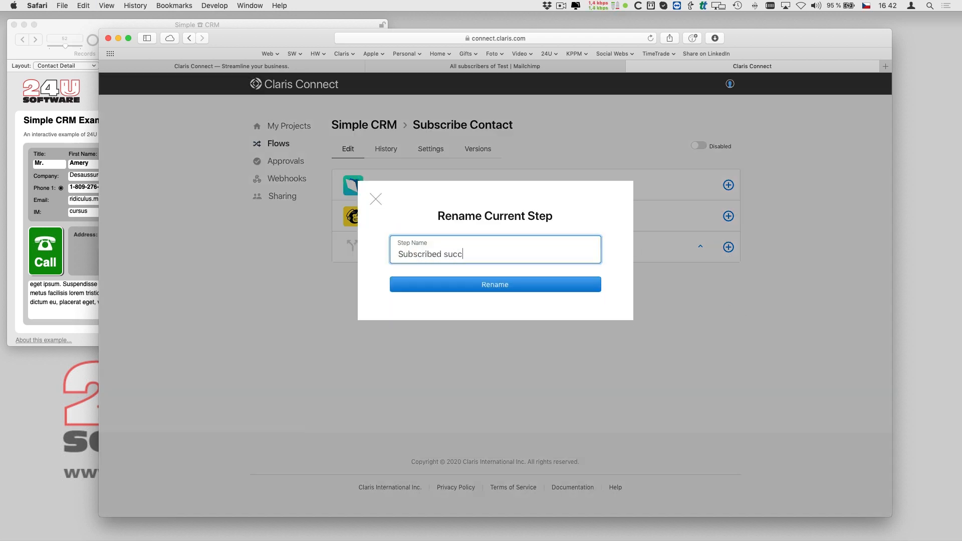
click(494, 284)
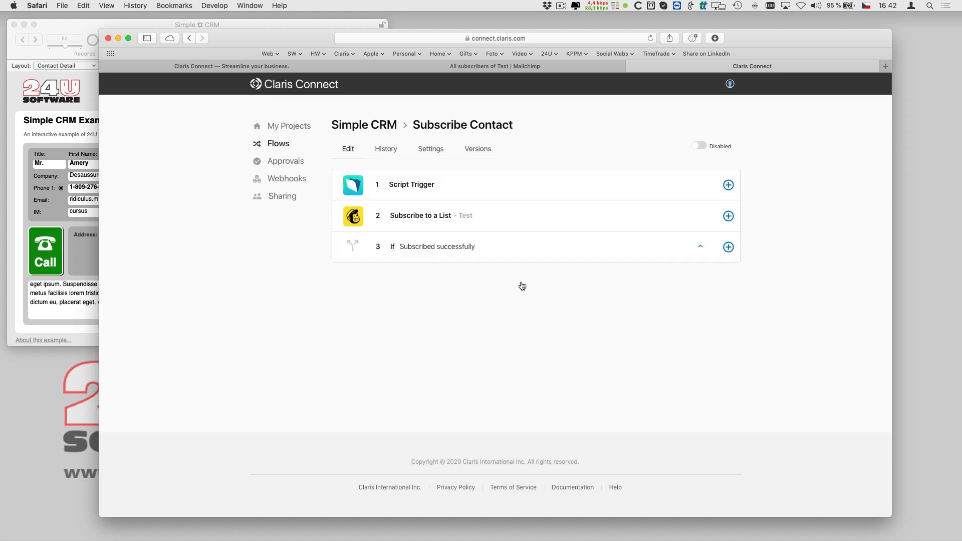
Add an action inside step 3 using FileMaker Server's Edit Record
click(729, 248)
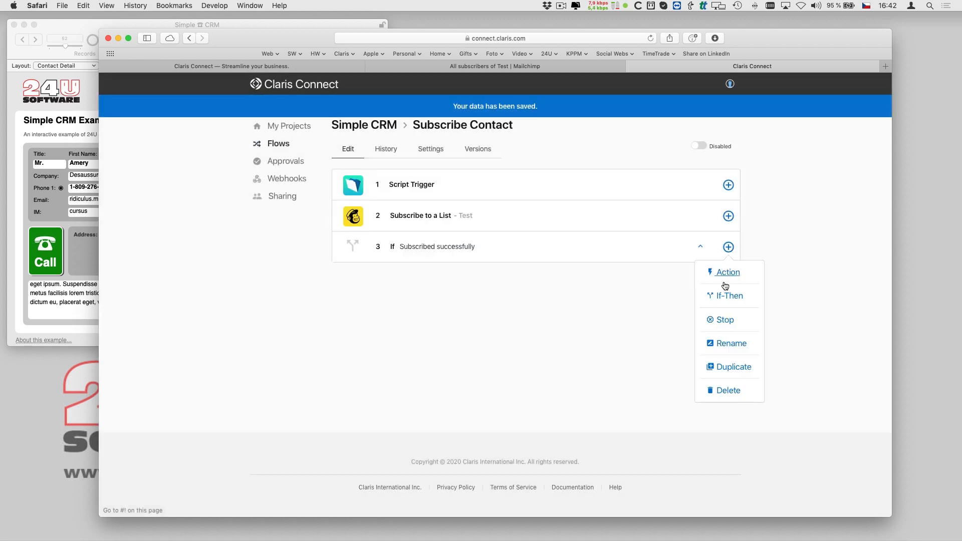
click(730, 295)
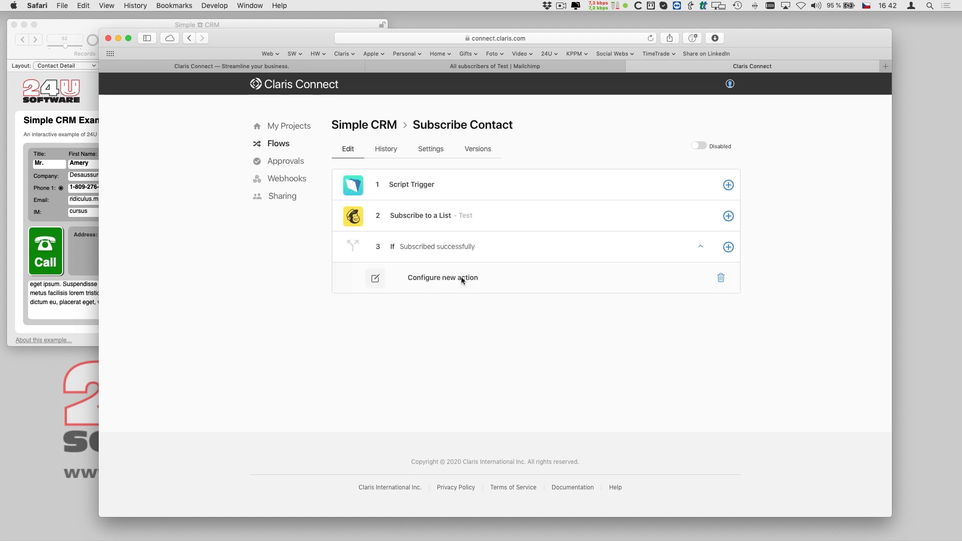
click(442, 277)
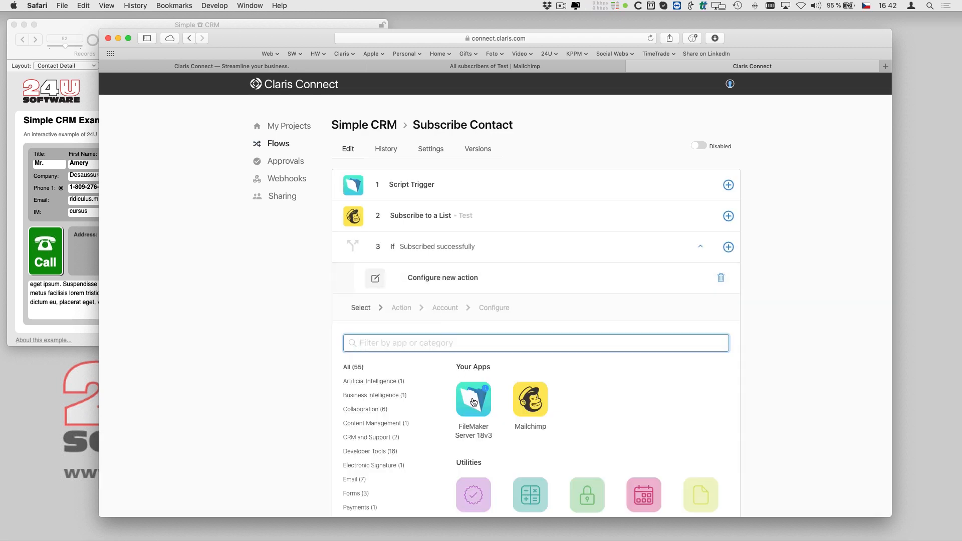
click(473, 399)
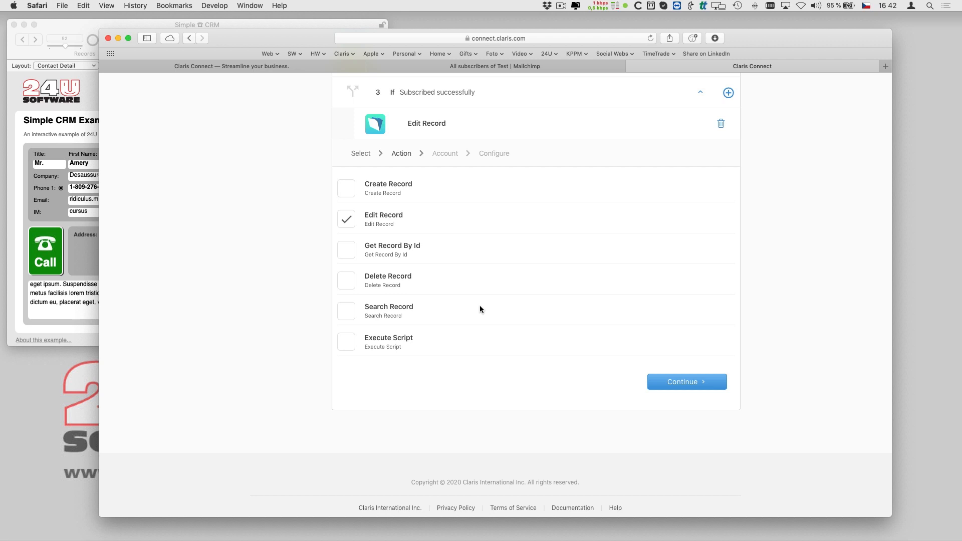
click(687, 382)
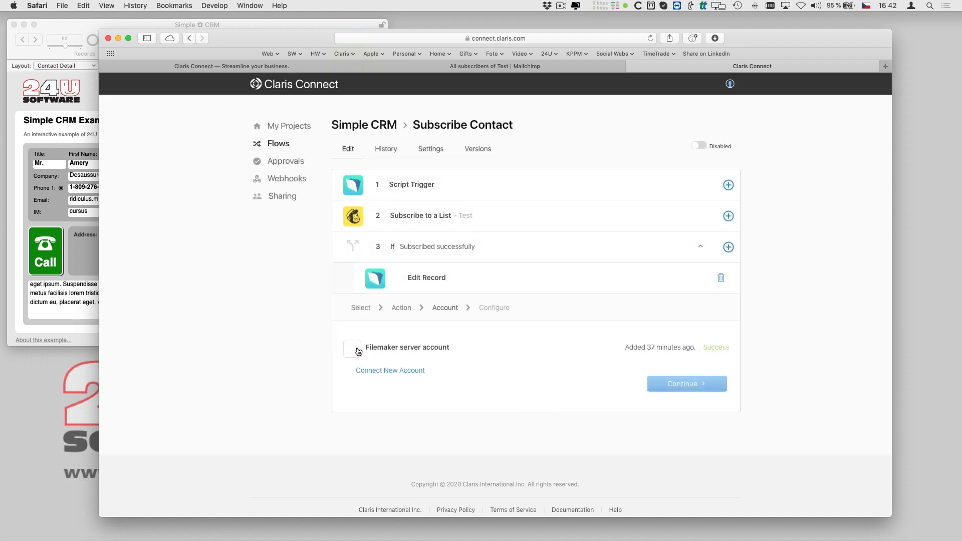
Connect the Edit Record action to the Filemaker server account and reach its configure stage
click(352, 351)
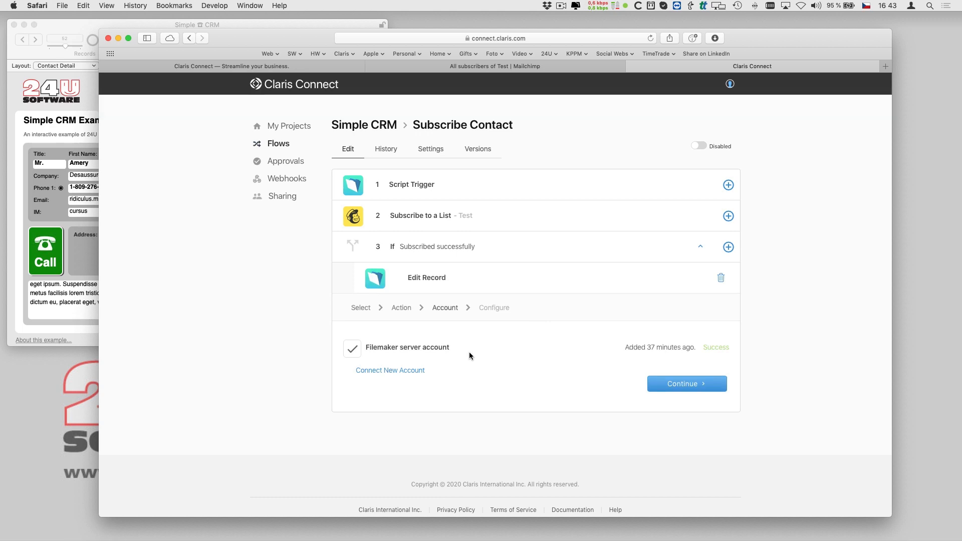
click(685, 384)
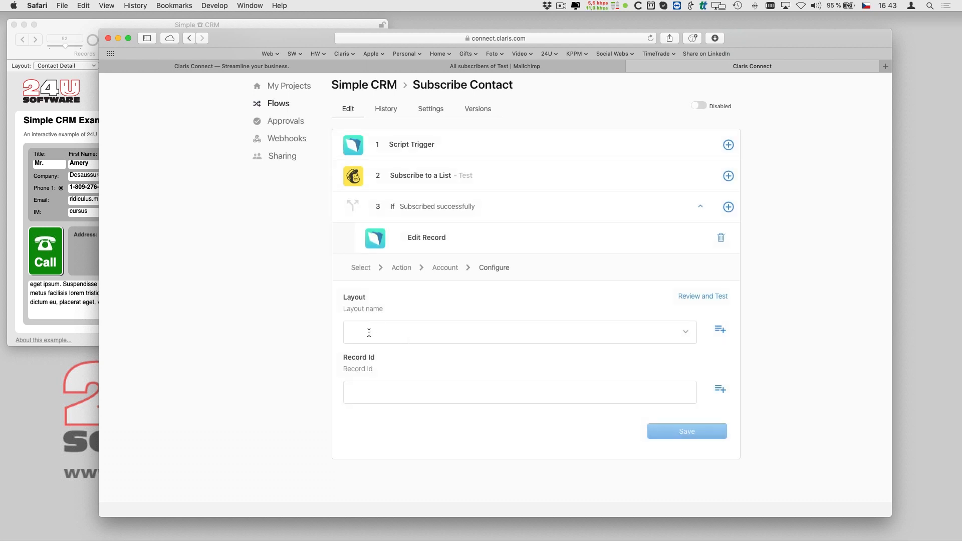
click(519, 332)
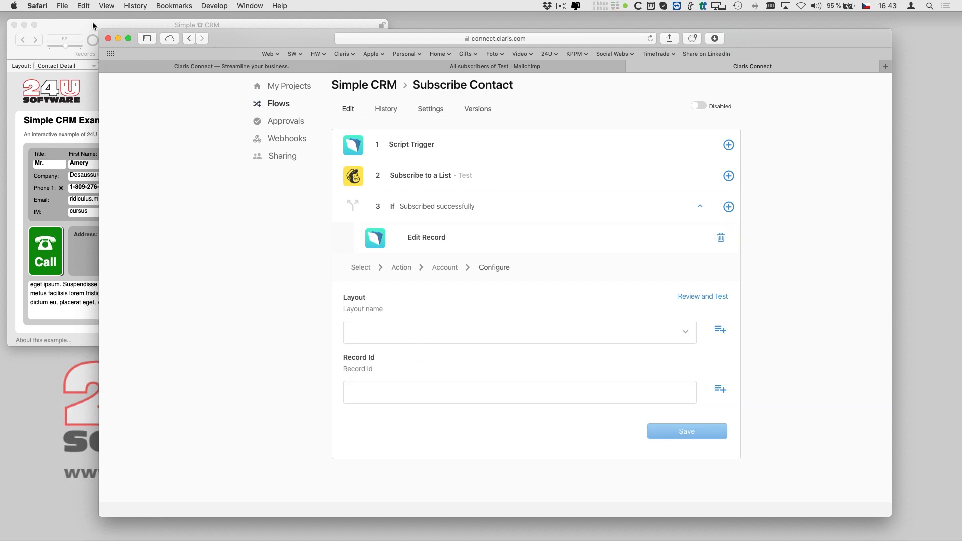
Create a CC_People layout on the People table for computer screens holding mailchimp_subscription
click(125, 6)
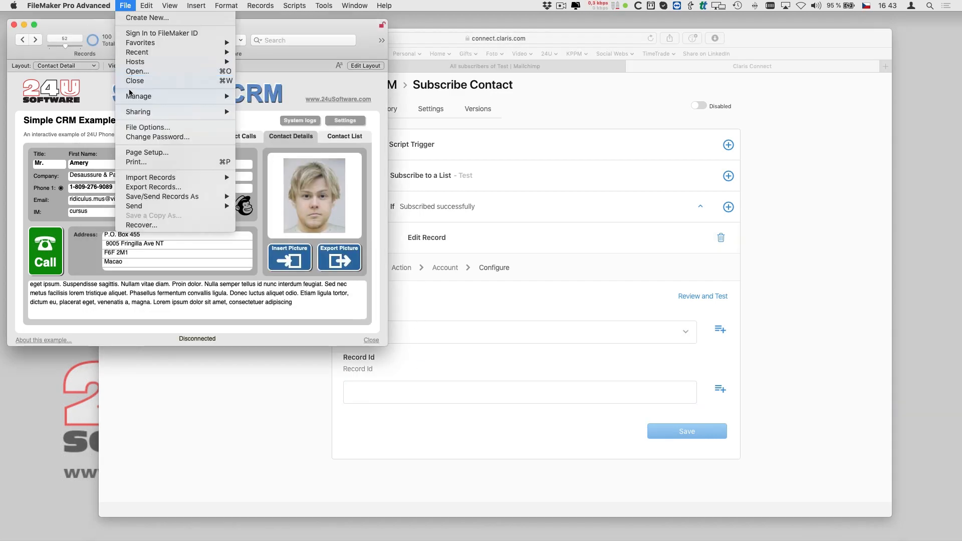
click(138, 96)
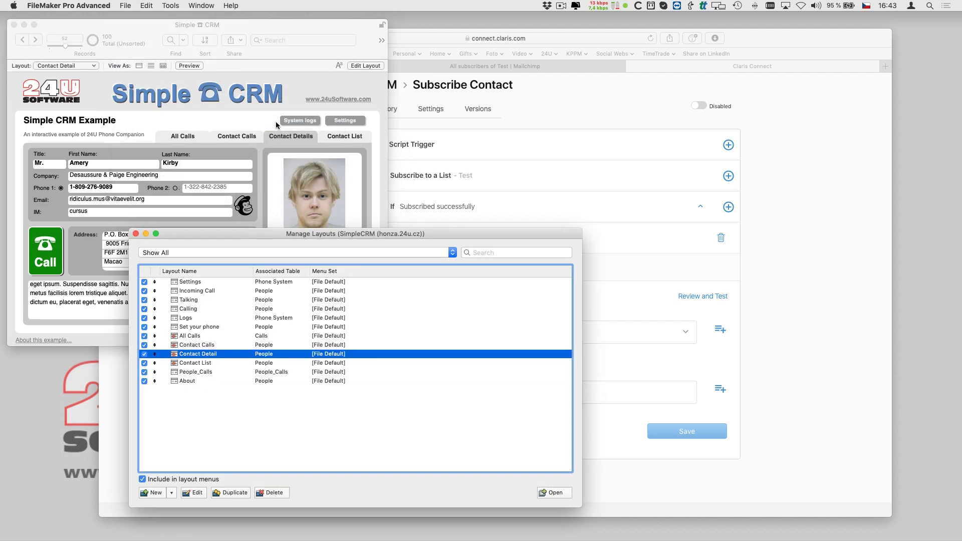
click(153, 493)
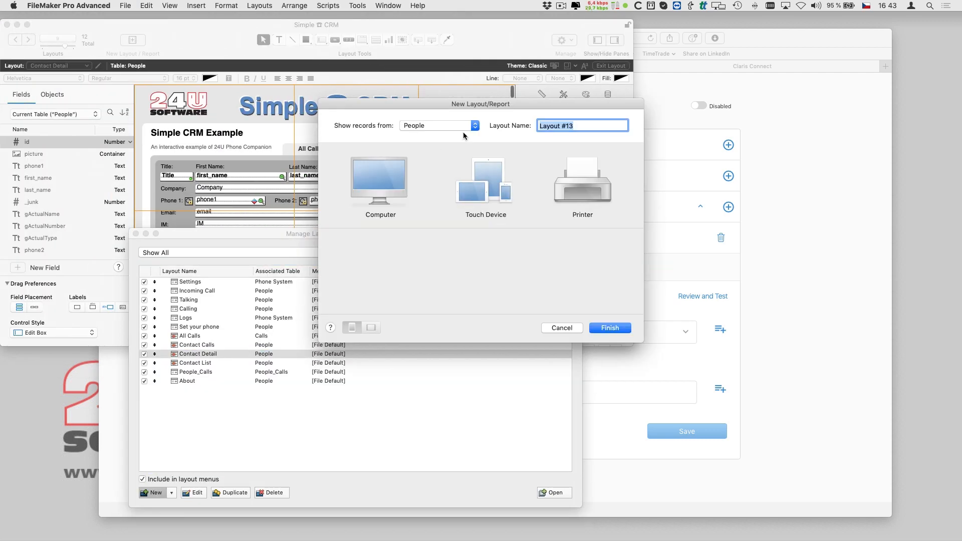
text(CC_People)
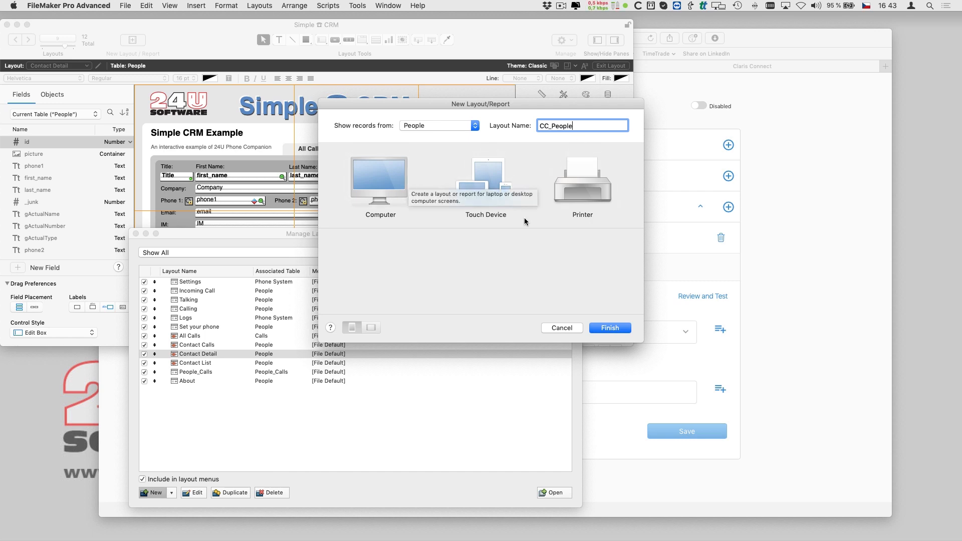
click(608, 328)
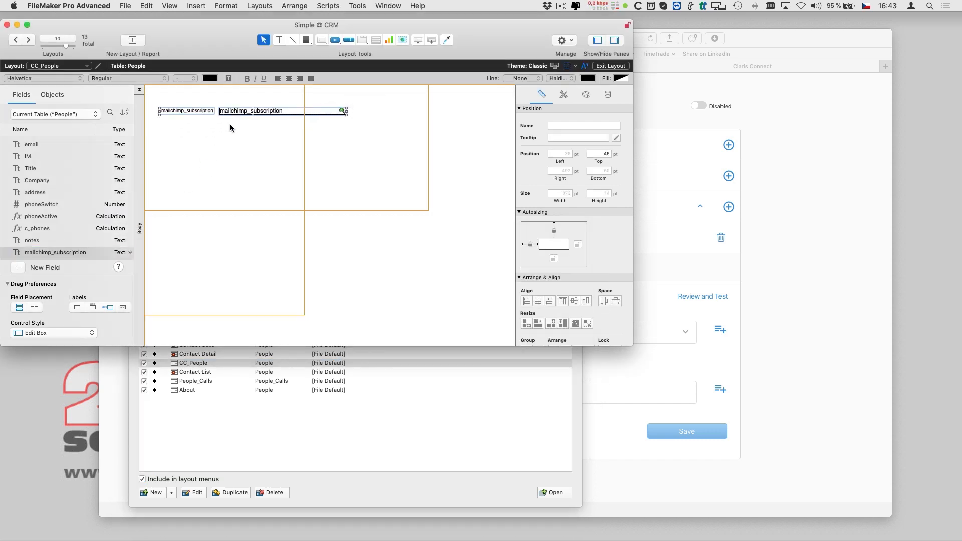
click(58, 66)
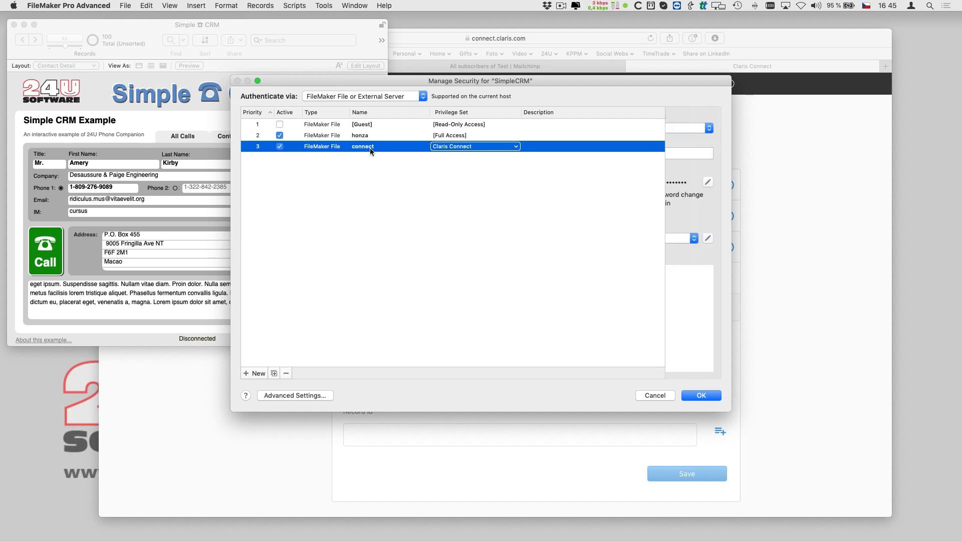
Give the Claris Connect privilege set custom layout privileges covering CC_People and save
click(515, 146)
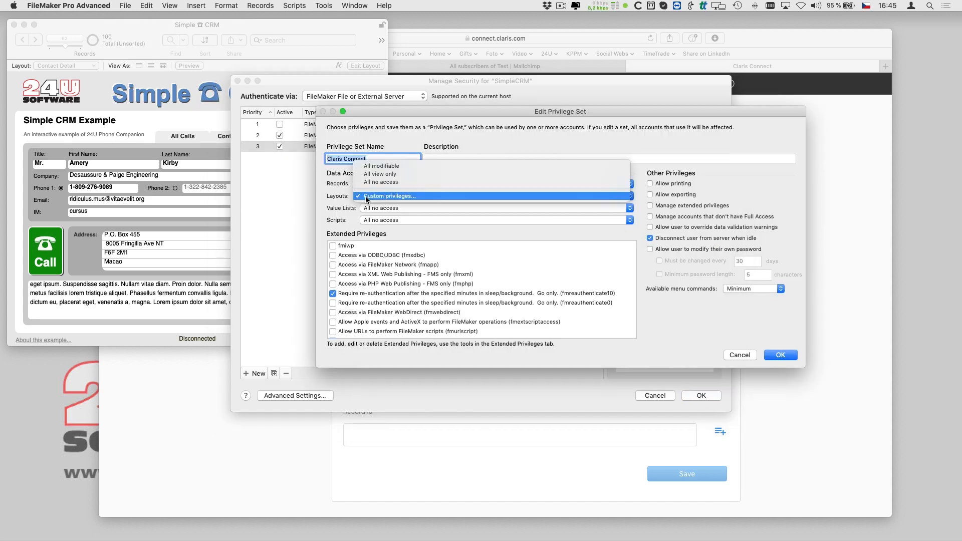
click(389, 196)
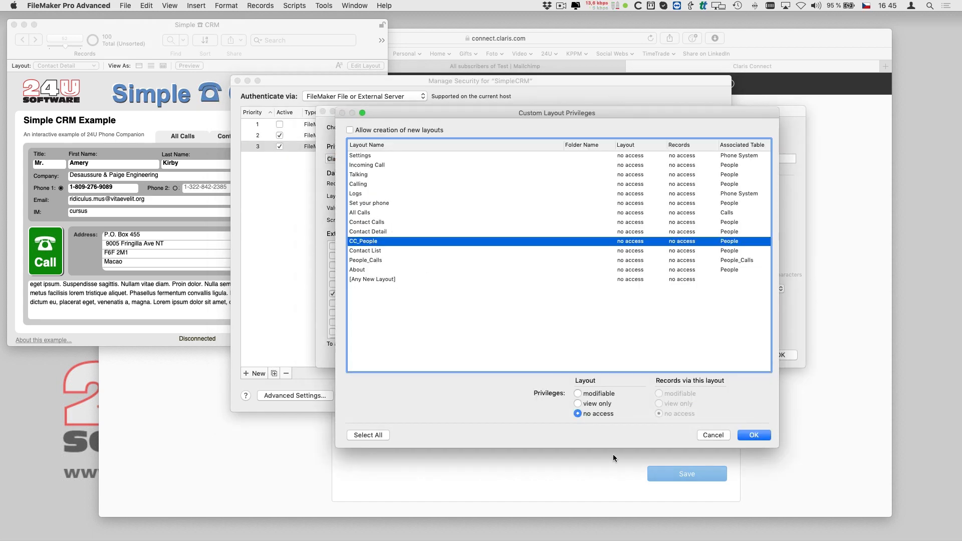
click(753, 435)
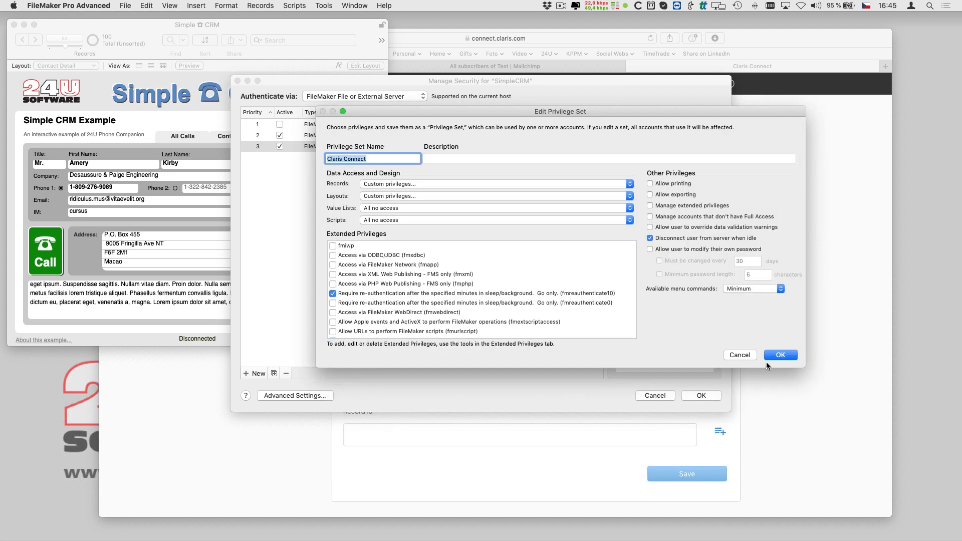
click(780, 355)
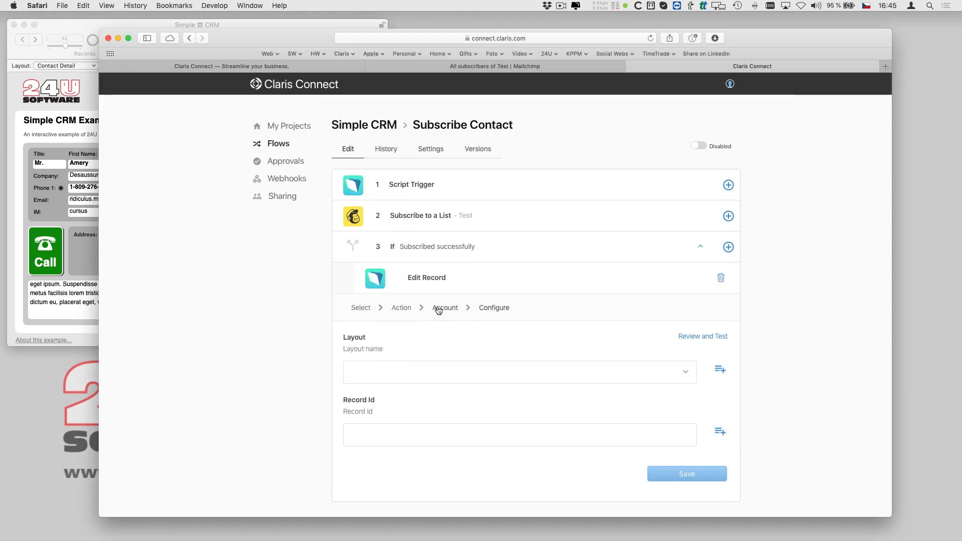
Proceed with the FileMaker server account and fill Record Id with step 1's record_id
click(446, 308)
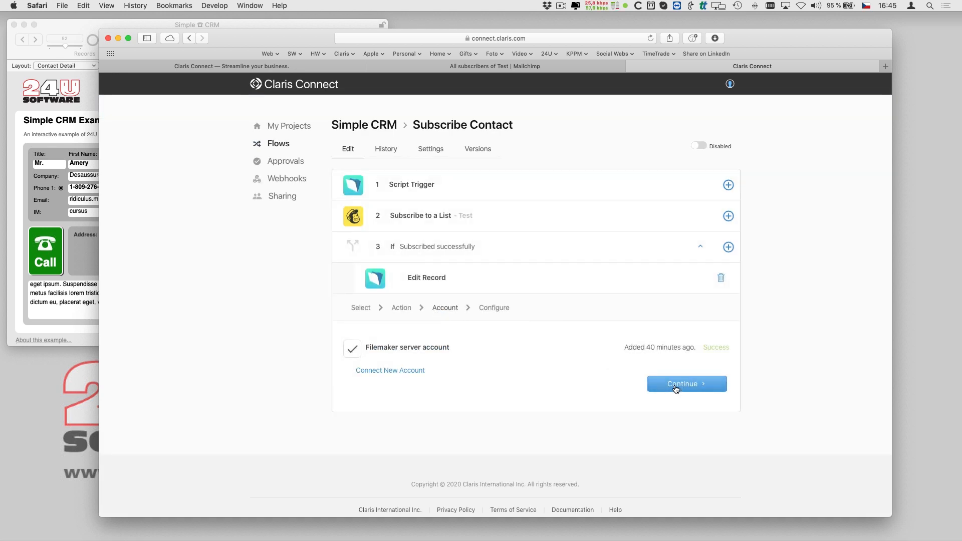
click(686, 384)
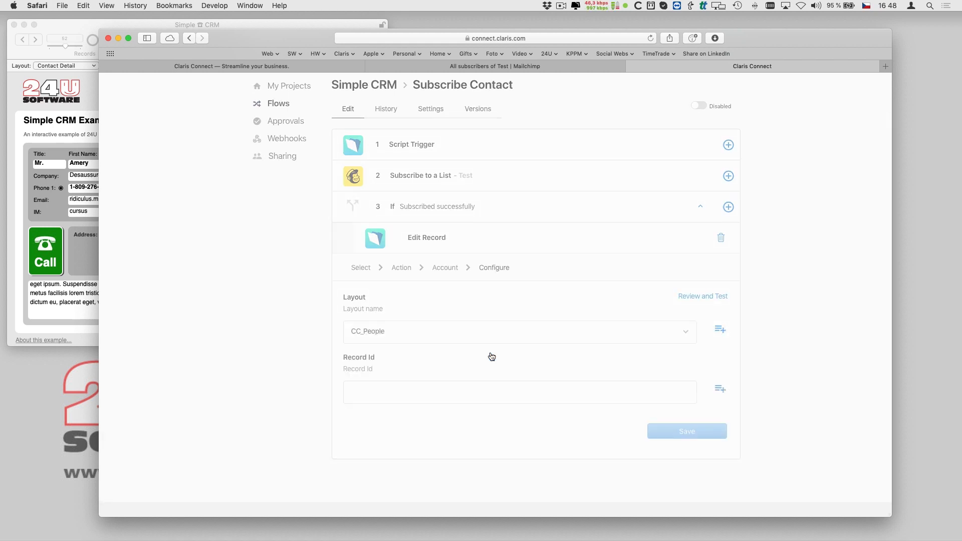
click(720, 389)
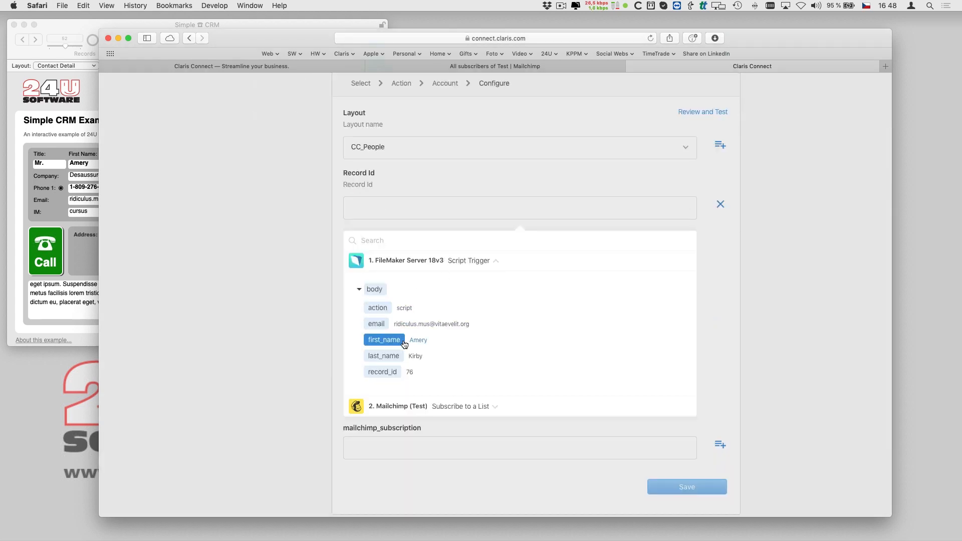
click(382, 371)
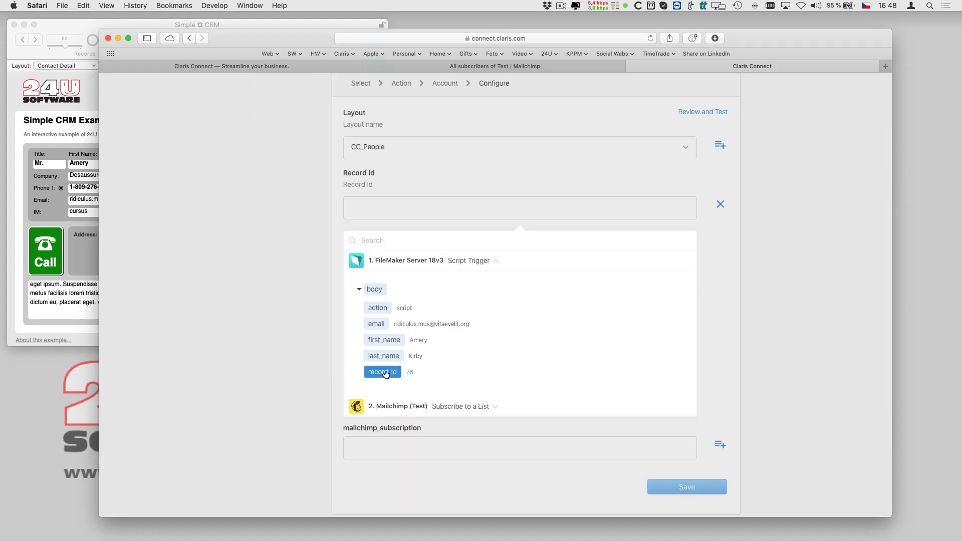
click(382, 372)
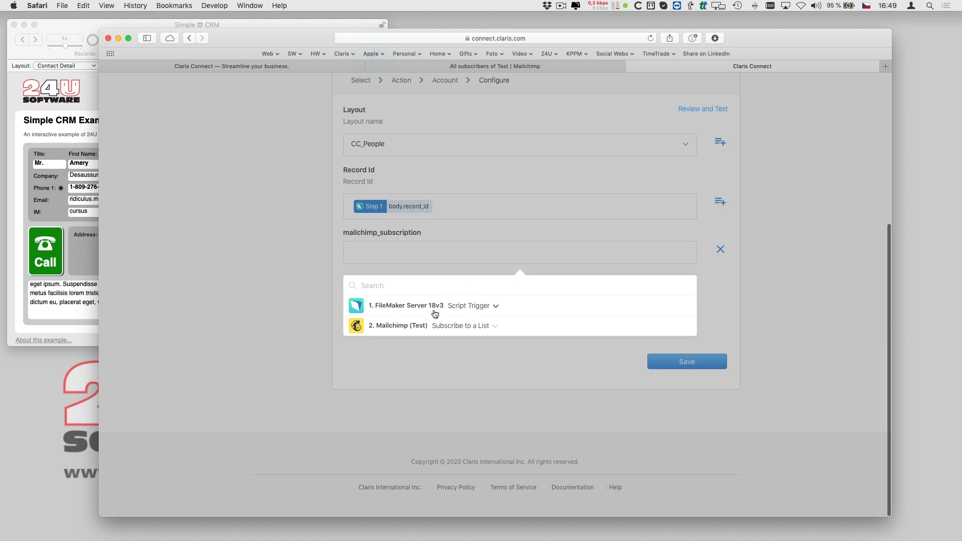
Map mailchimp_subscription to Mailchimp's subscriber id from step 2 and save Edit Record
click(398, 325)
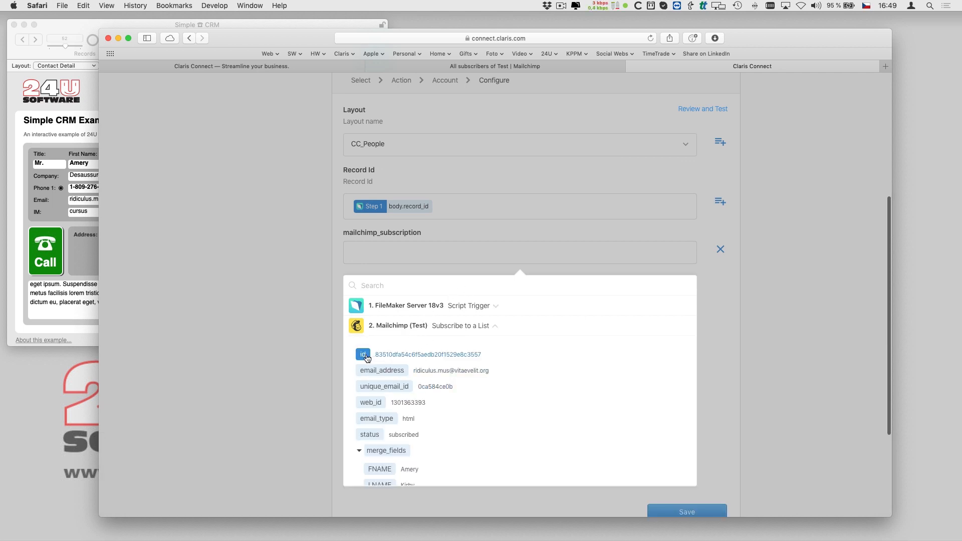
click(363, 354)
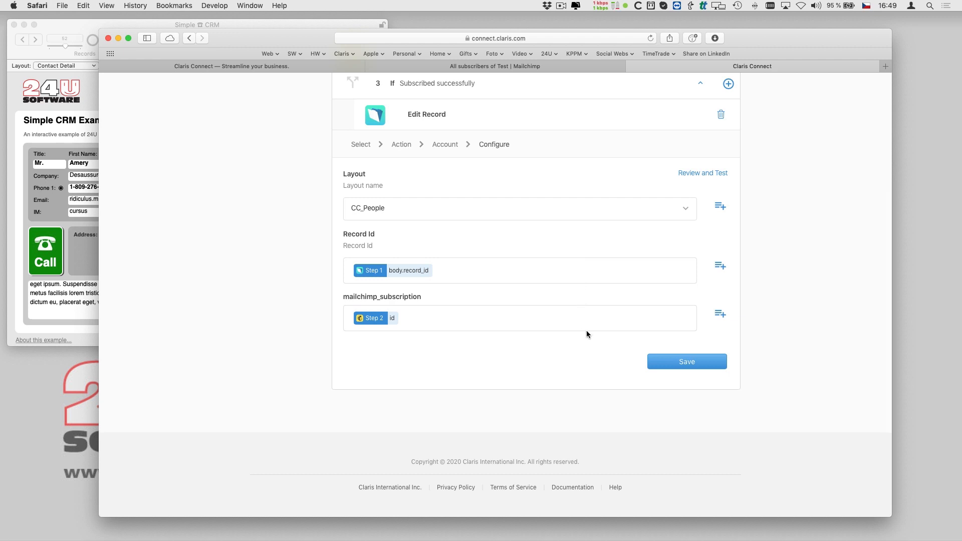
click(687, 362)
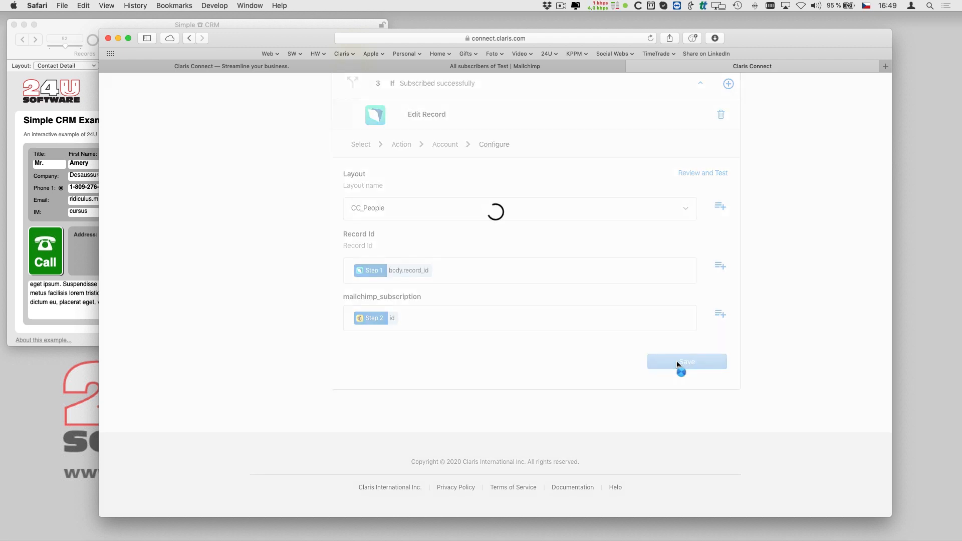
Enable the Subscribe Contact flow and turn on flow history for the project
click(687, 362)
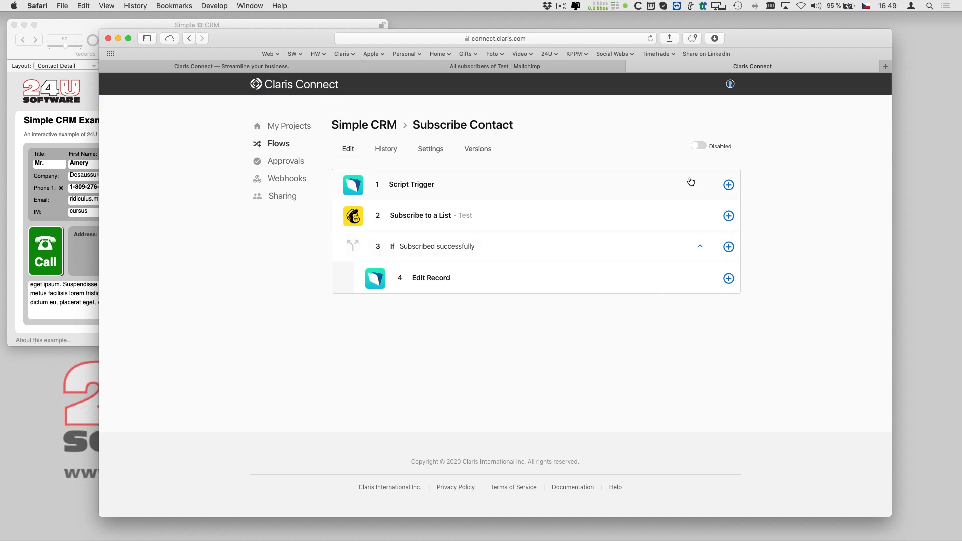
click(699, 147)
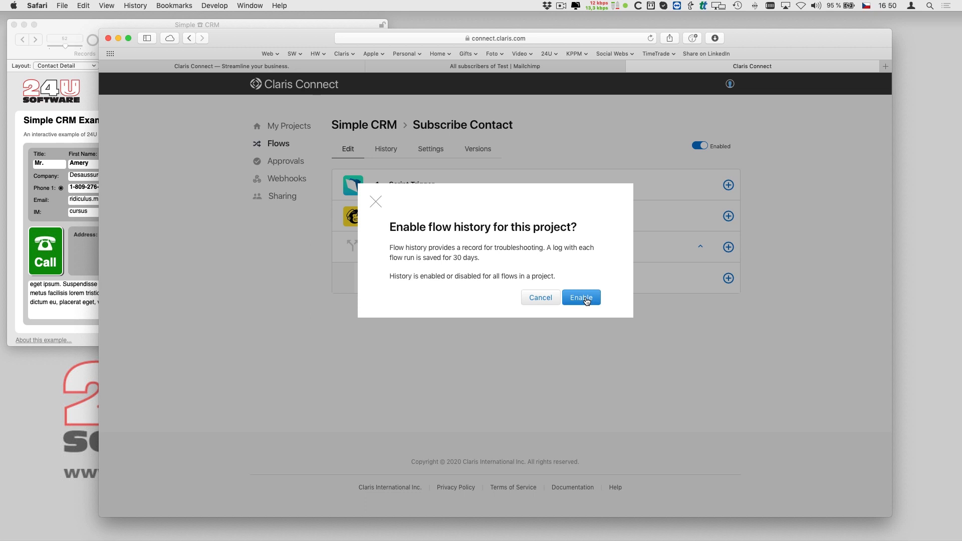
click(580, 297)
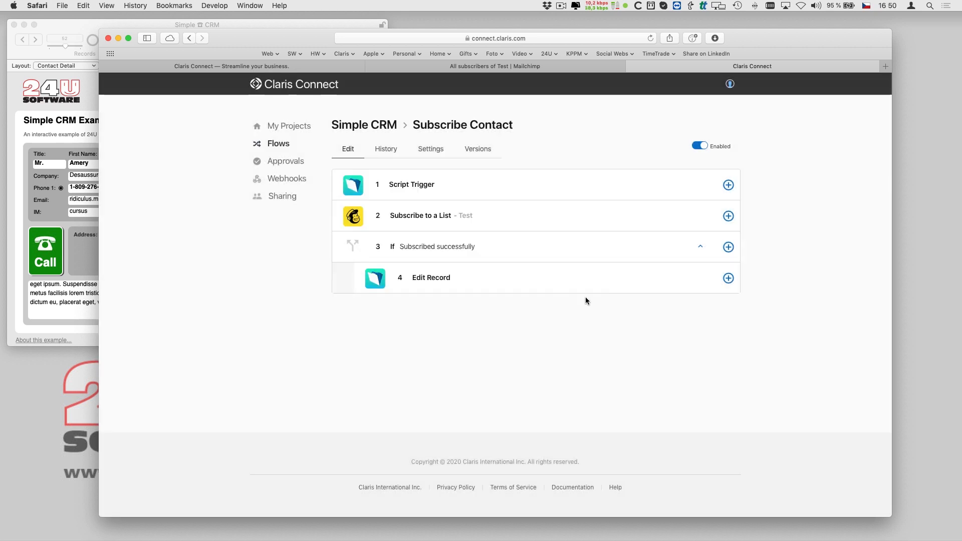
mouse_move(348, 300)
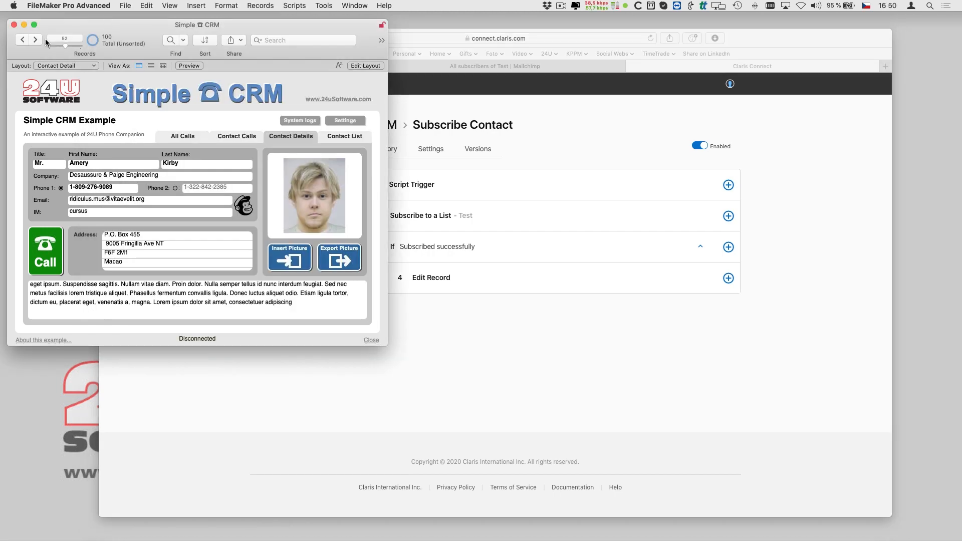
Run Subscribe Contact on the next contact record and dismiss its OK reply
click(35, 39)
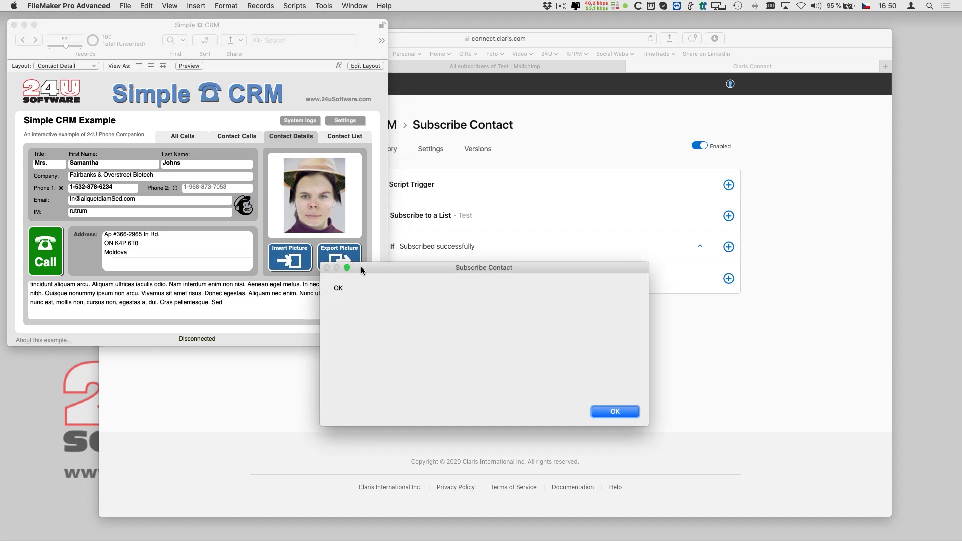
click(614, 411)
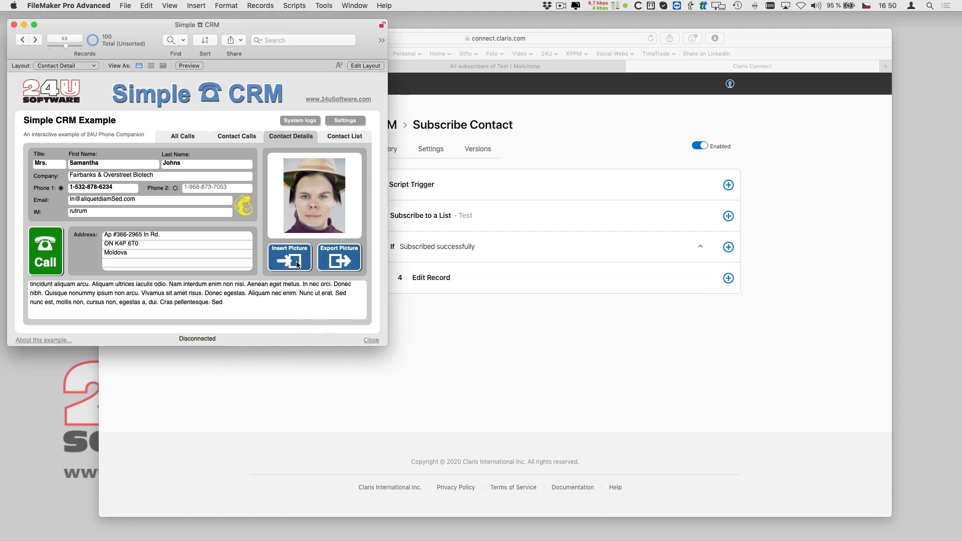
mouse_move(244, 206)
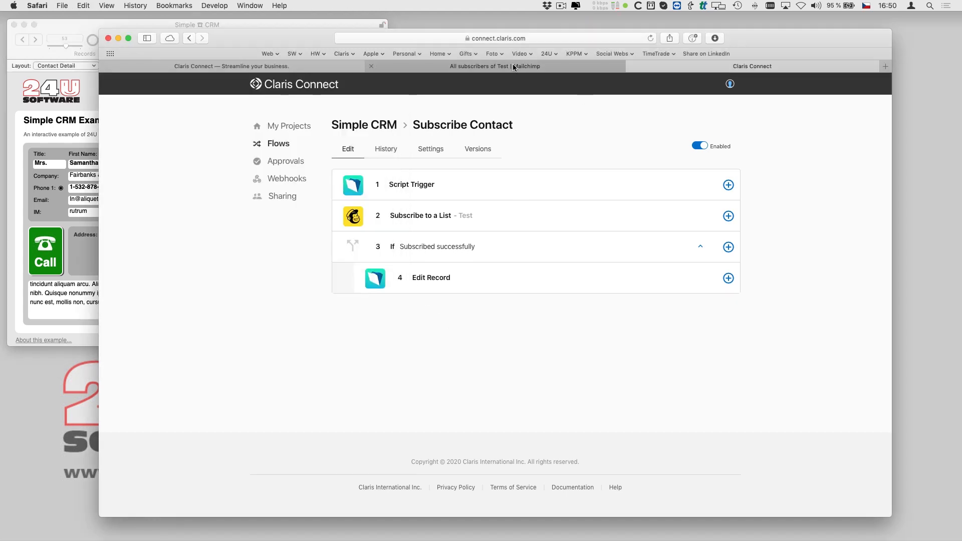
Reload Mailchimp's Test audience page to check for the newly subscribed contact
click(480, 66)
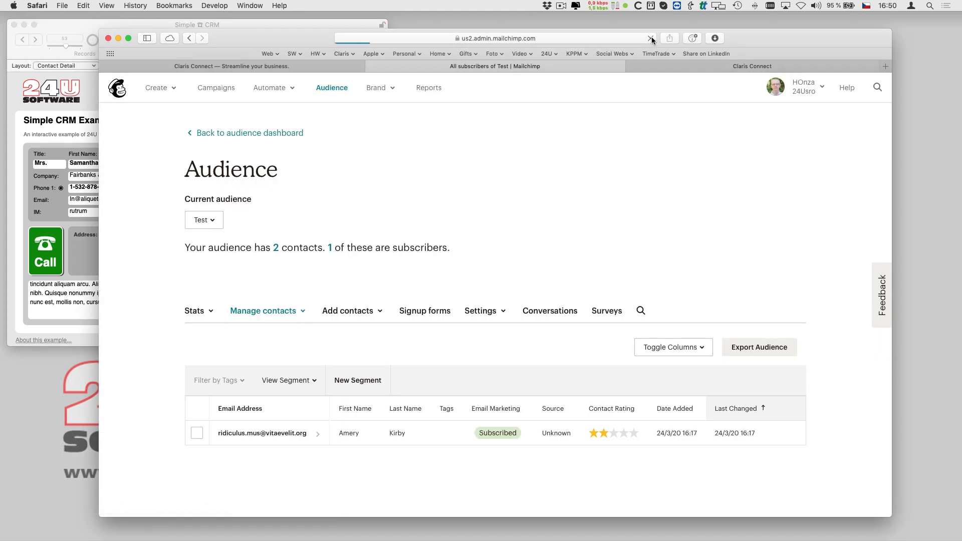
click(649, 38)
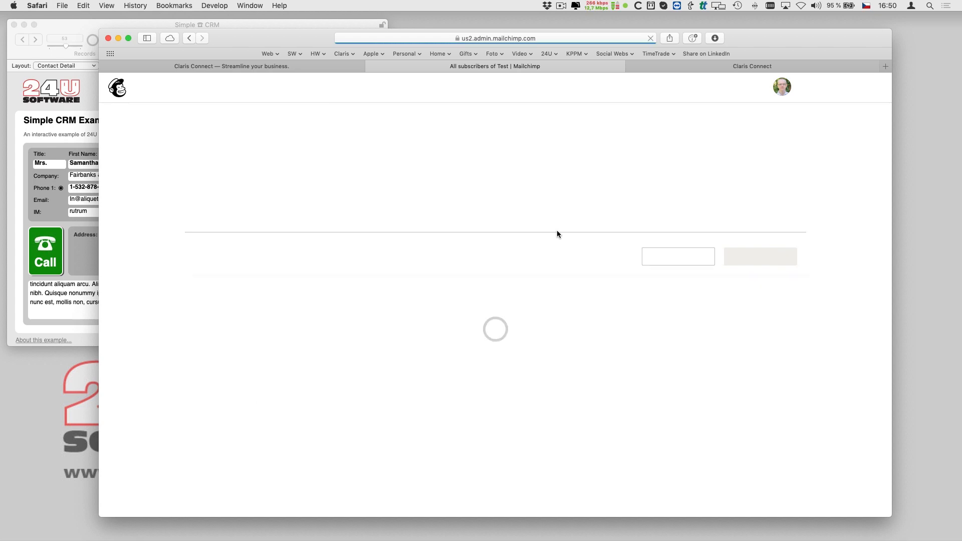